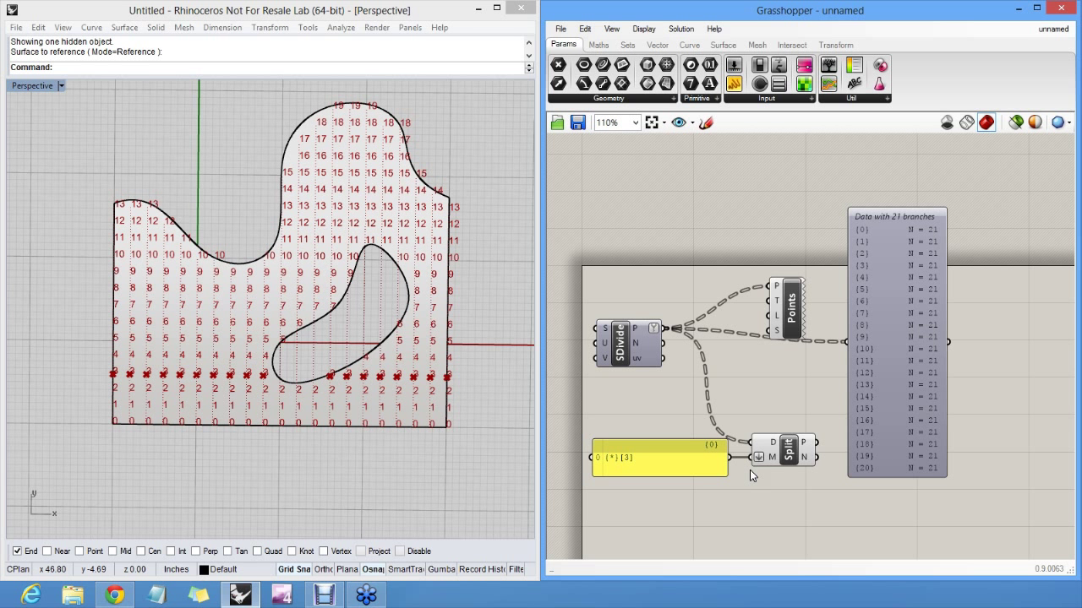
Replace the point list, panel and Split Tree with a Path Mapper fed by SDivide's P output
left_click(786, 304)
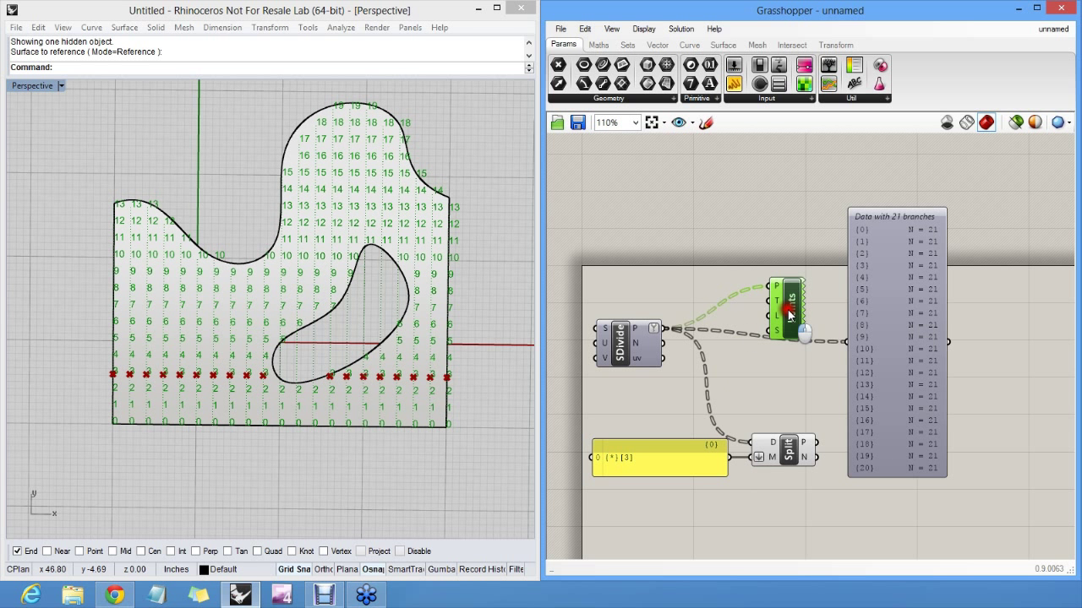
mouse_move(786, 301)
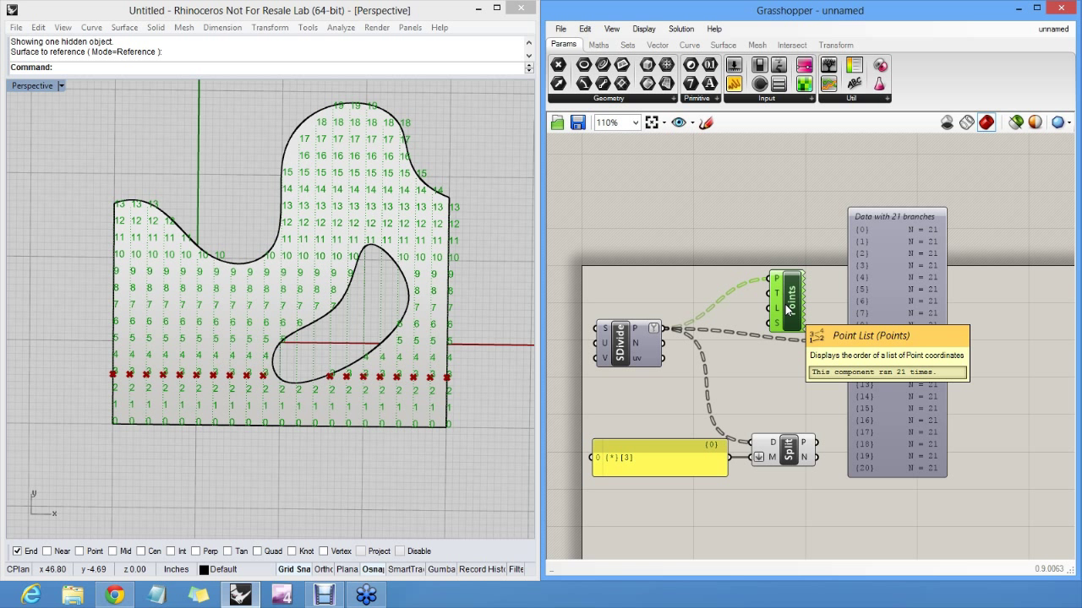
mouse_move(742, 279)
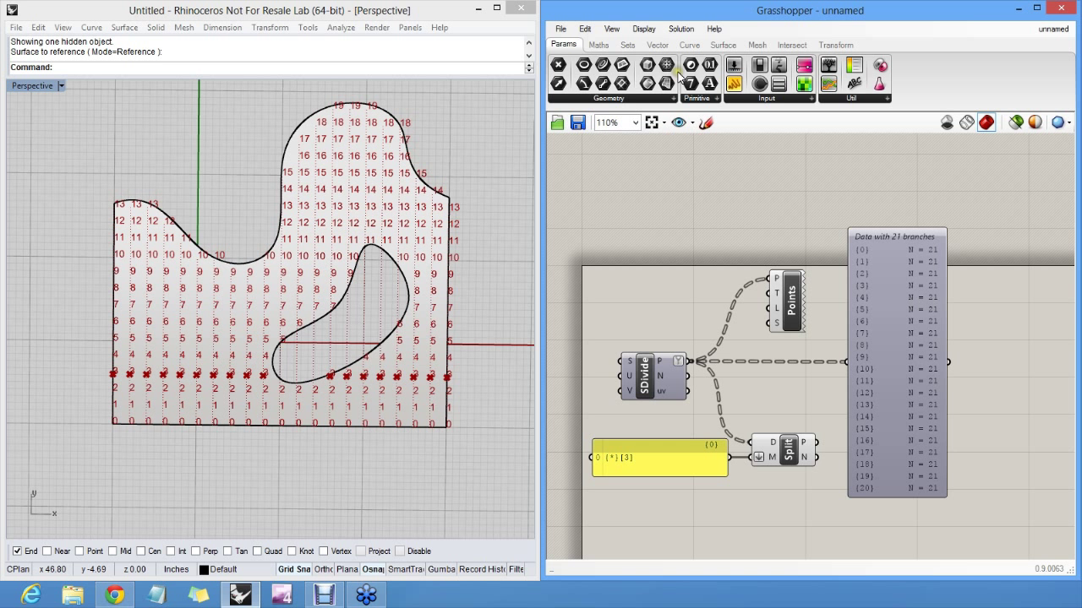
left_click(627, 44)
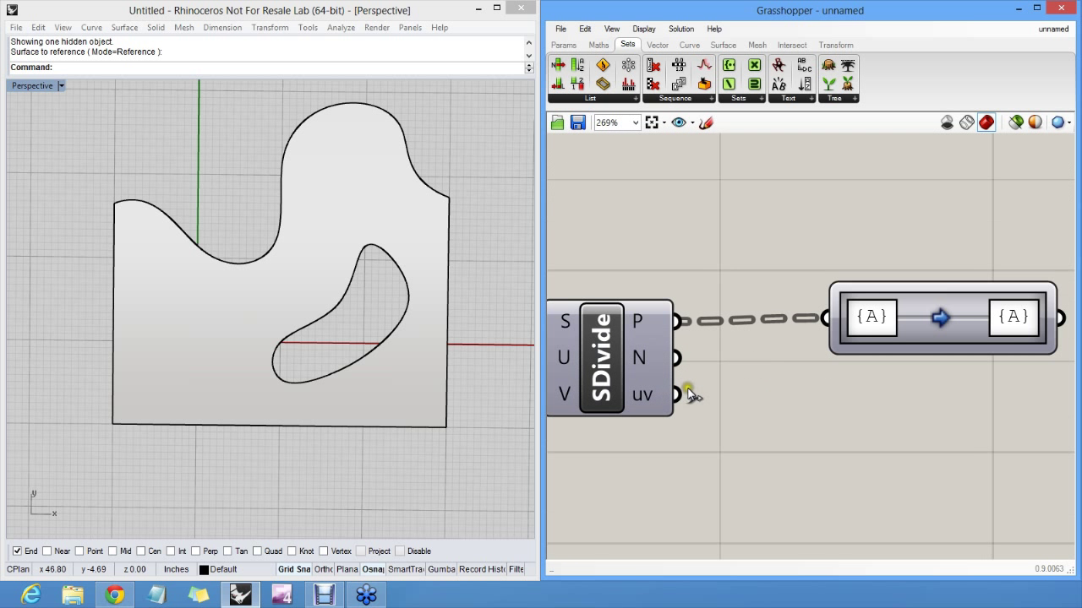
Add a number slider at value 5 and rename it NP
scroll("down", 3)
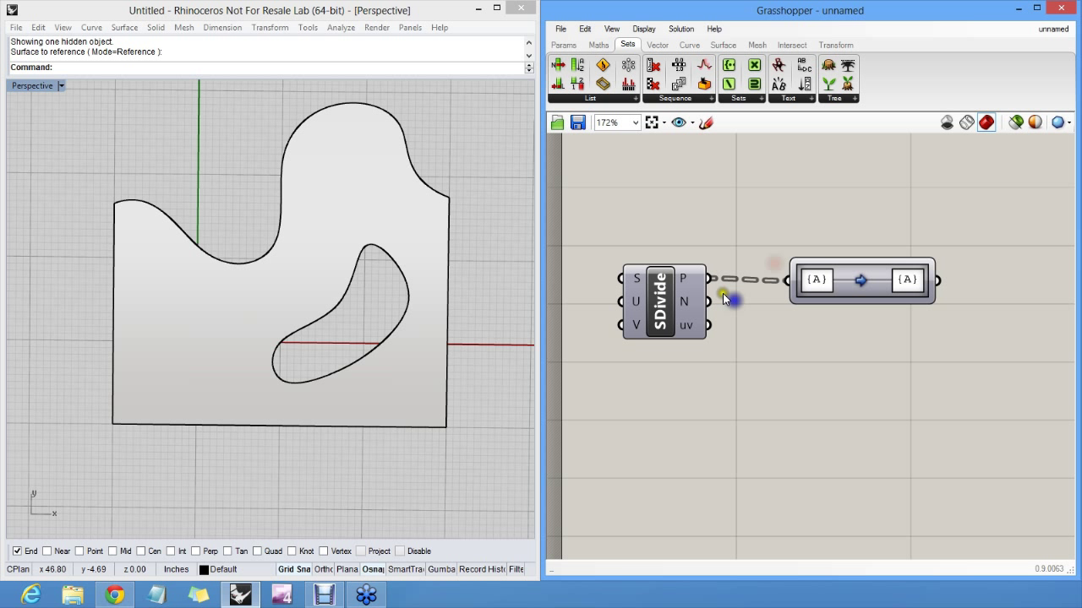
left_click(564, 44)
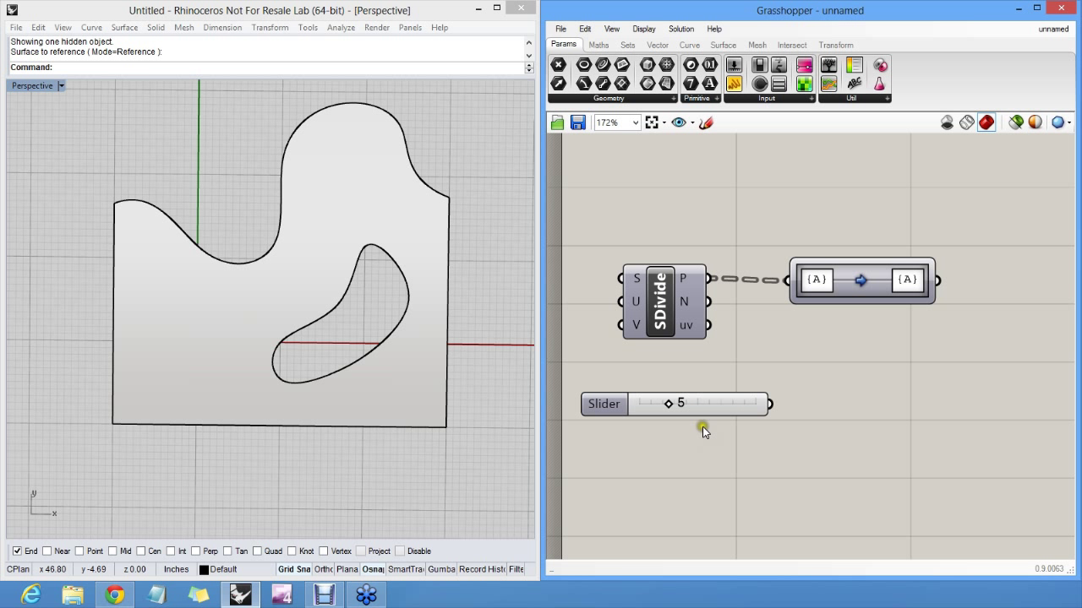
right_click(704, 431)
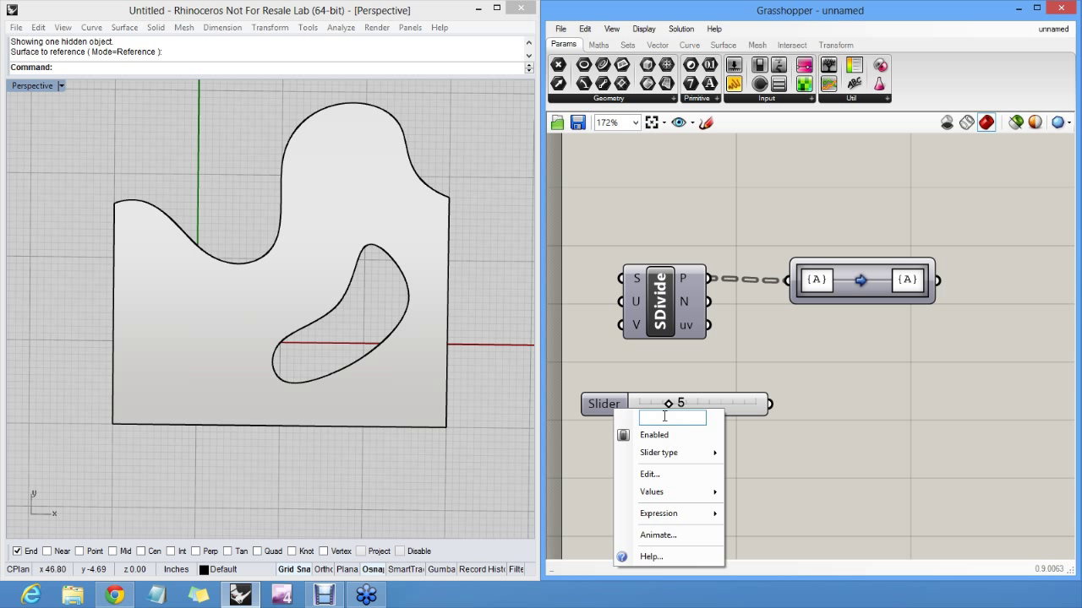
type("NP")
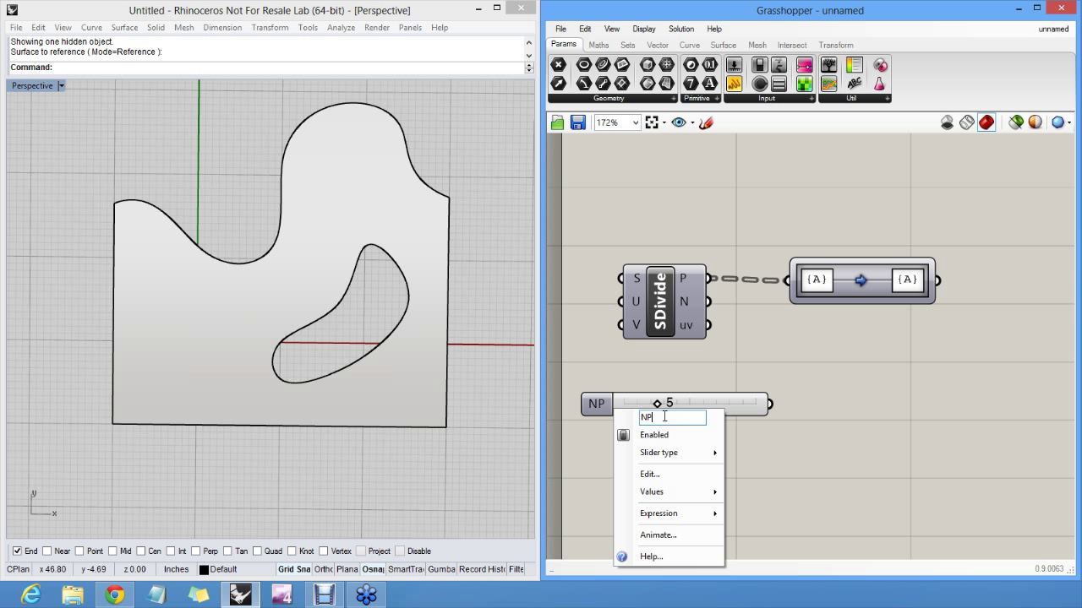
left_click(708, 404)
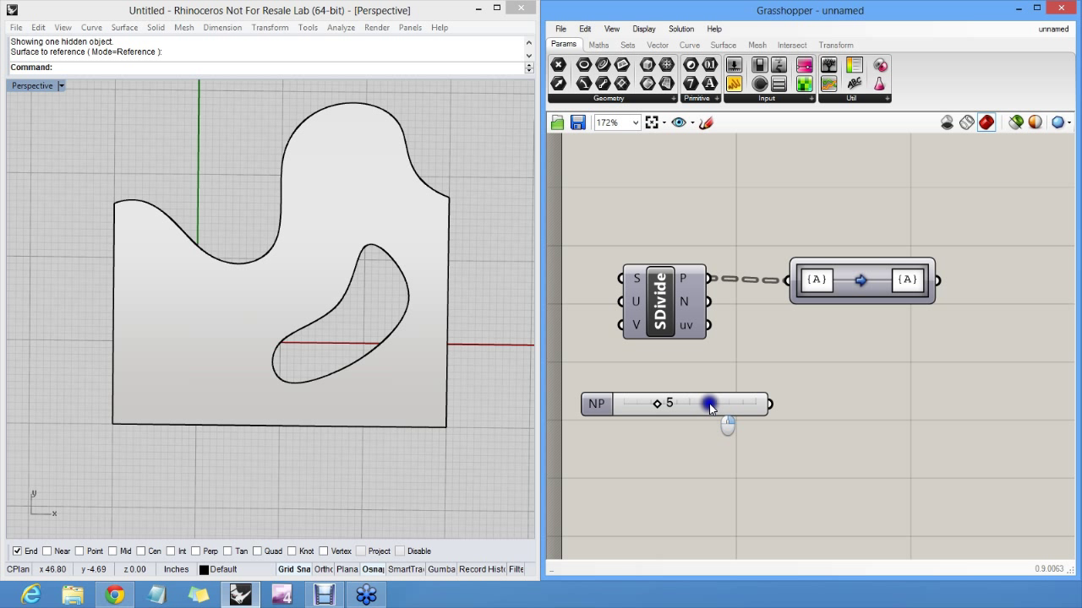
right_click(718, 404)
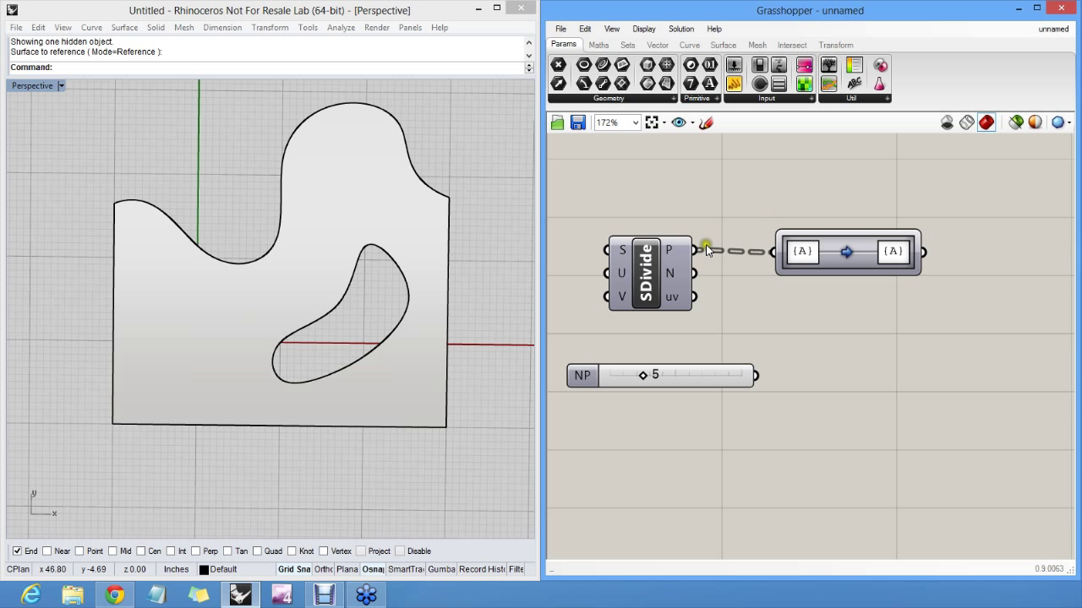
Mark SDivide's U input as principal and add a Format expression component
right_click(669, 250)
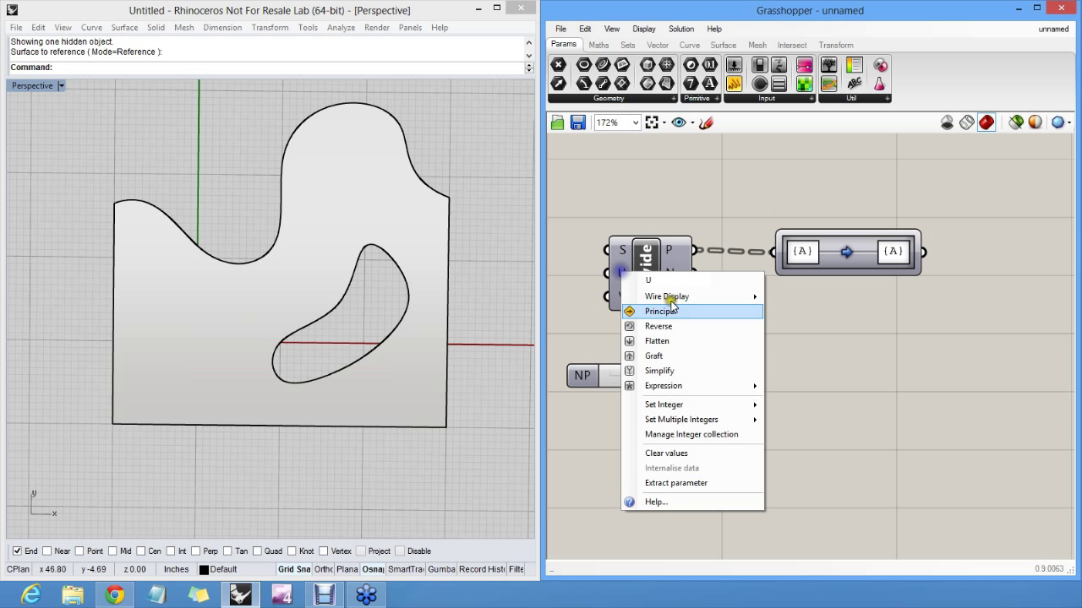
left_click(662, 385)
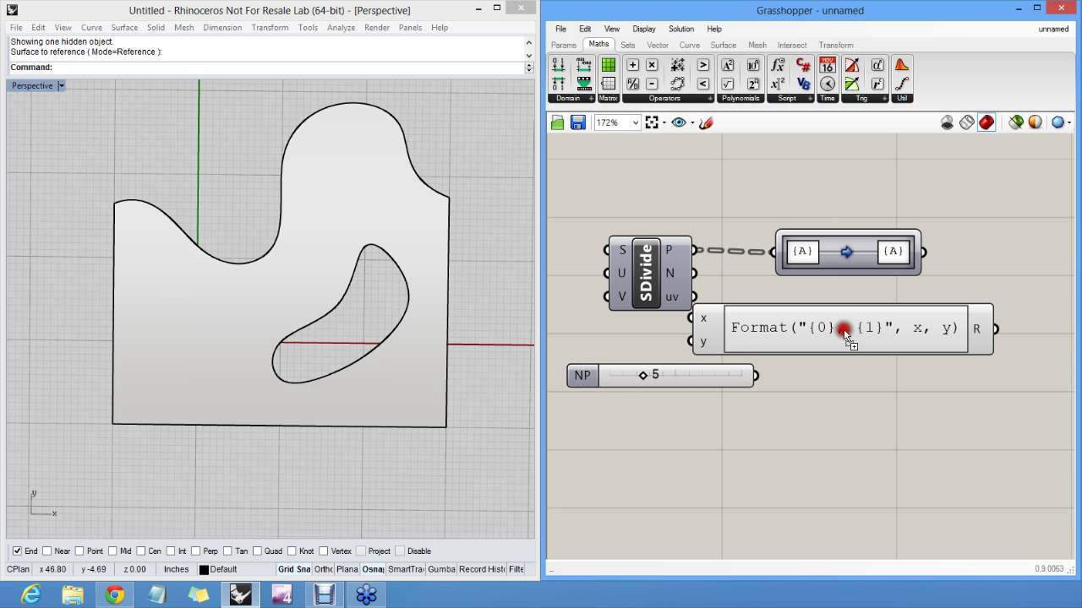
Change the Path Mapper's target path to {A + NP} in the Lexer Combo Editor
double_click(846, 328)
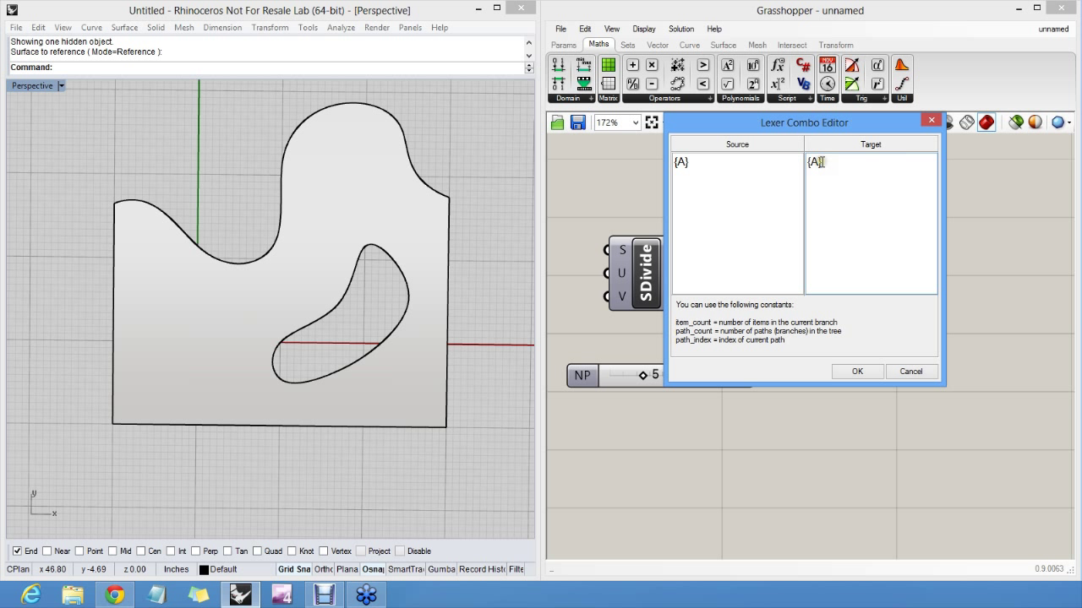
type(",NP")
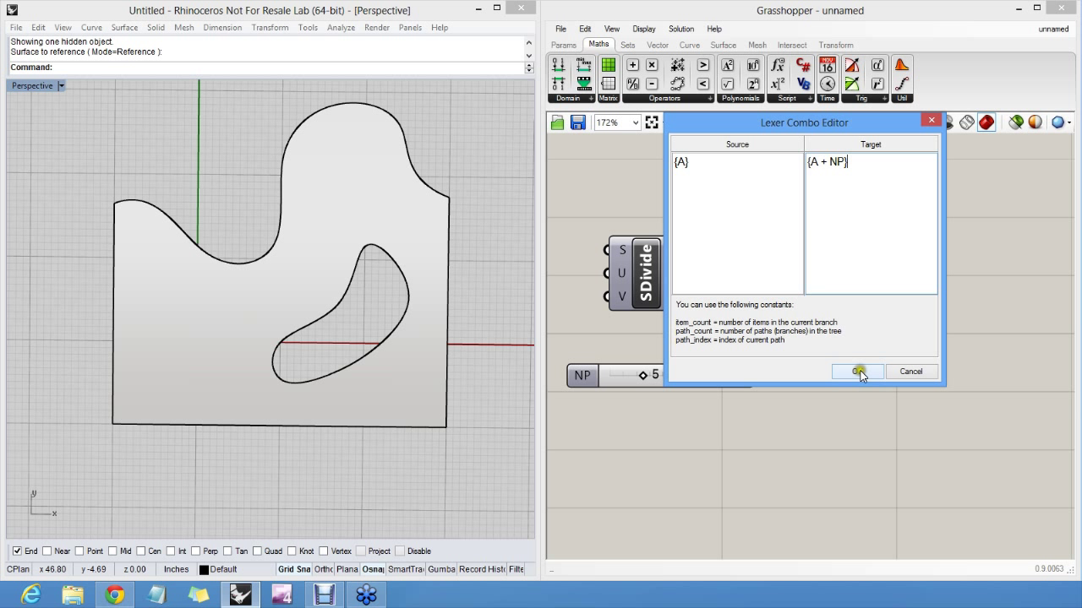
left_click(855, 372)
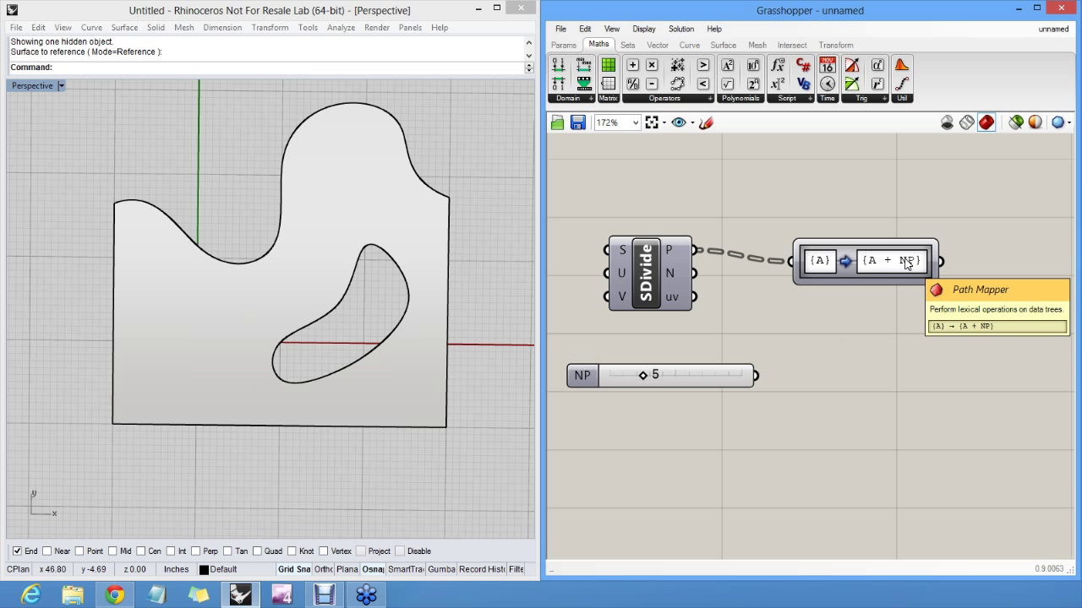
mouse_move(909, 262)
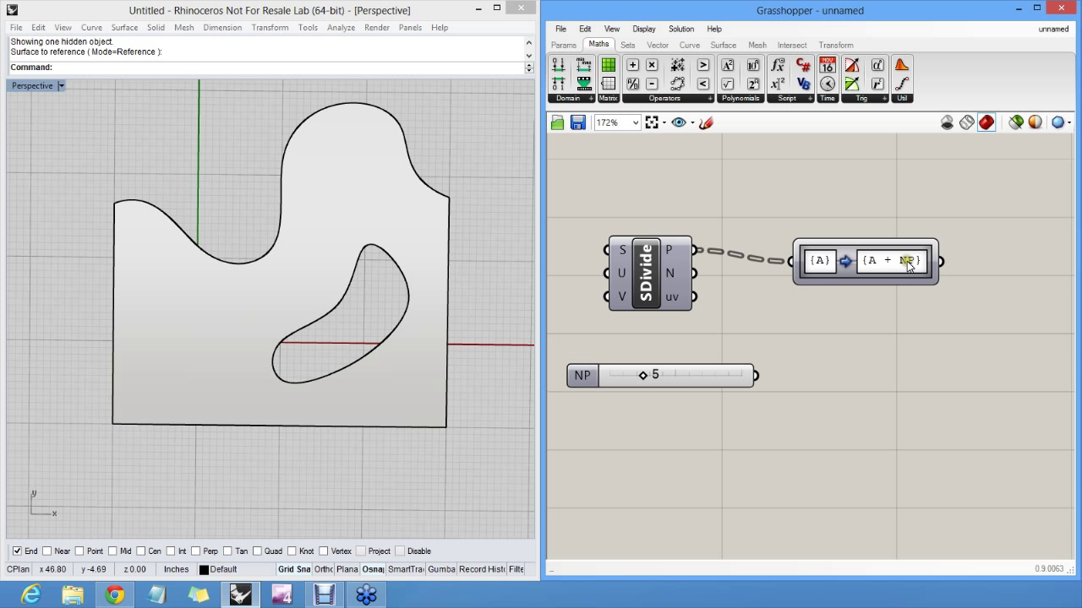
mouse_move(889, 334)
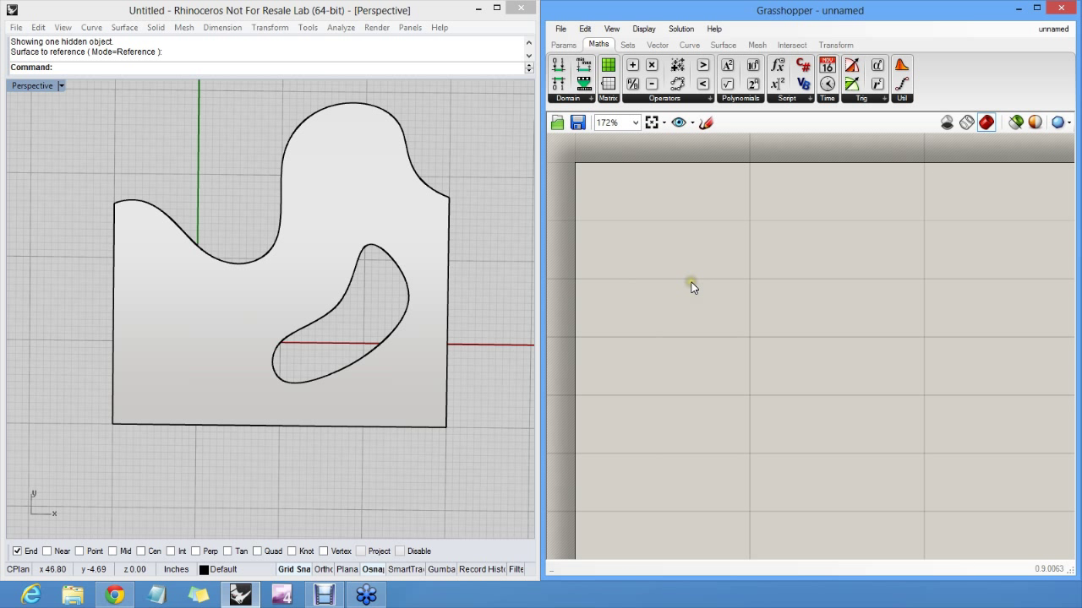
Graft SDivide's P output into 21 branches {0;0;0} to {0;0;20}
left_click(563, 44)
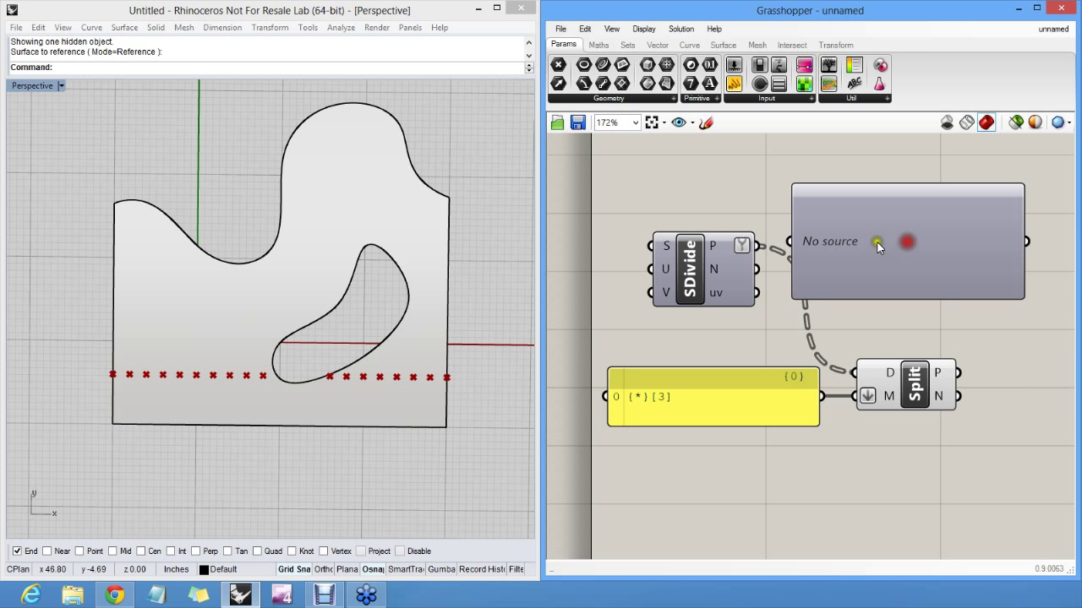
right_click(742, 245)
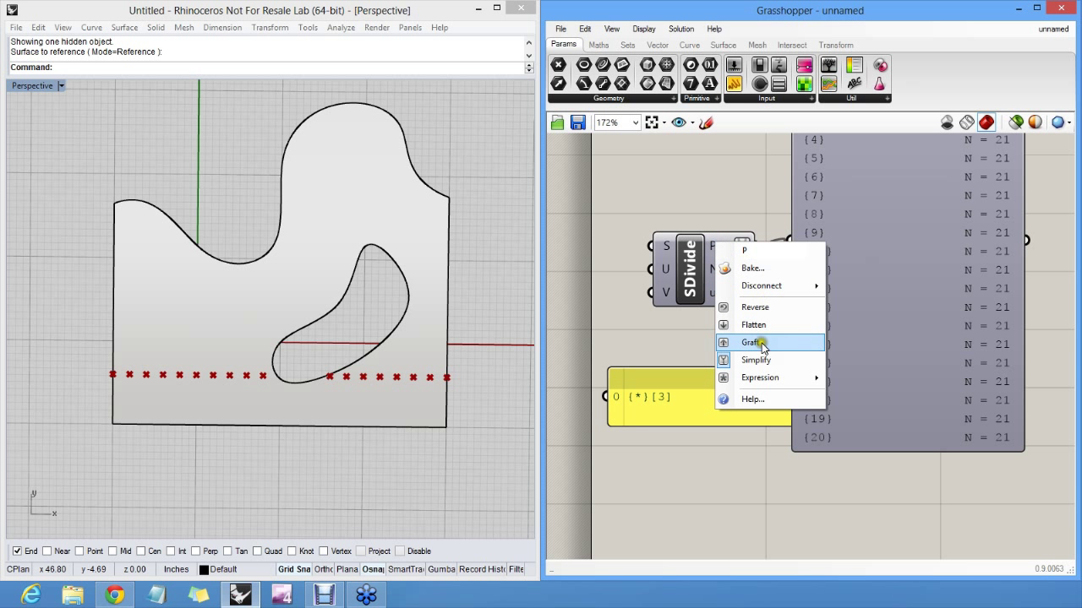
left_click(750, 342)
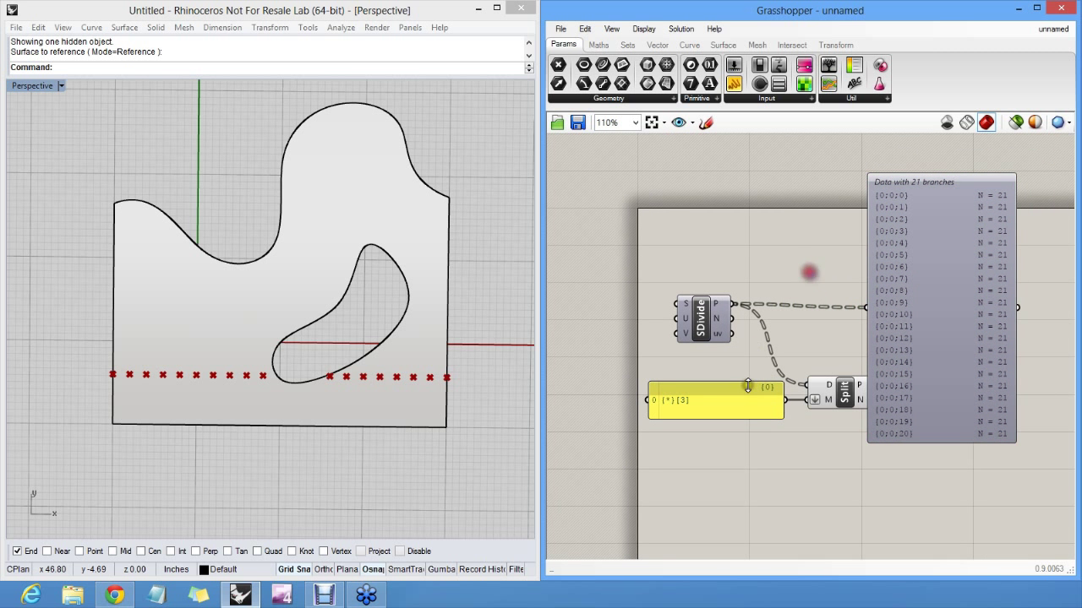
scroll("up", 3)
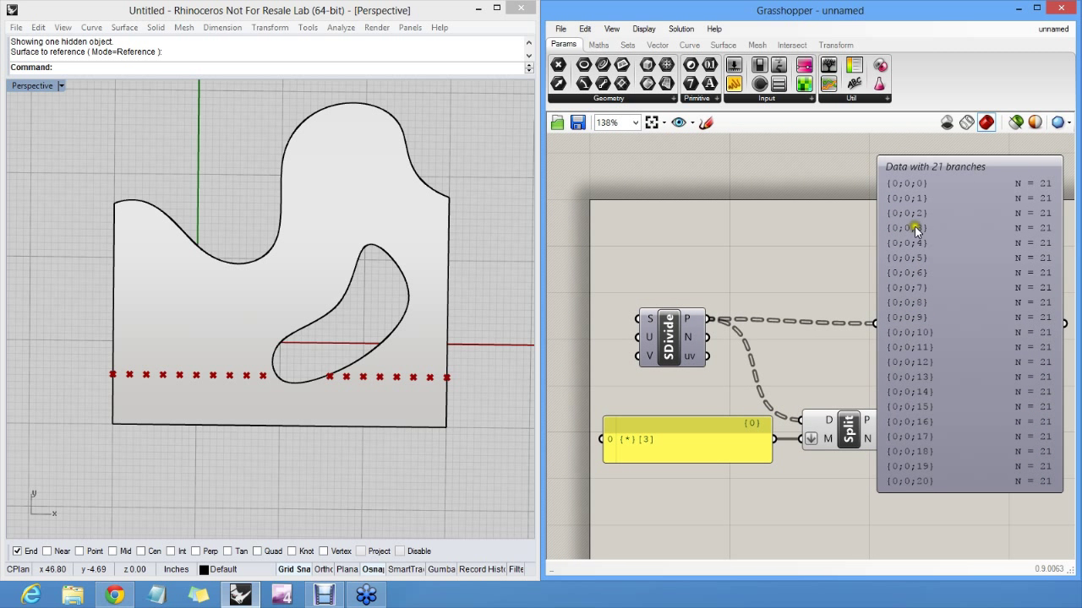
mouse_move(927, 178)
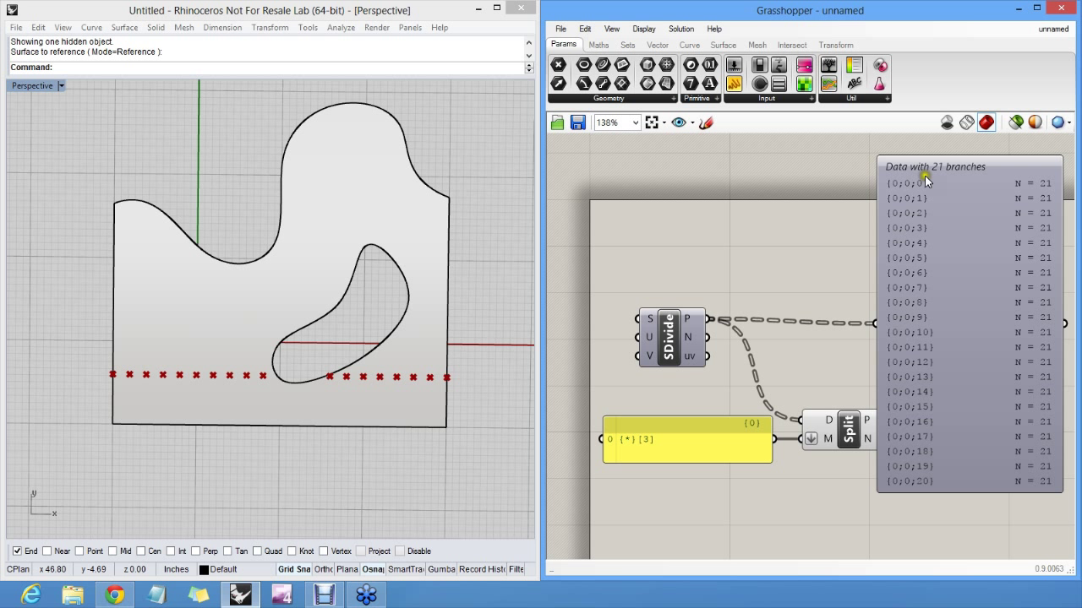
Edit the Split Tree mask panel's path text in Panel Properties
double_click(686, 441)
type("{0;0;?}[3")
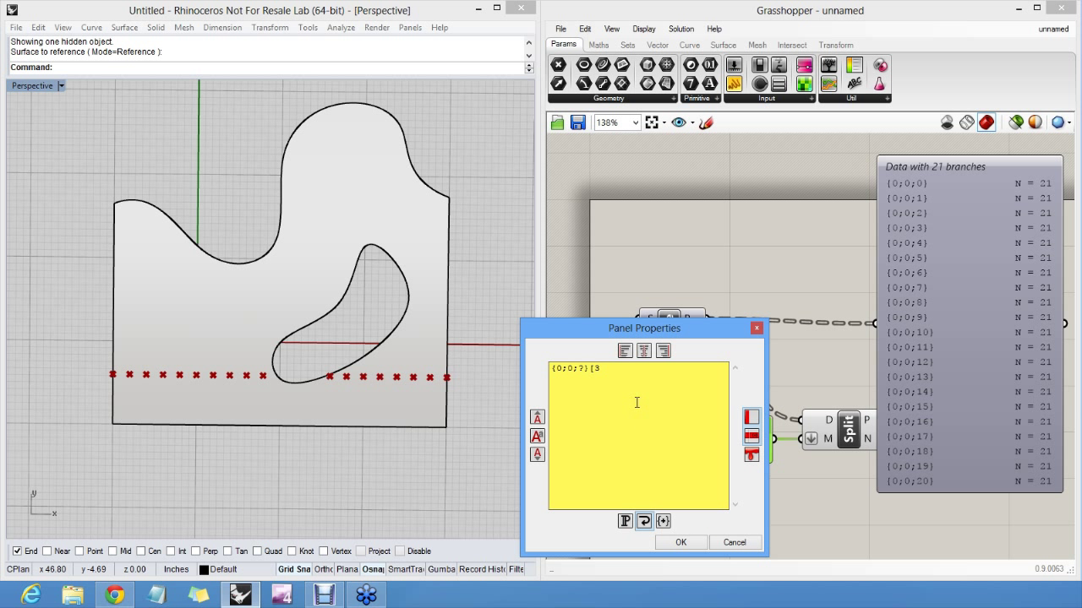
left_click(680, 543)
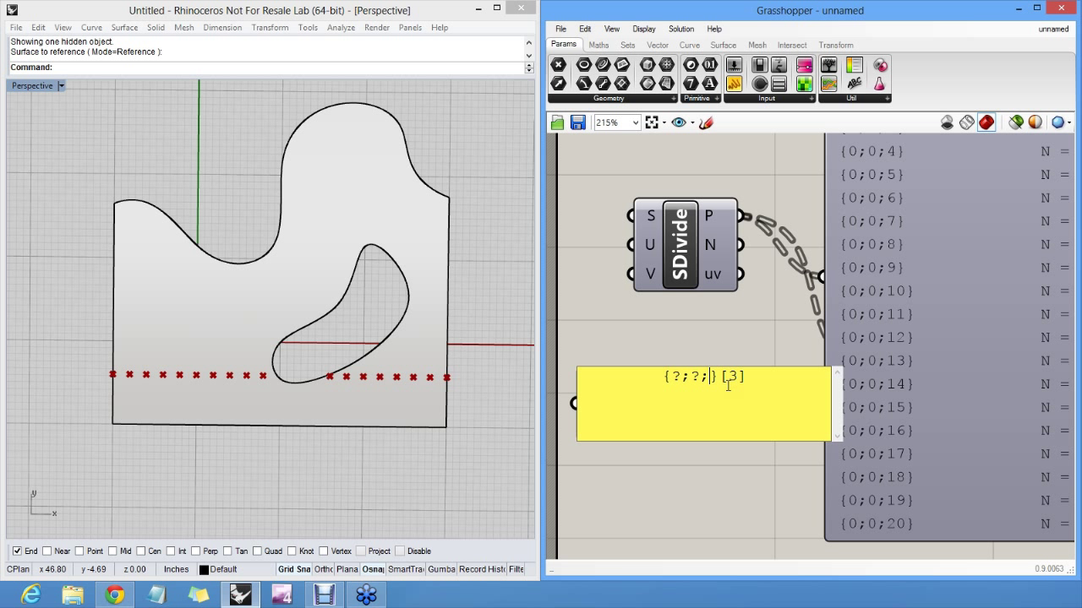
Set the split mask to {*;9;*}[3] so only one point is previewed
type("9")
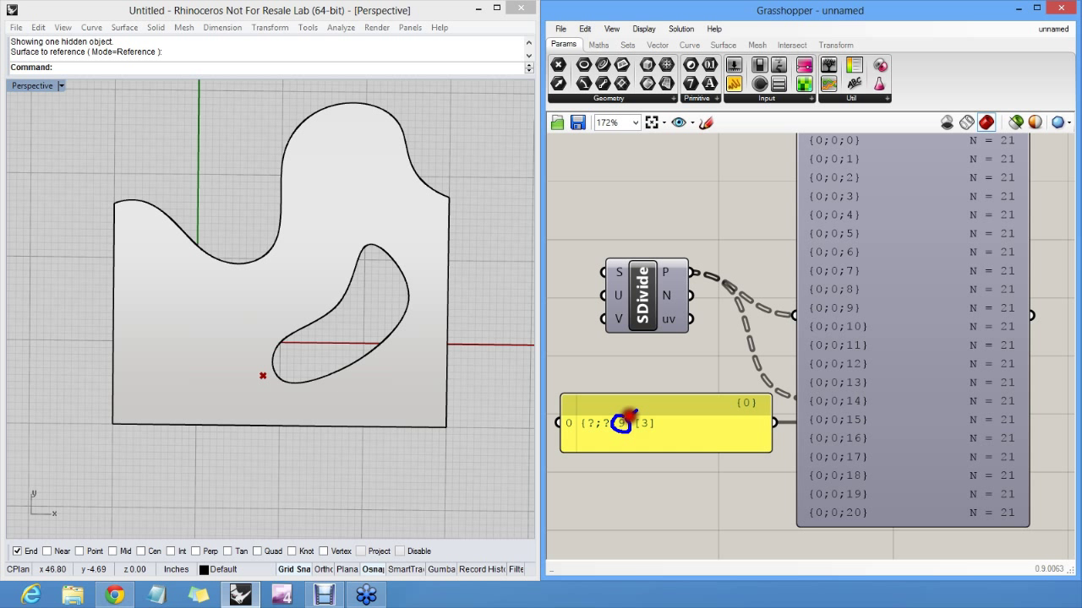
left_click_drag(622, 423, 837, 318)
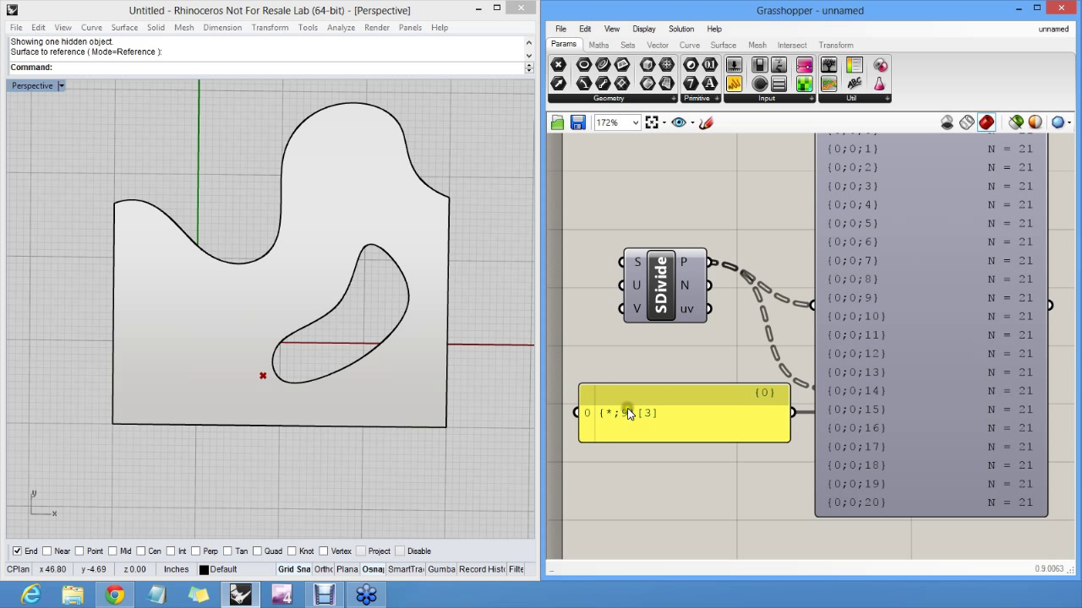
mouse_move(852, 381)
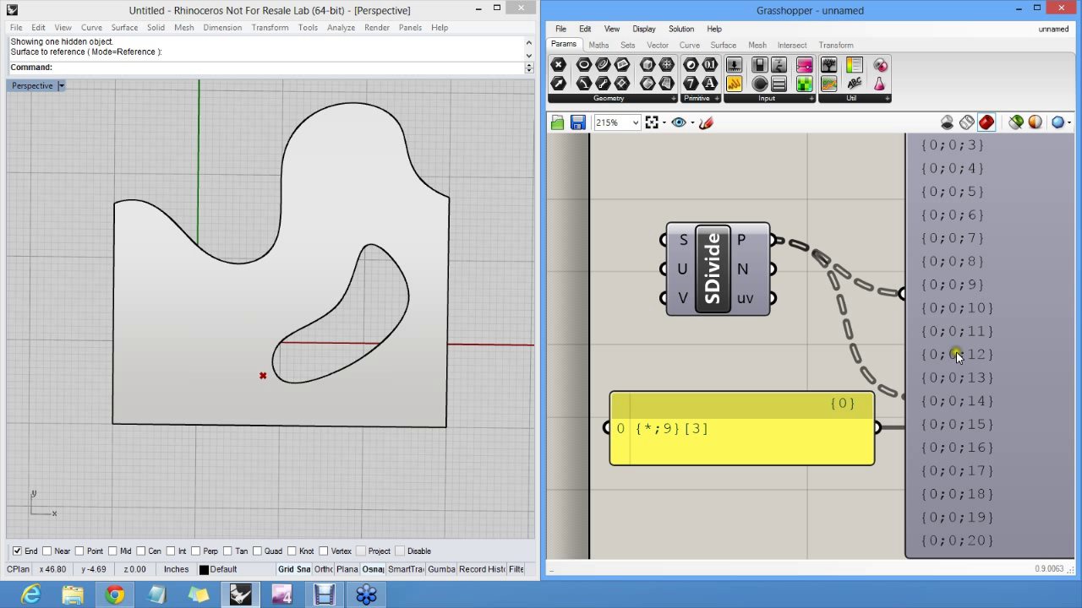
mouse_move(977, 284)
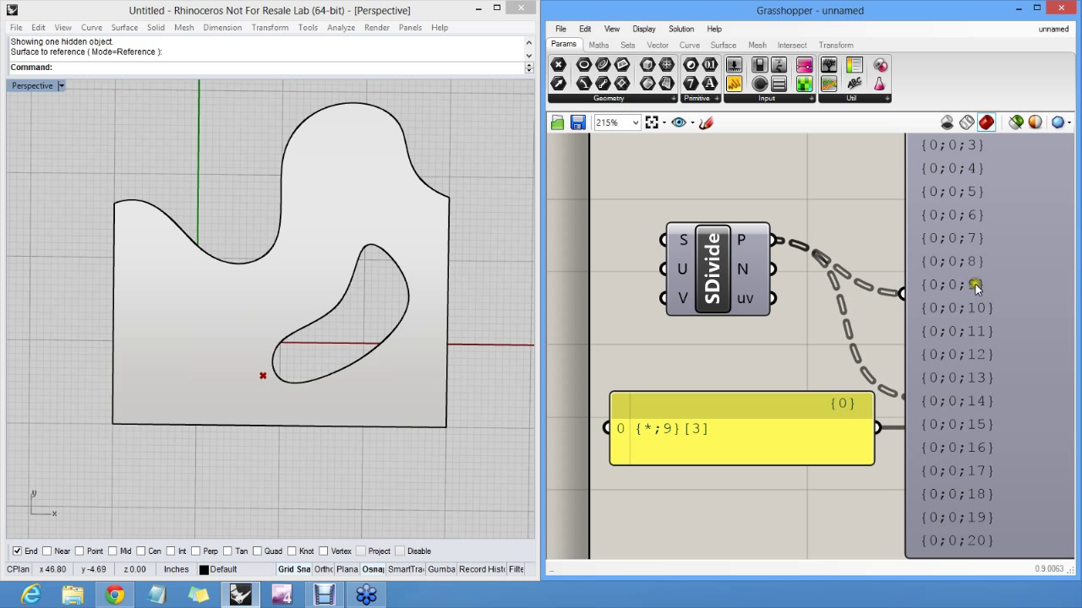
mouse_move(673, 432)
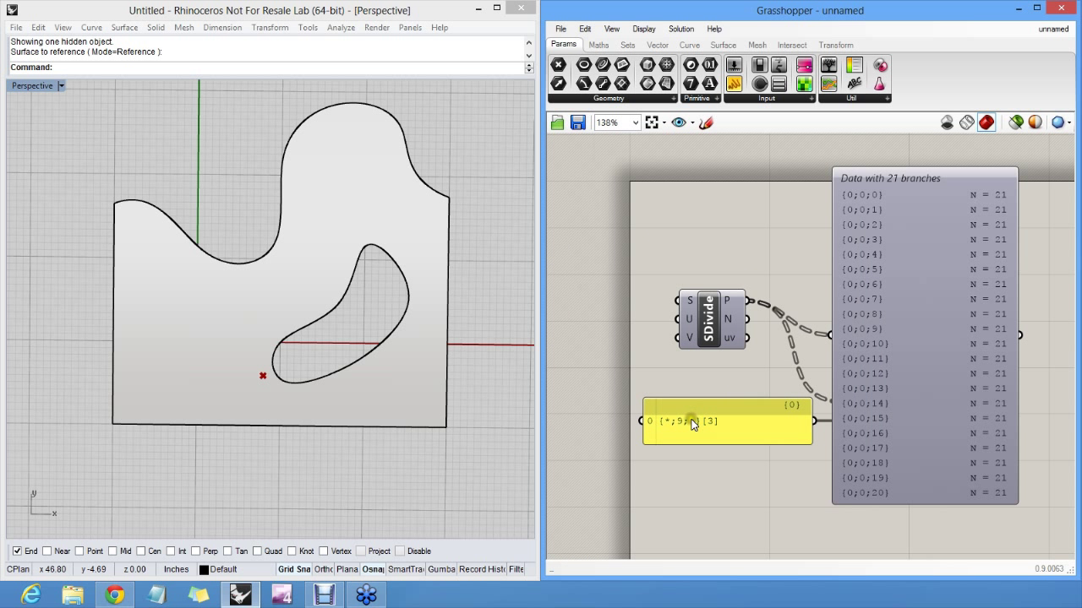
scroll("up", 3)
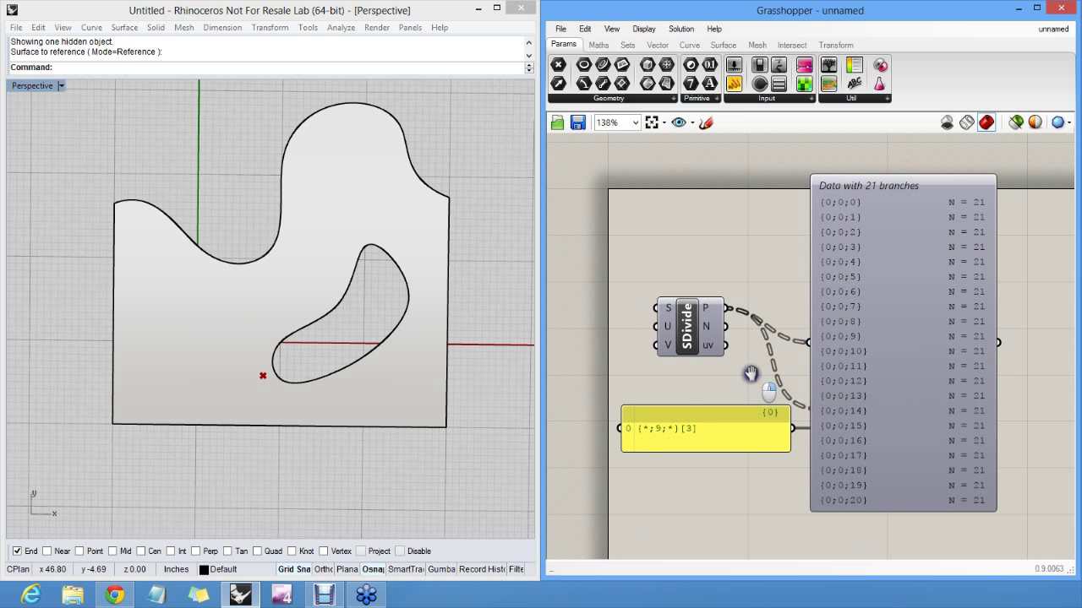
left_click_drag(902, 184, 960, 169)
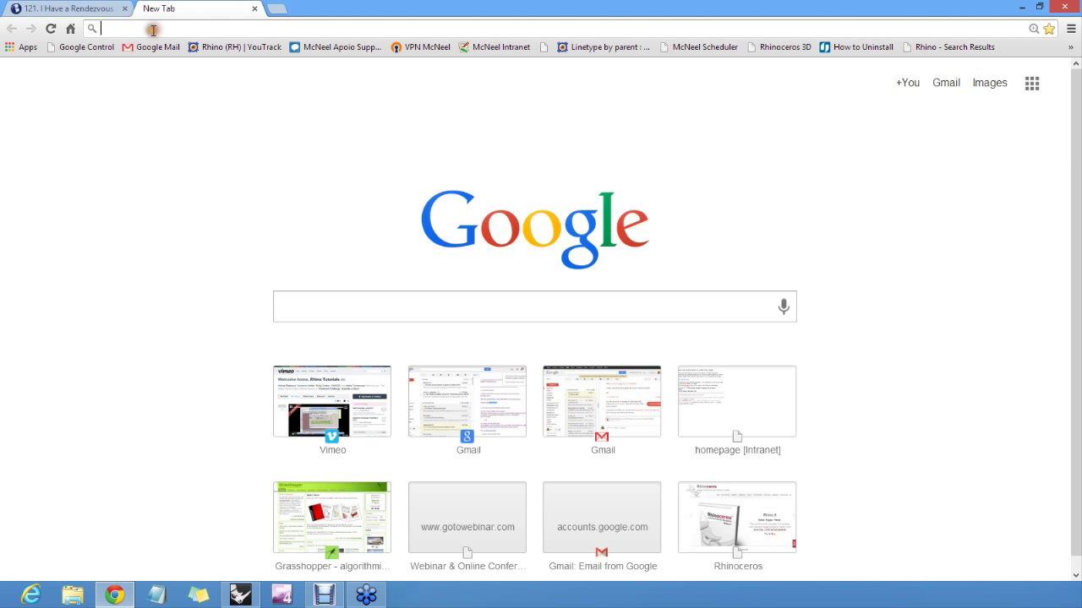
Go to grasshopper3d.com in a new tab and enter its Discussions forum
type("grasshopper3d.com")
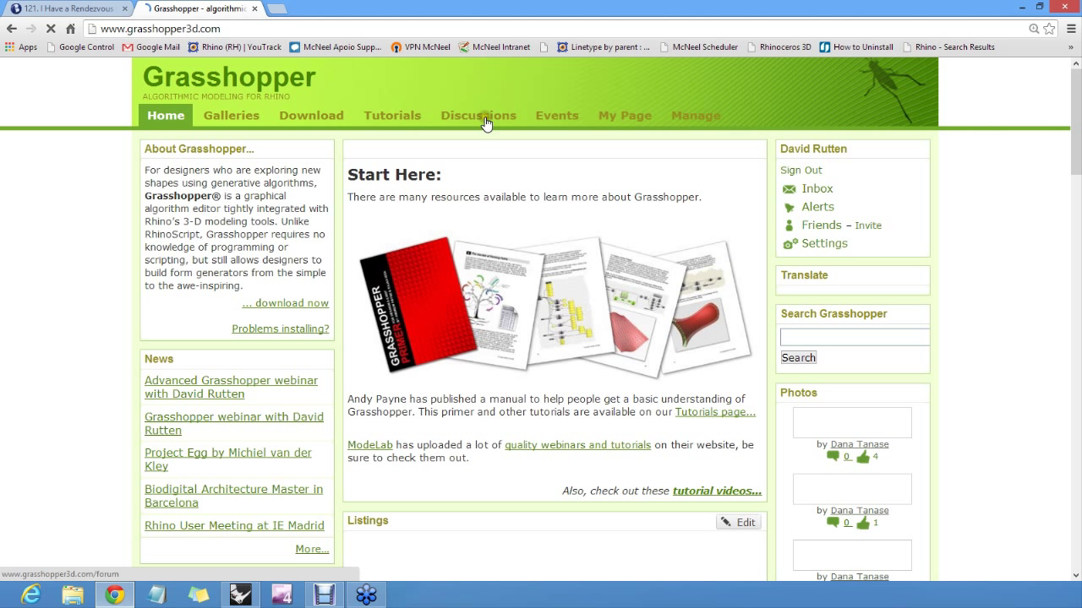
left_click(476, 115)
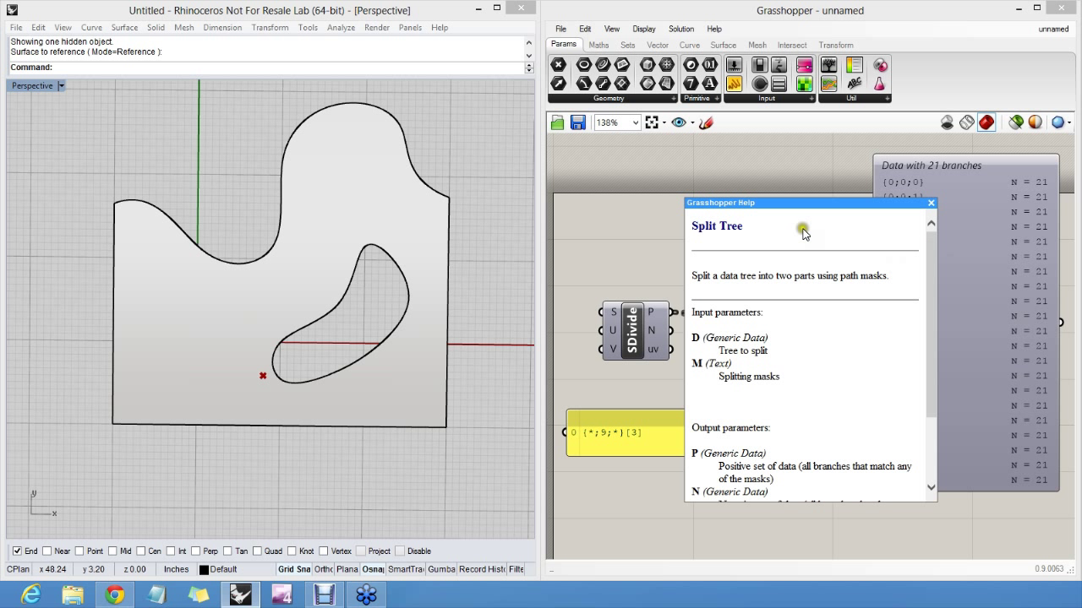
mouse_move(861, 365)
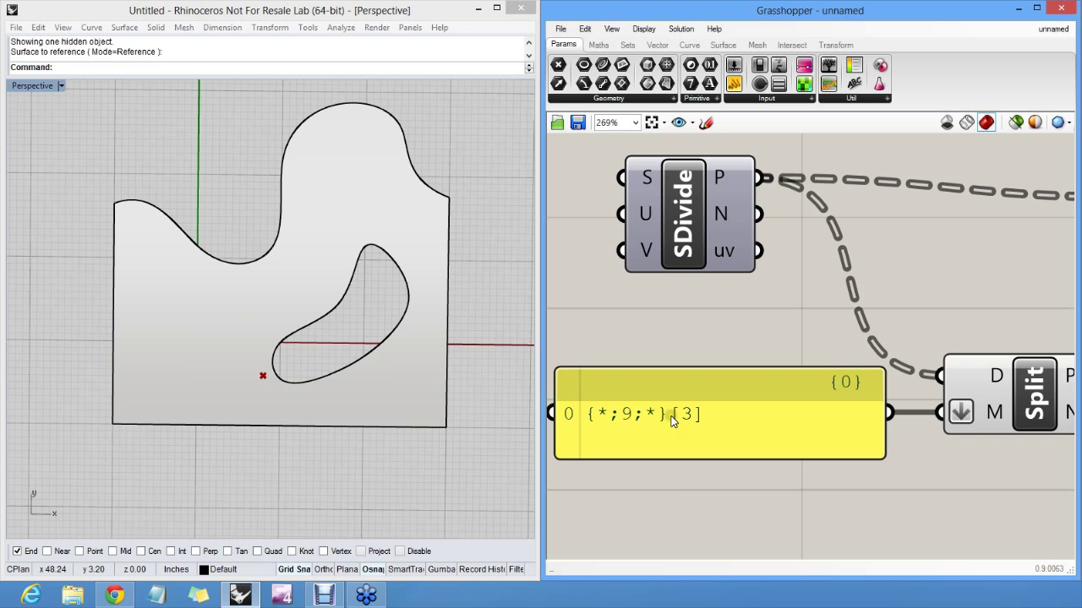
mouse_move(507, 475)
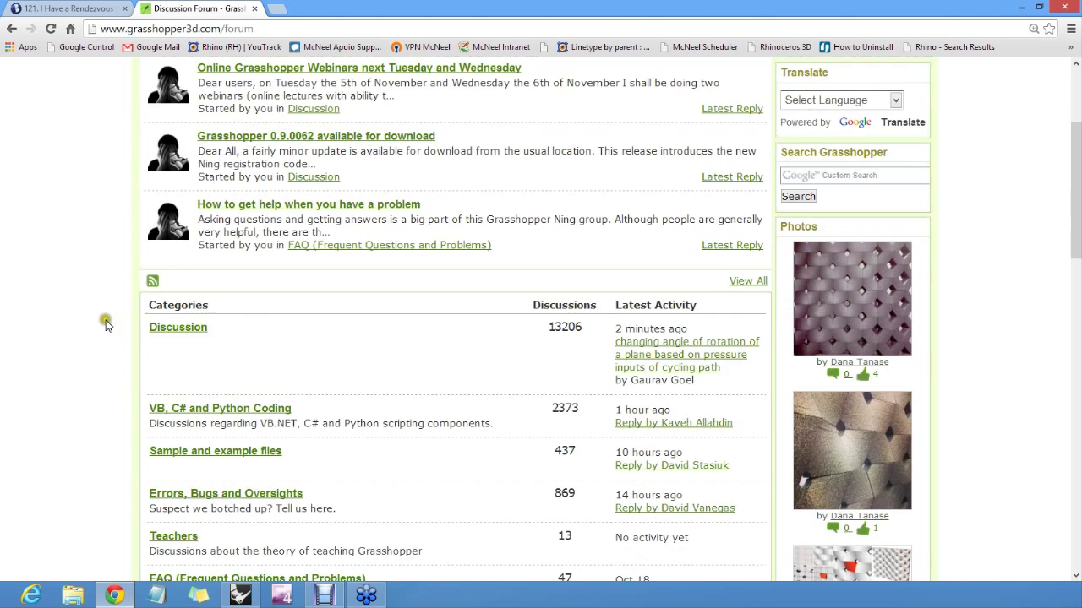
Open the 'DataTree selection rules' topic from the Discussion category
scroll("down", 3)
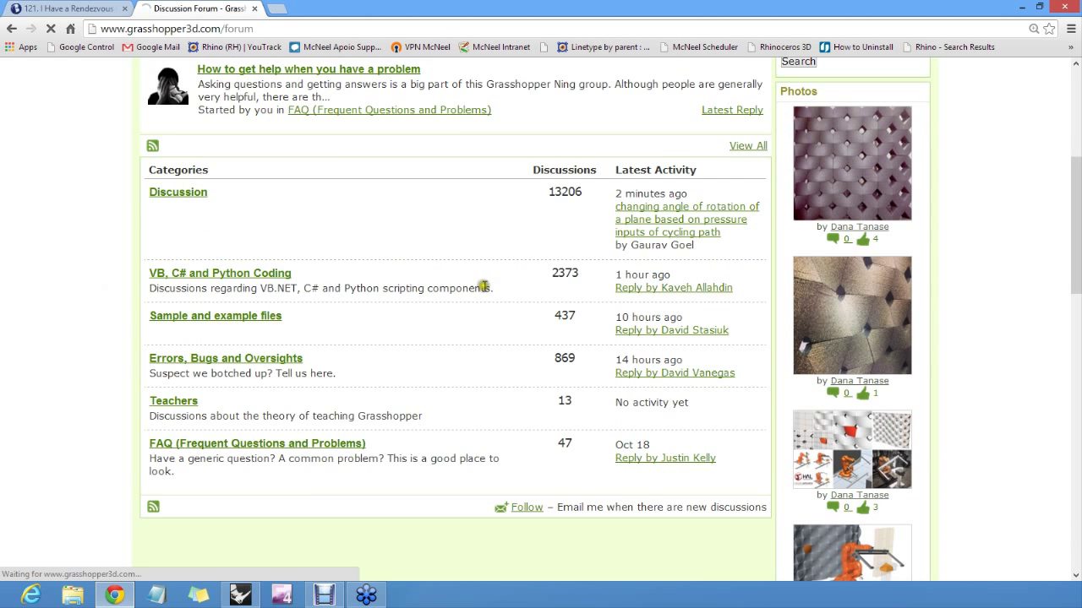
left_click(177, 193)
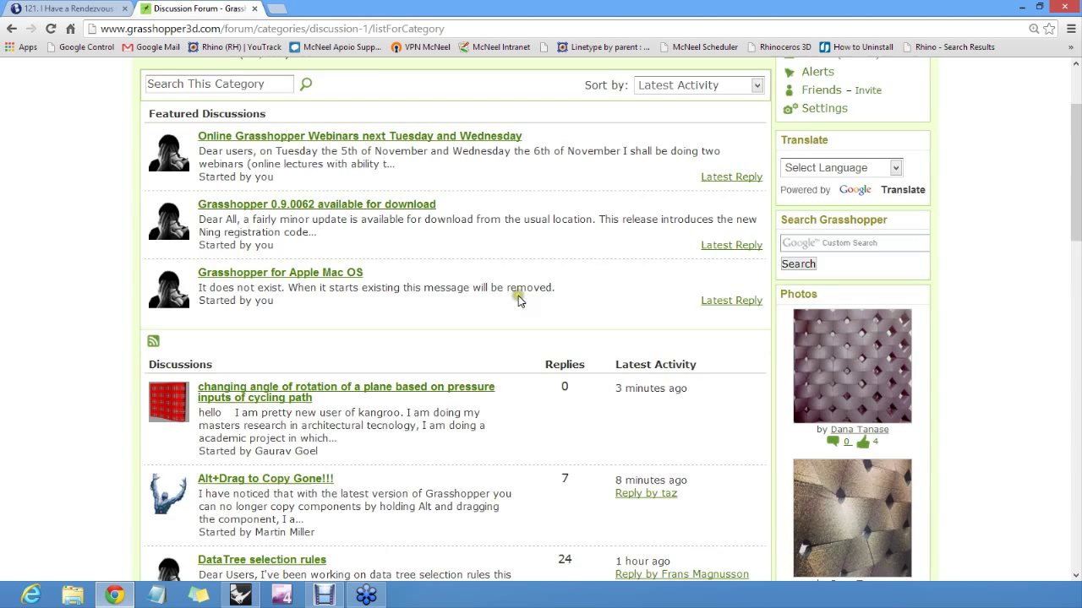
scroll("down", 3)
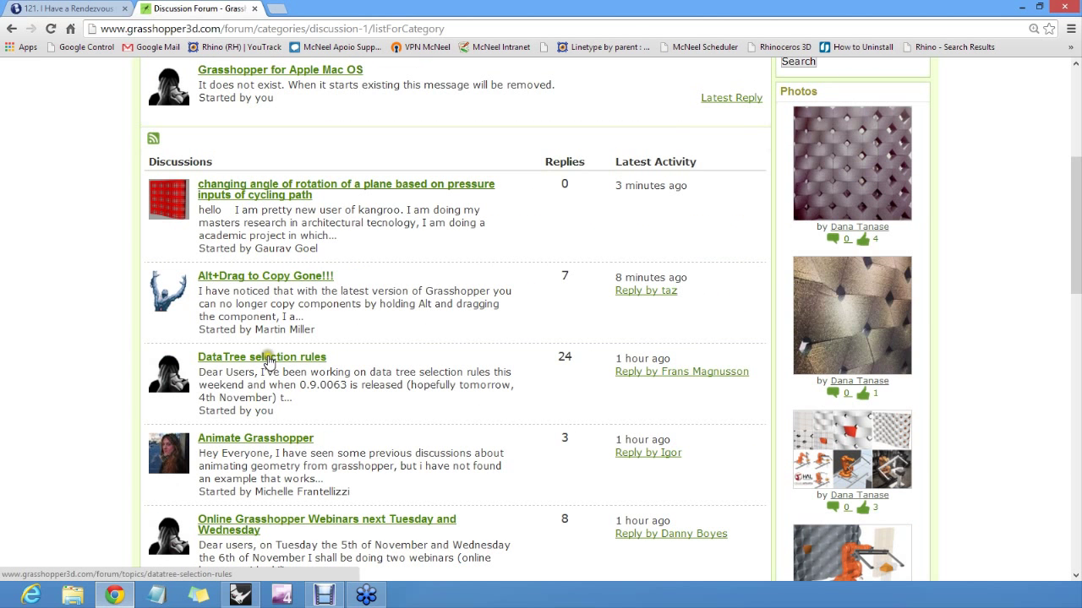
left_click(261, 357)
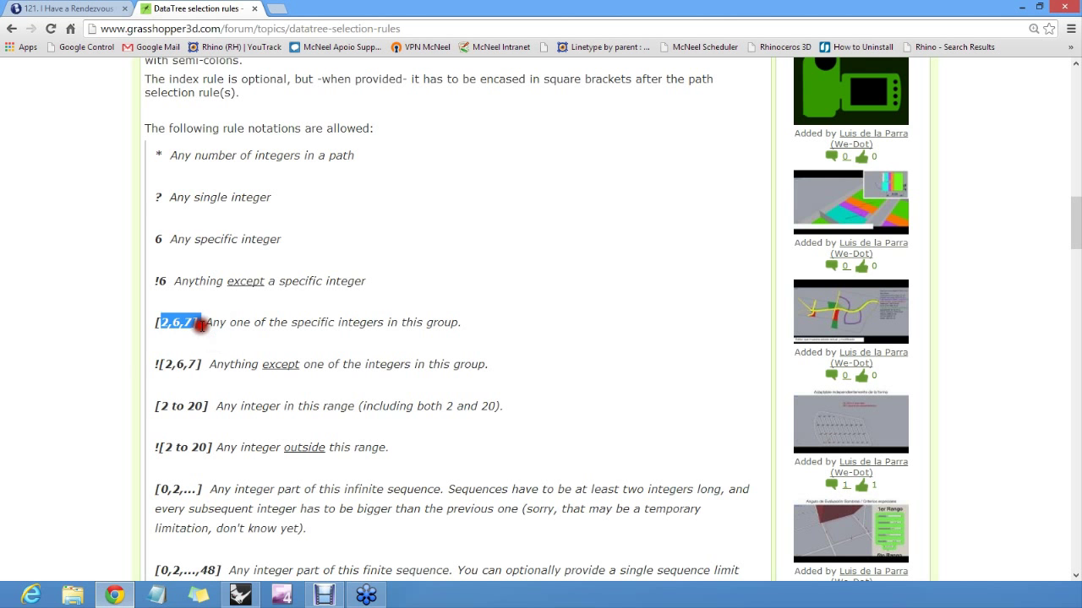
Scroll through the listed selection rule notations
scroll("down", 3)
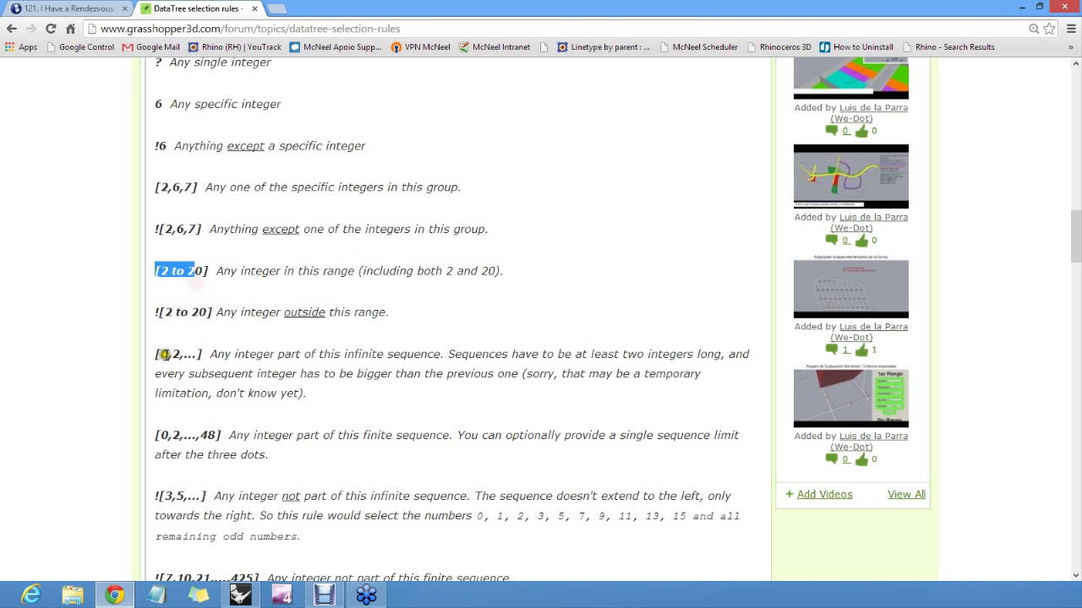
scroll("down", 3)
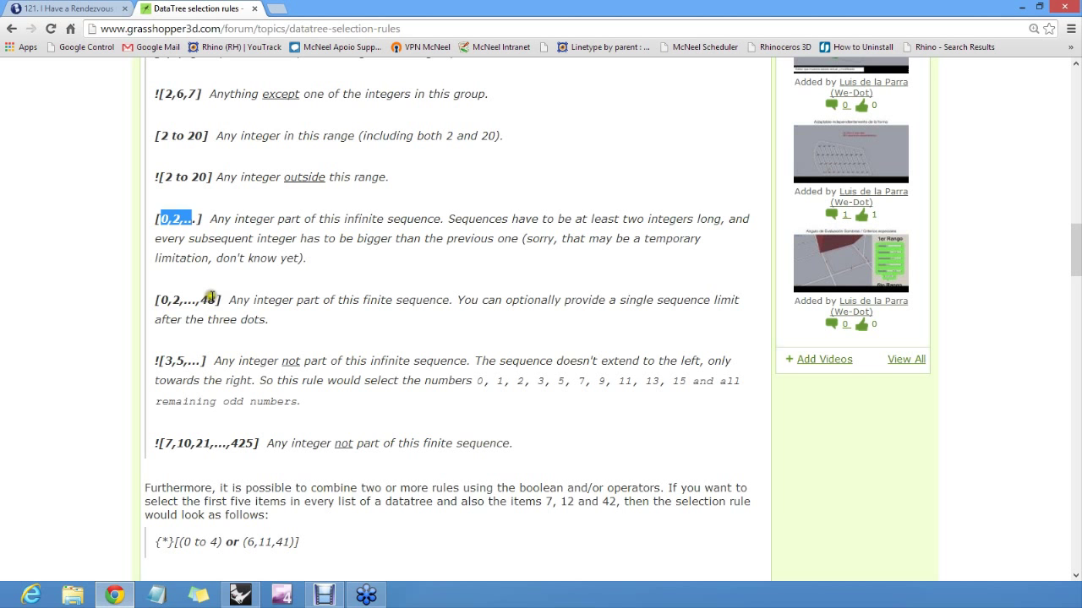
scroll("down", 3)
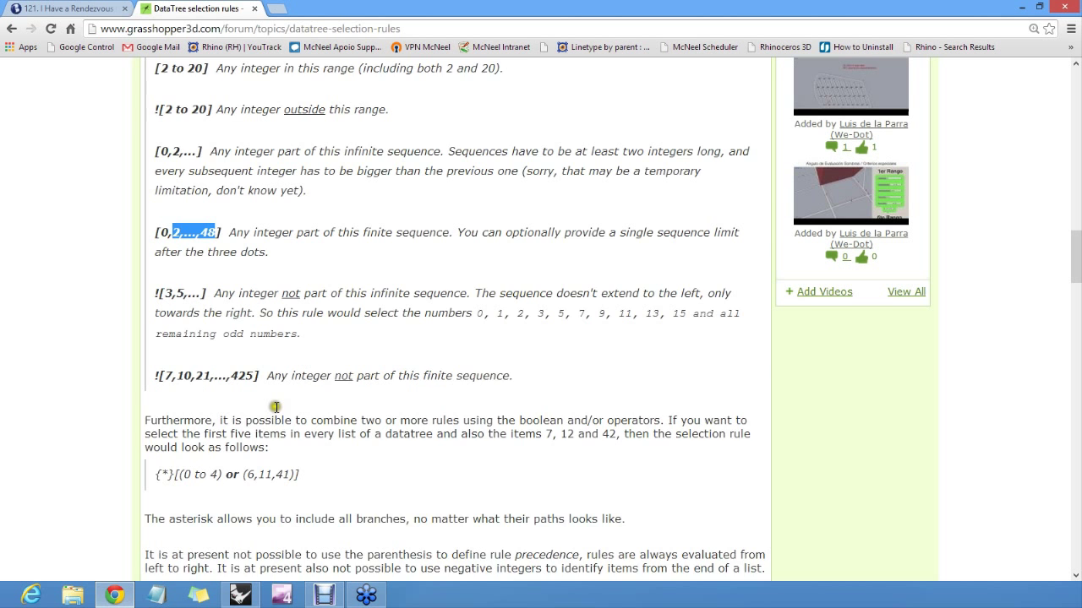
scroll("down", 3)
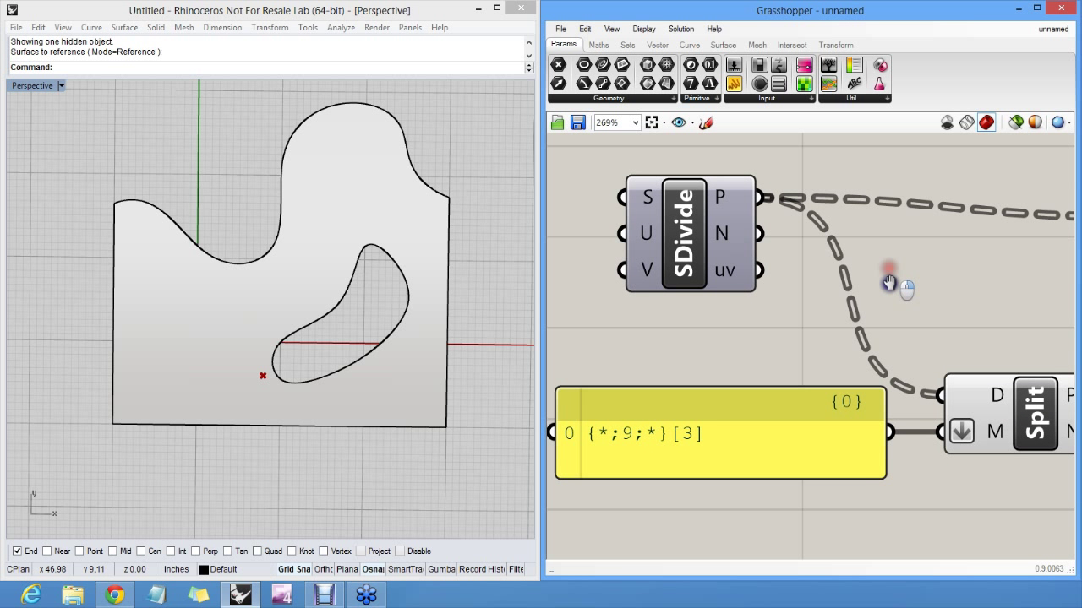
scroll("down", 3)
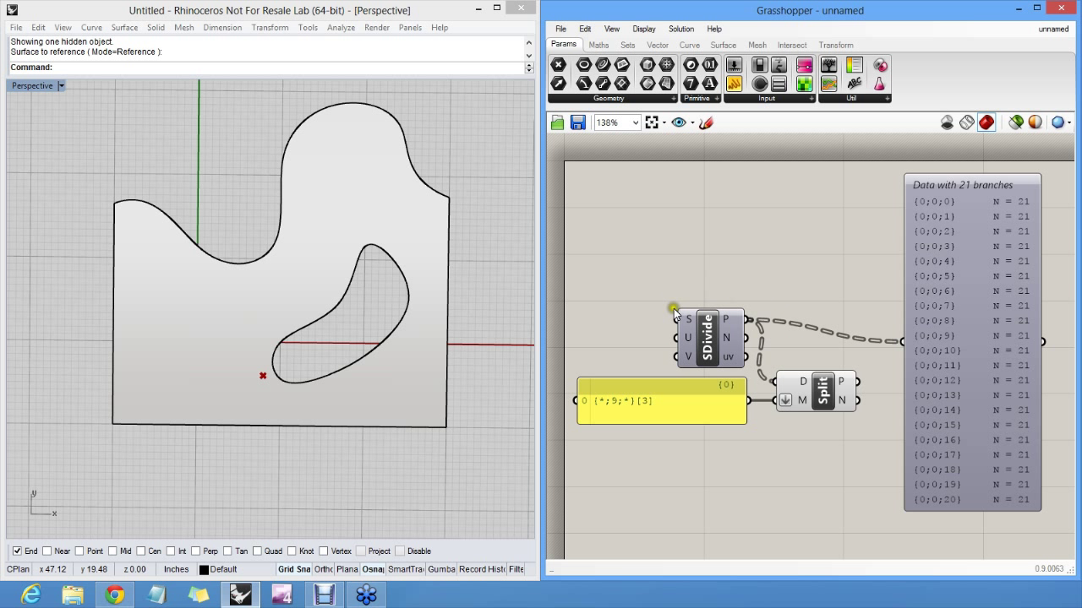
mouse_move(679, 277)
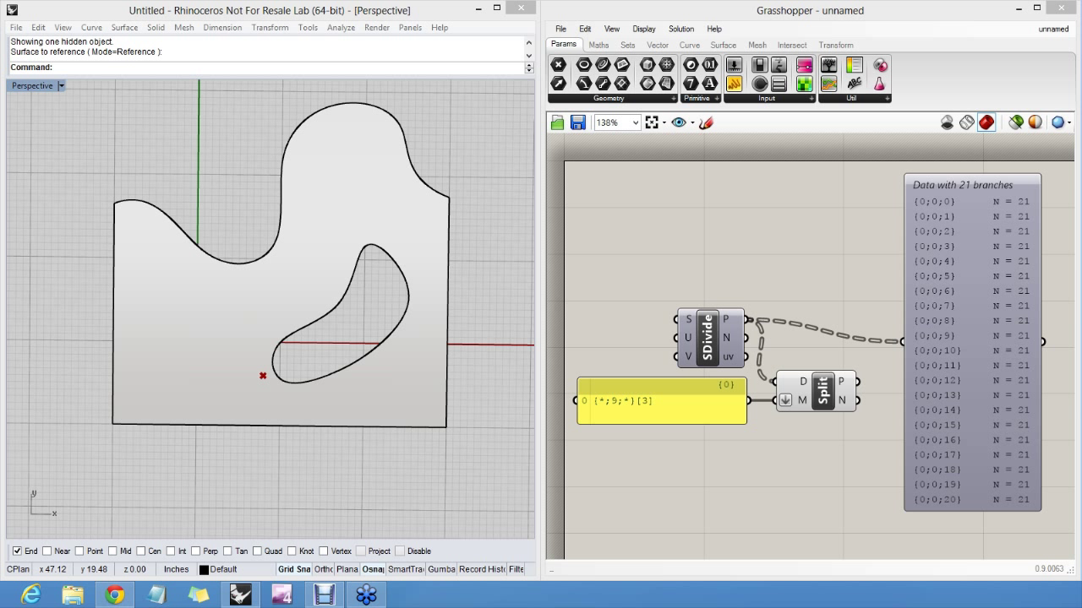
mouse_move(346, 226)
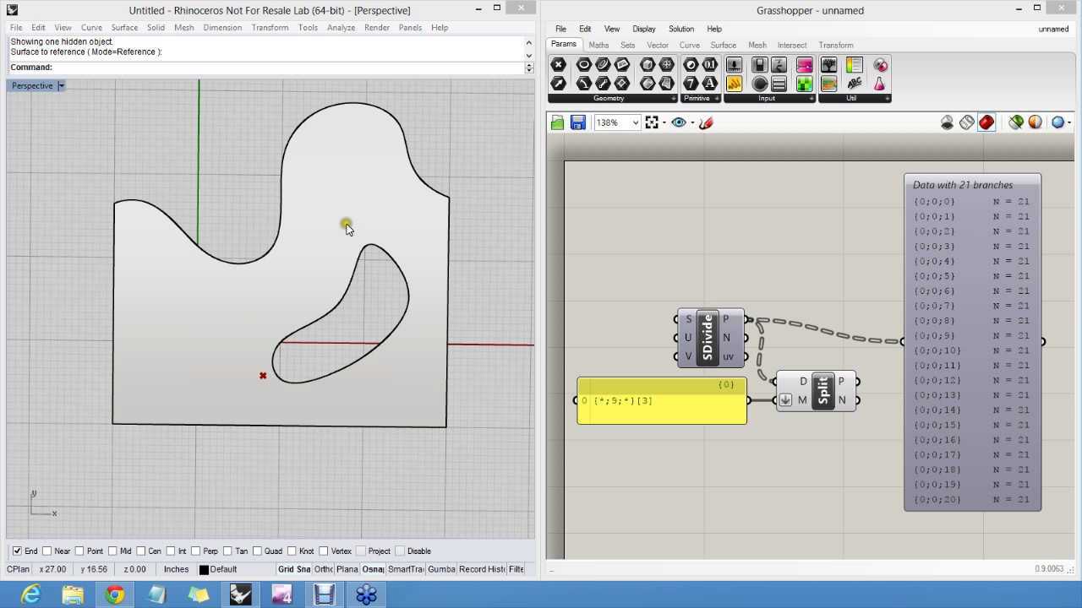
Replace the split mask panel text with {0,2,4,....}
double_click(663, 399)
type("{0,2,4,....}")
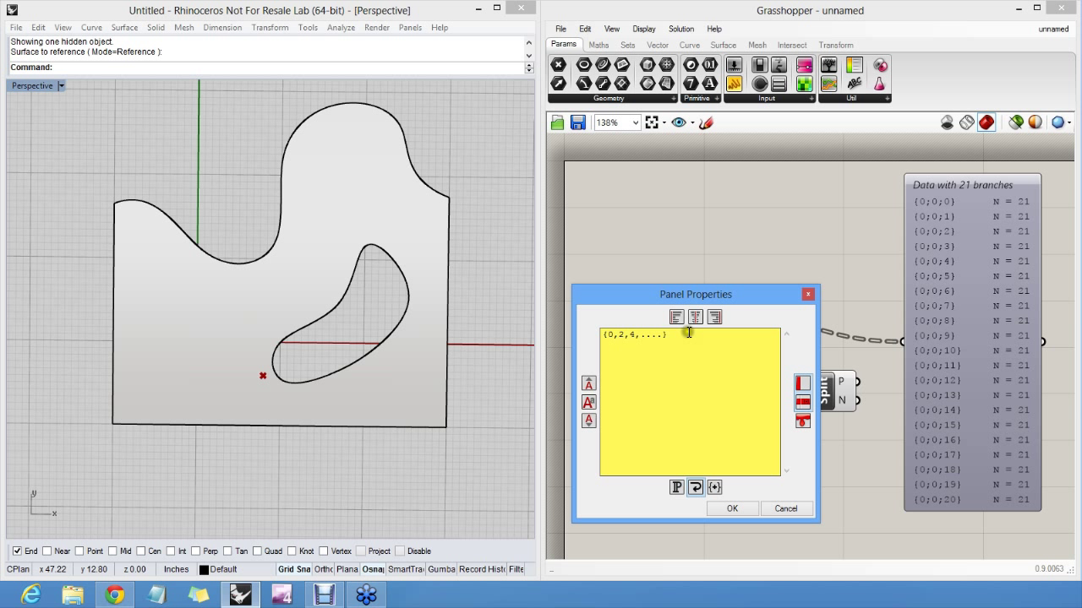
mouse_move(686, 338)
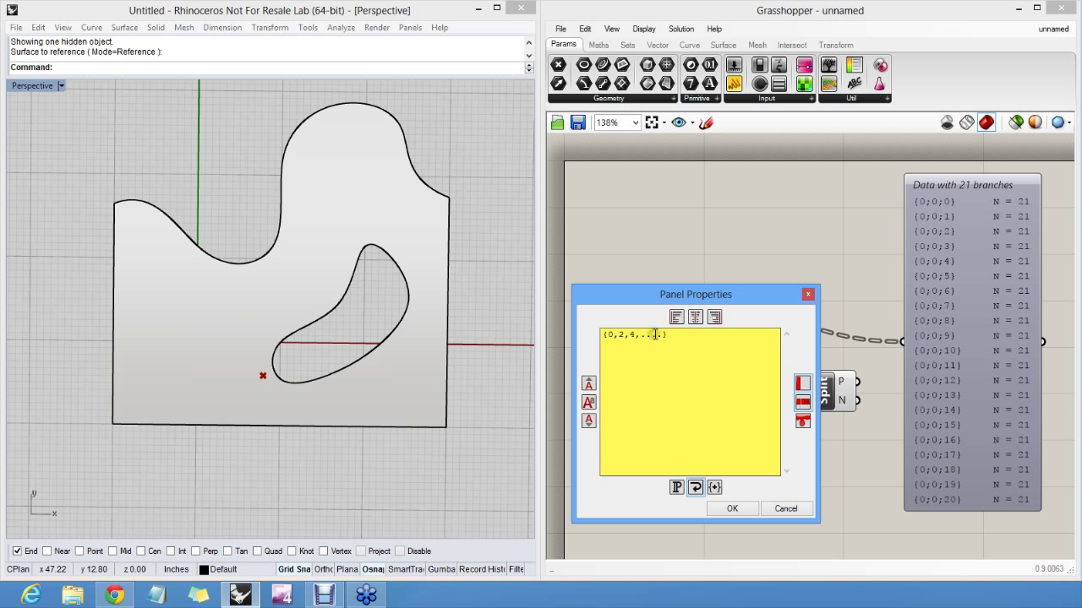
mouse_move(651, 346)
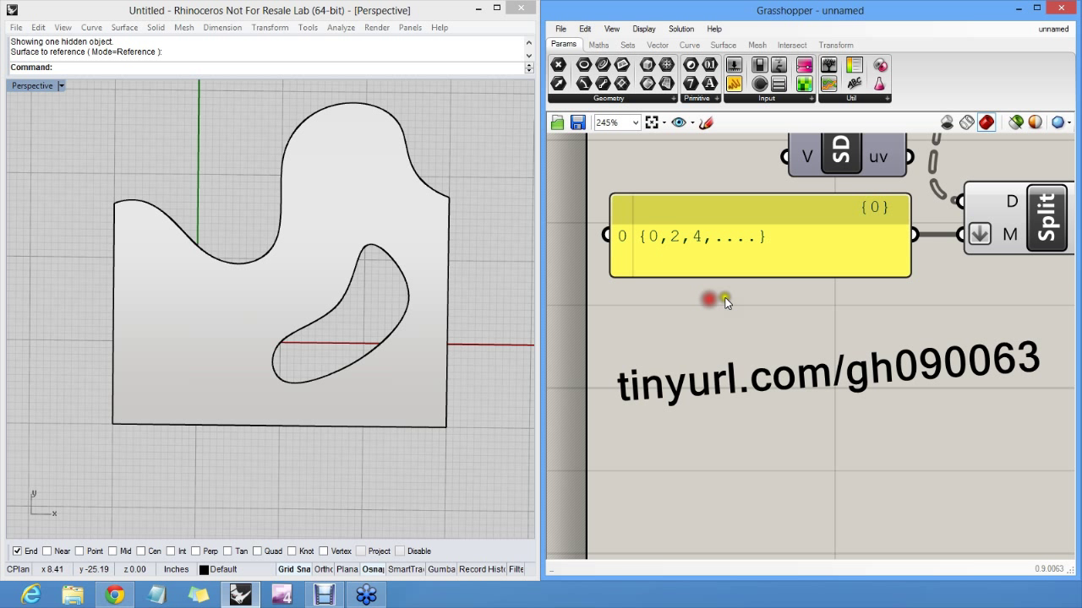
scroll("down", 3)
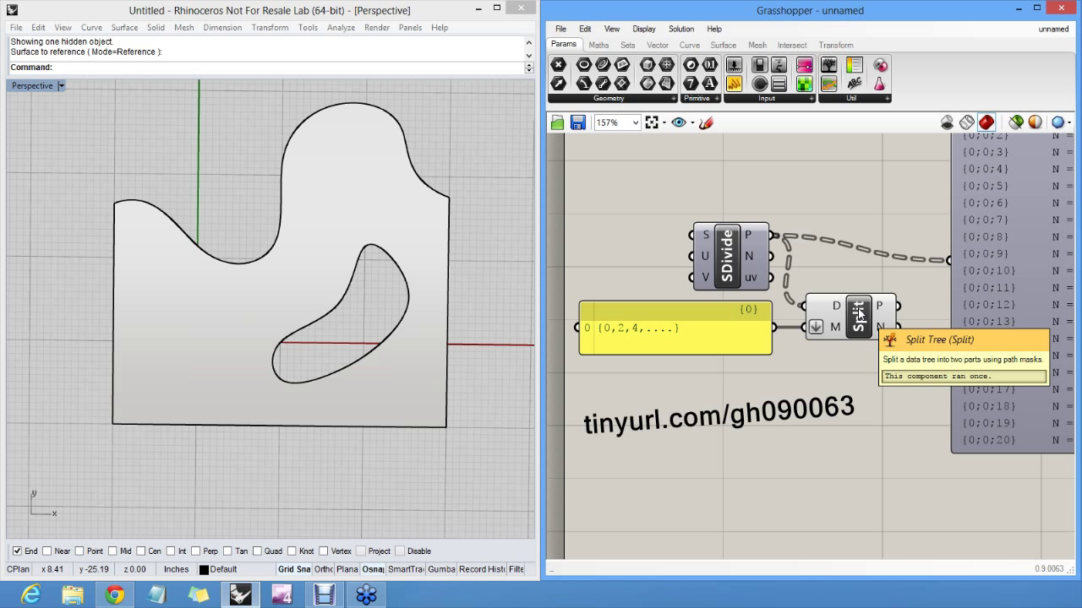
mouse_move(910, 396)
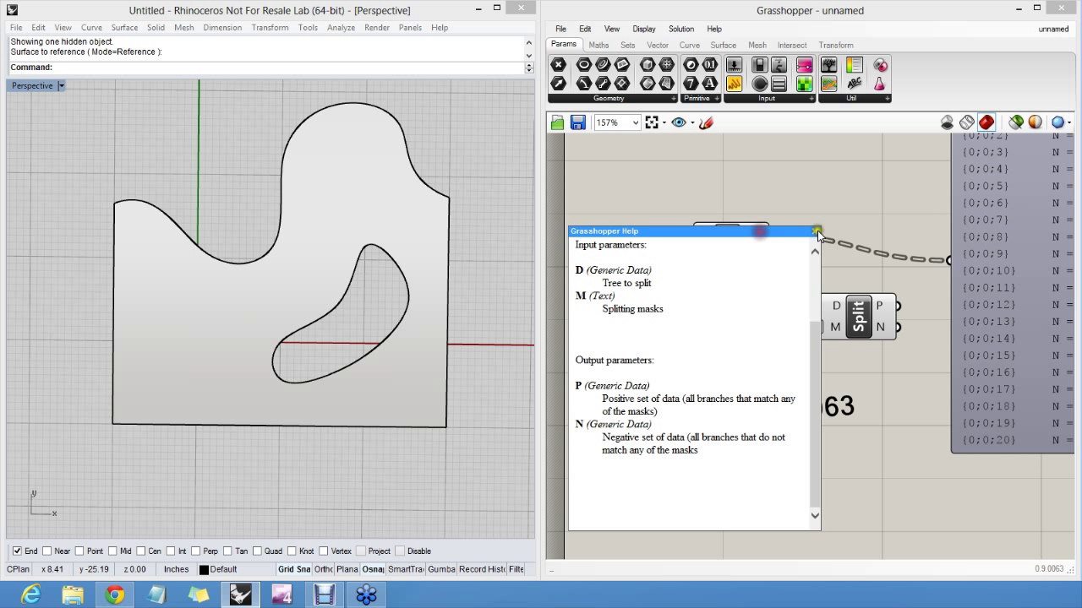
left_click(814, 230)
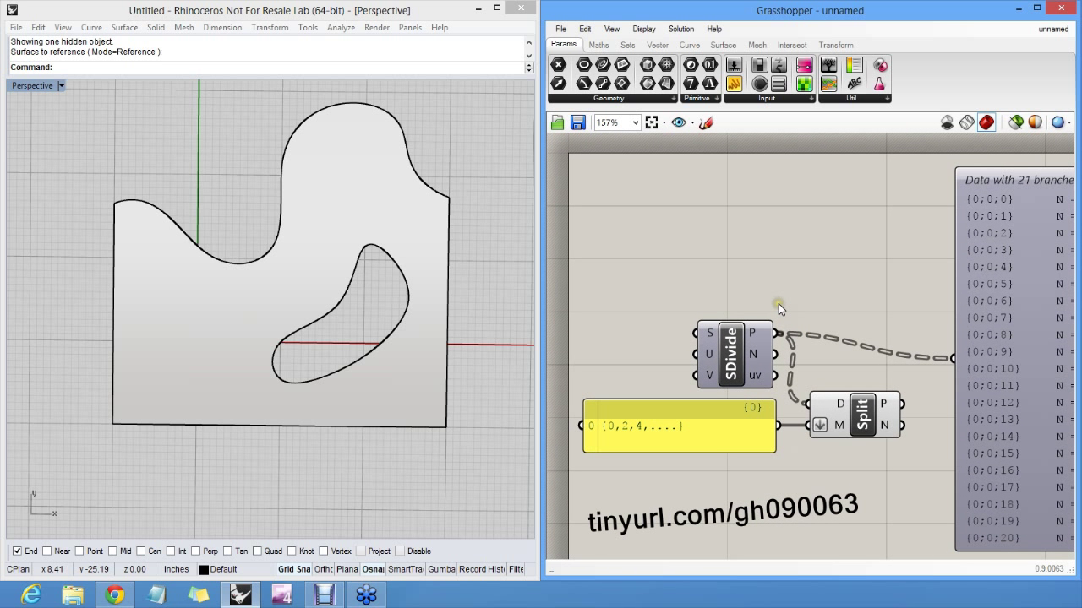
mouse_move(776, 300)
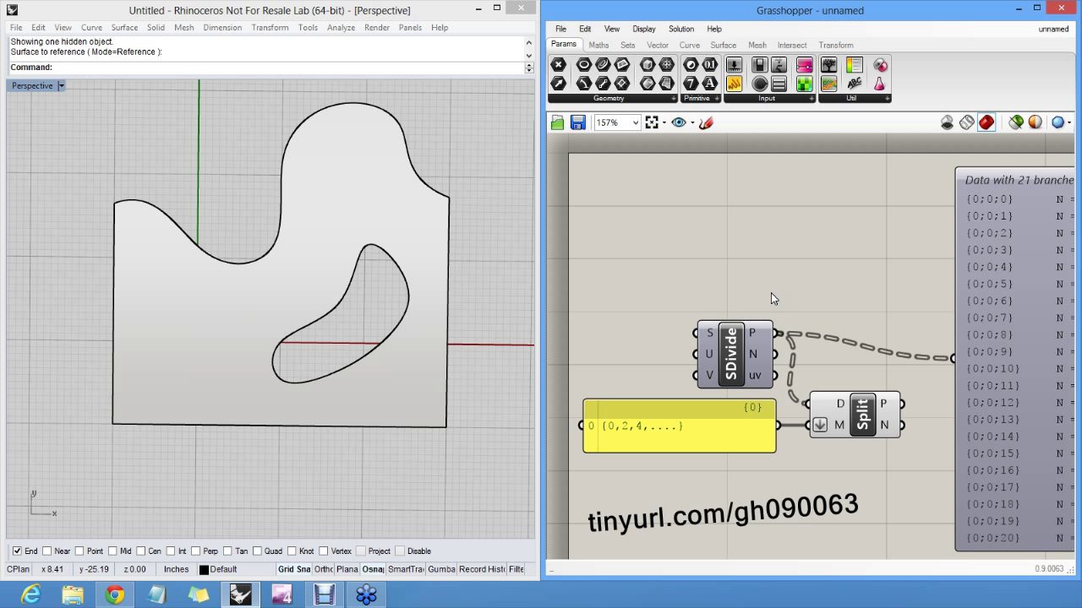
mouse_move(768, 227)
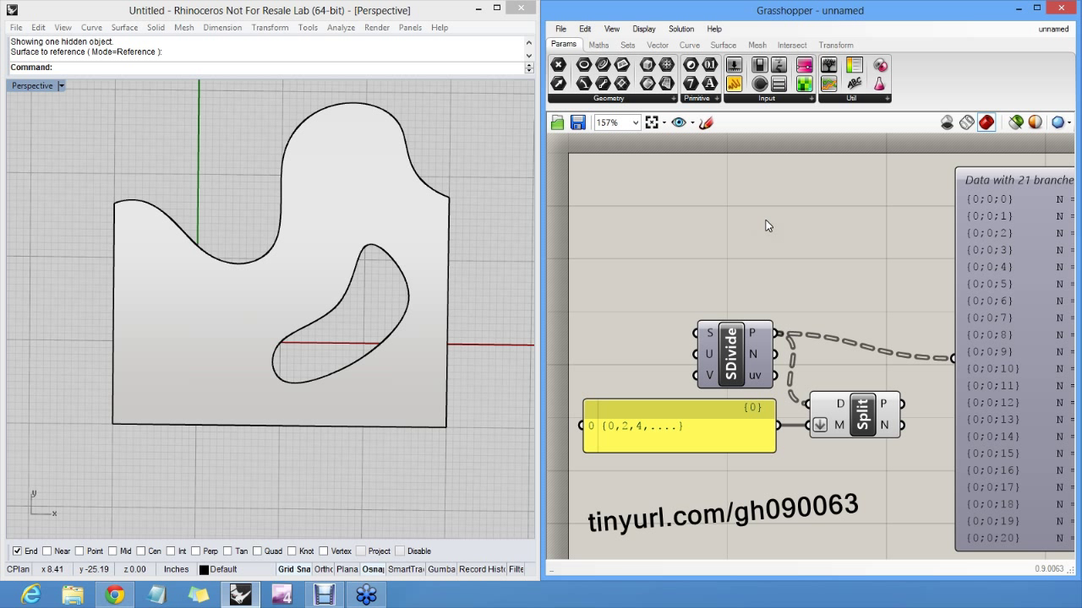
mouse_move(779, 218)
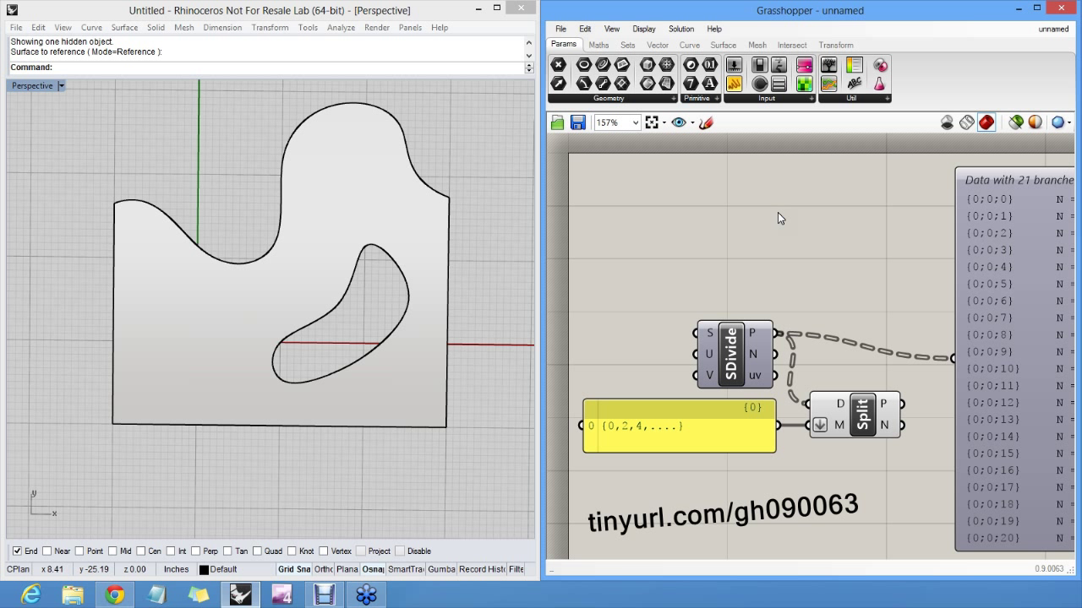
left_click(629, 44)
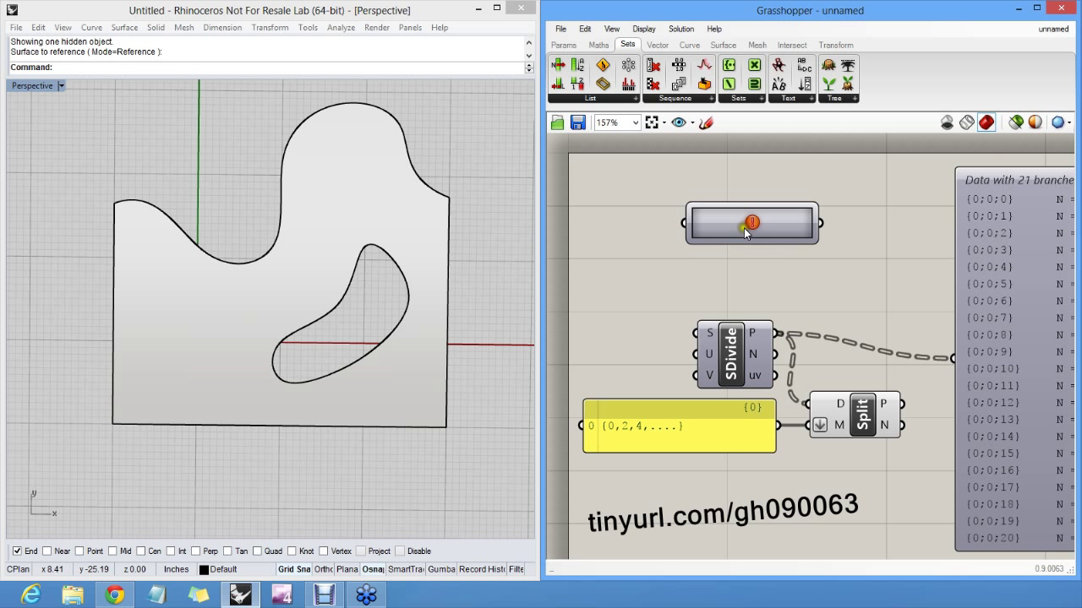
Set the Path Mapper mask to {A;B;C}(i) to {A;B;C}(i) and confirm it
right_click(750, 223)
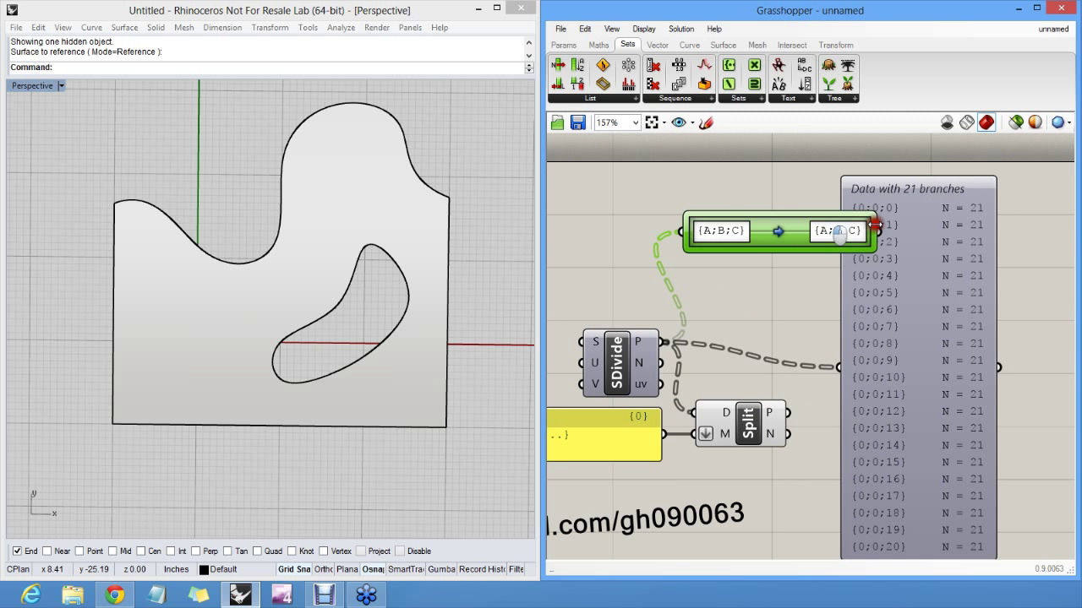
double_click(776, 230)
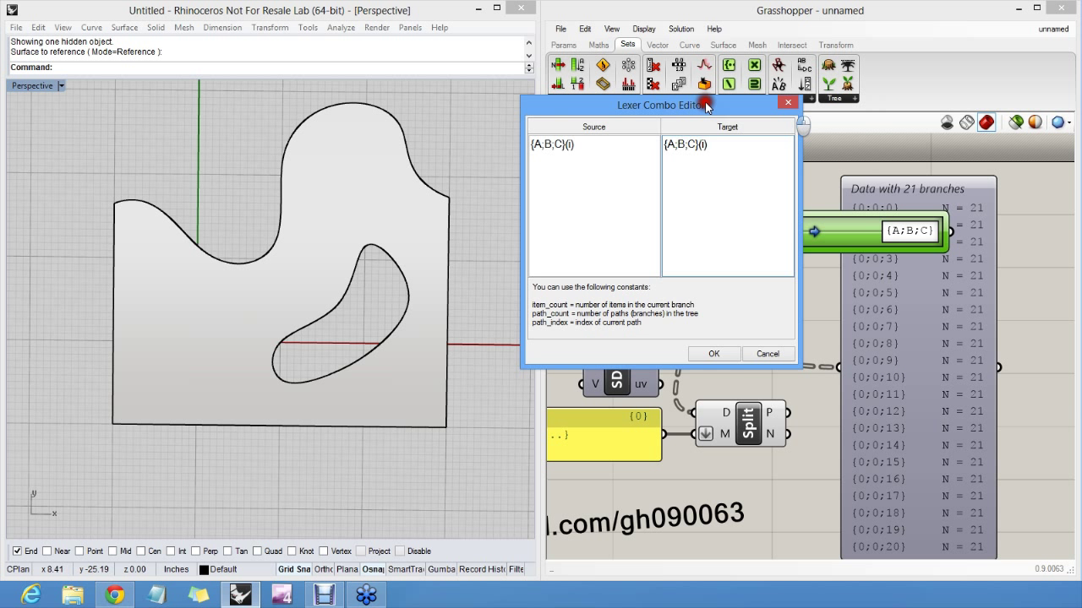
left_click_drag(661, 105, 507, 150)
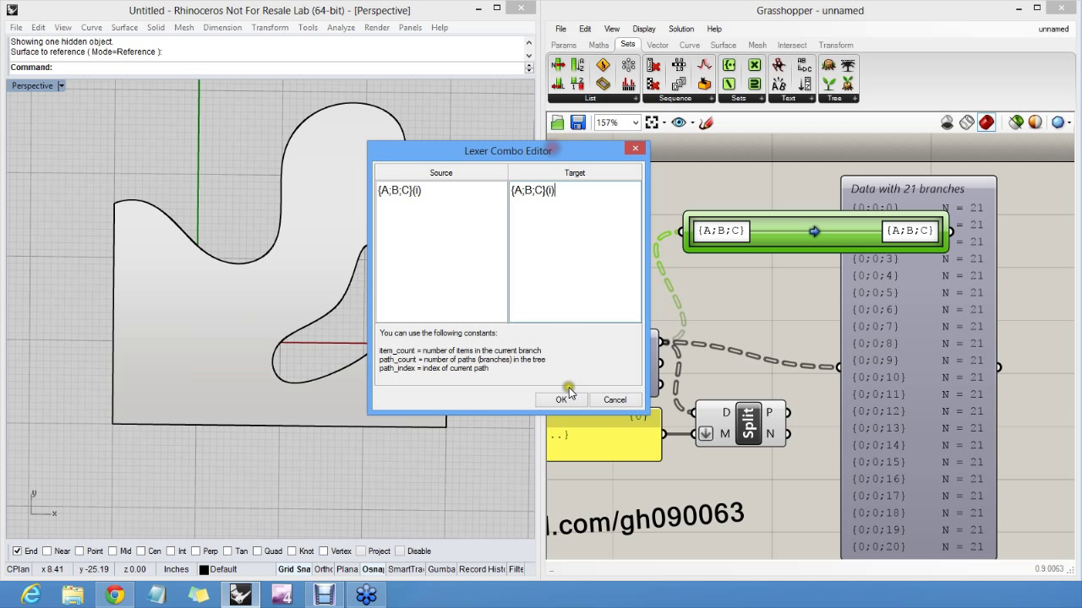
left_click(561, 399)
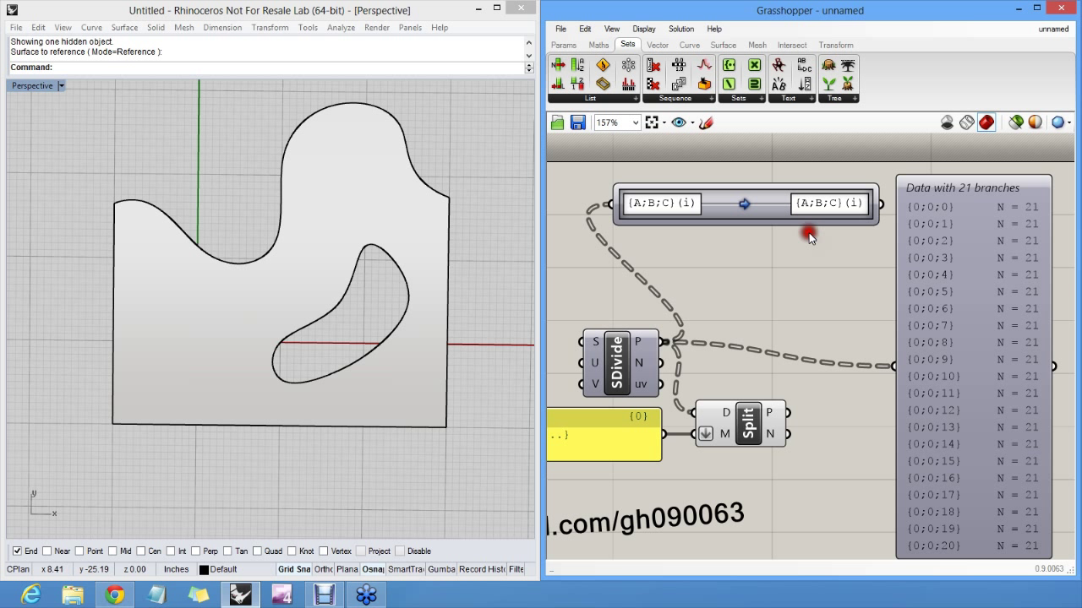
mouse_move(818, 210)
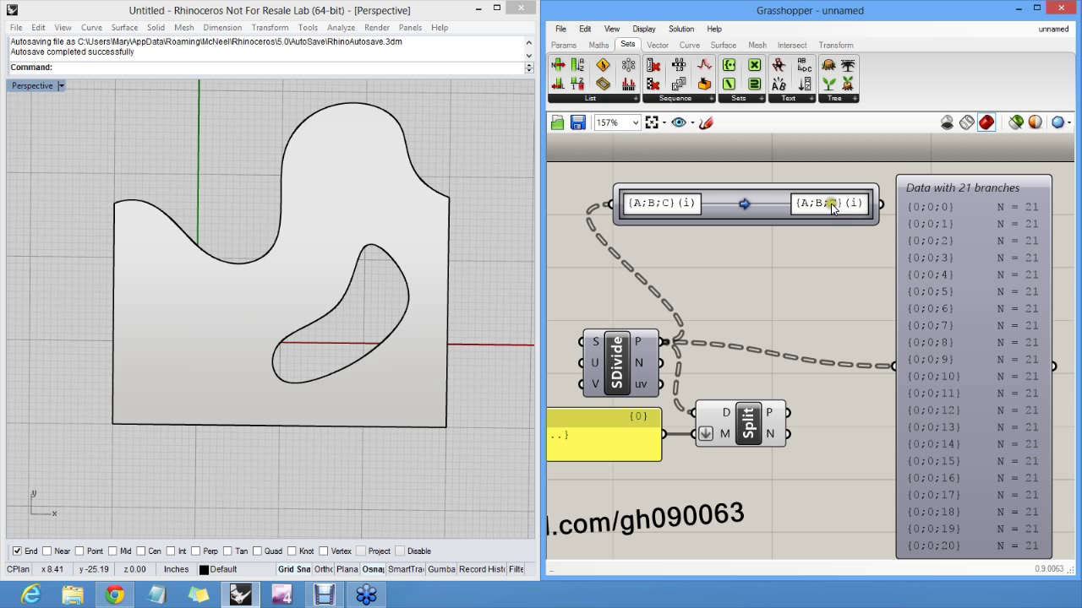
mouse_move(830, 203)
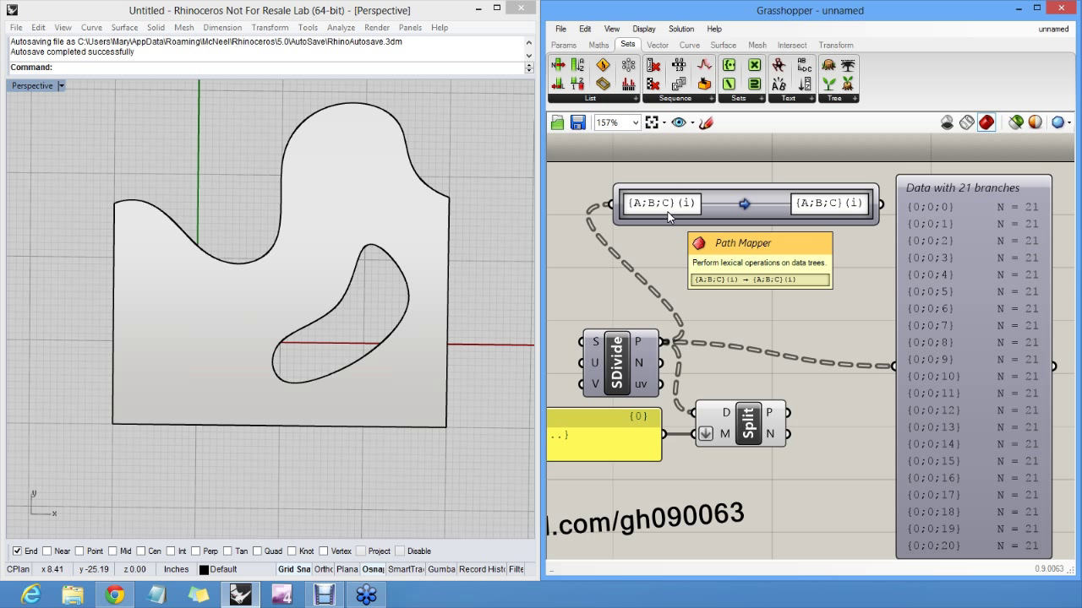
left_click(668, 203)
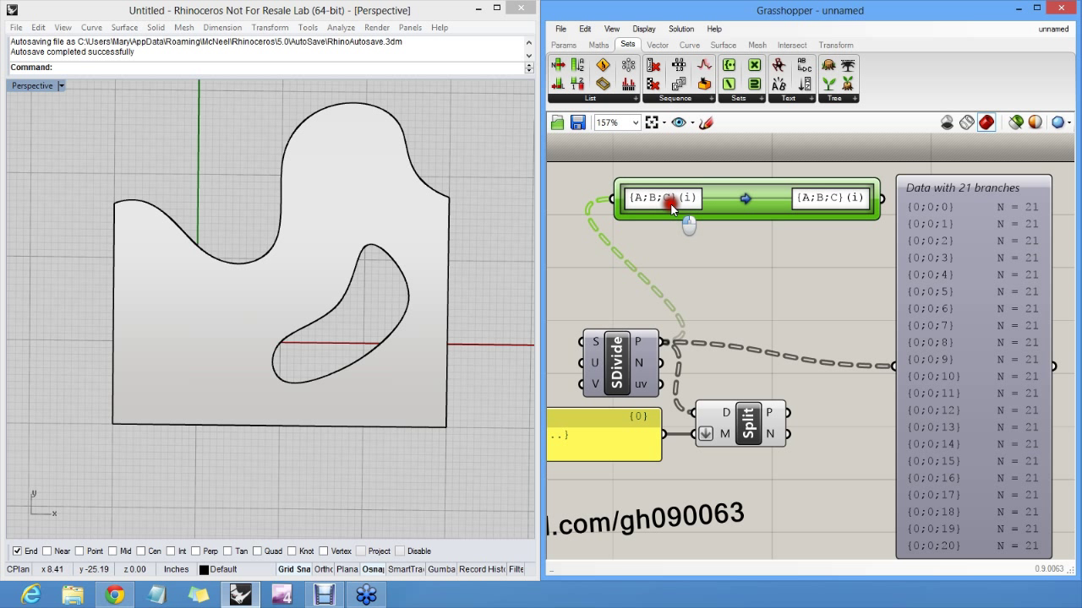
mouse_move(668, 213)
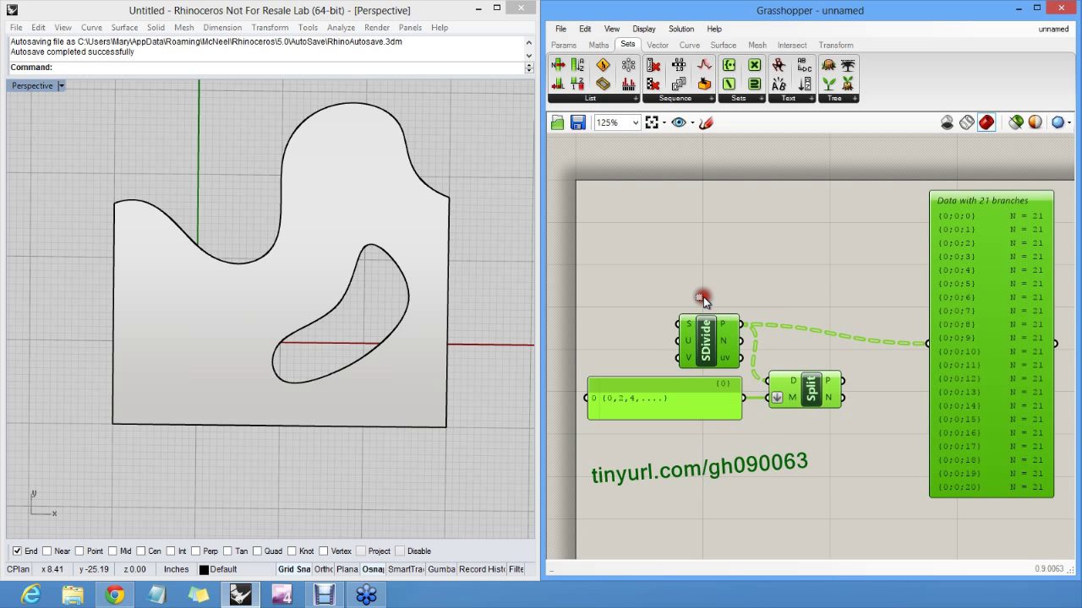
Add a Gene Pool with Gene Count 3 and values 1, 3, 7
left_click(565, 44)
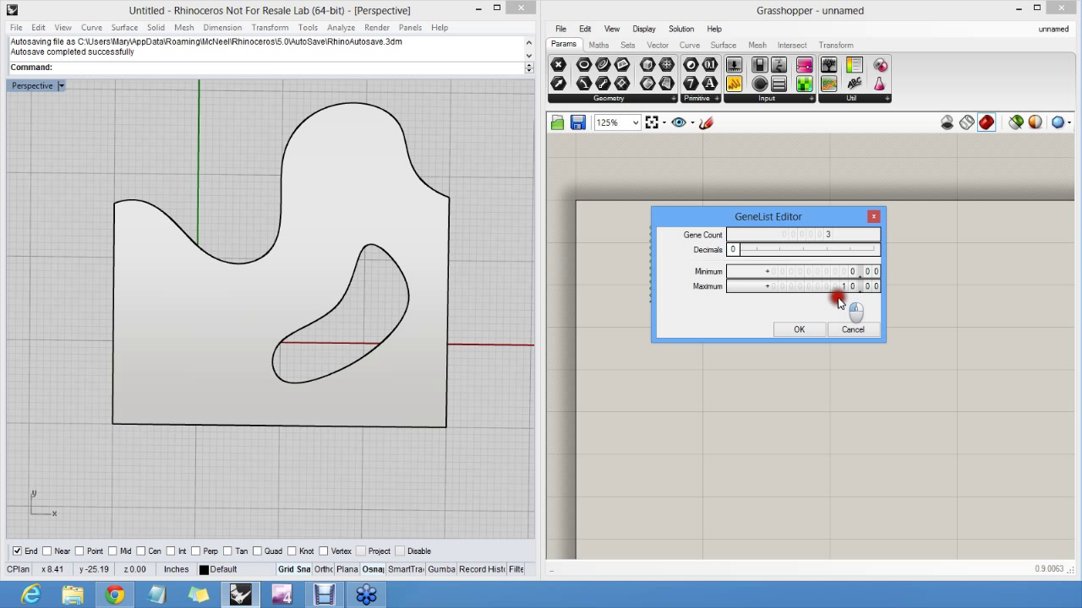
left_click(798, 330)
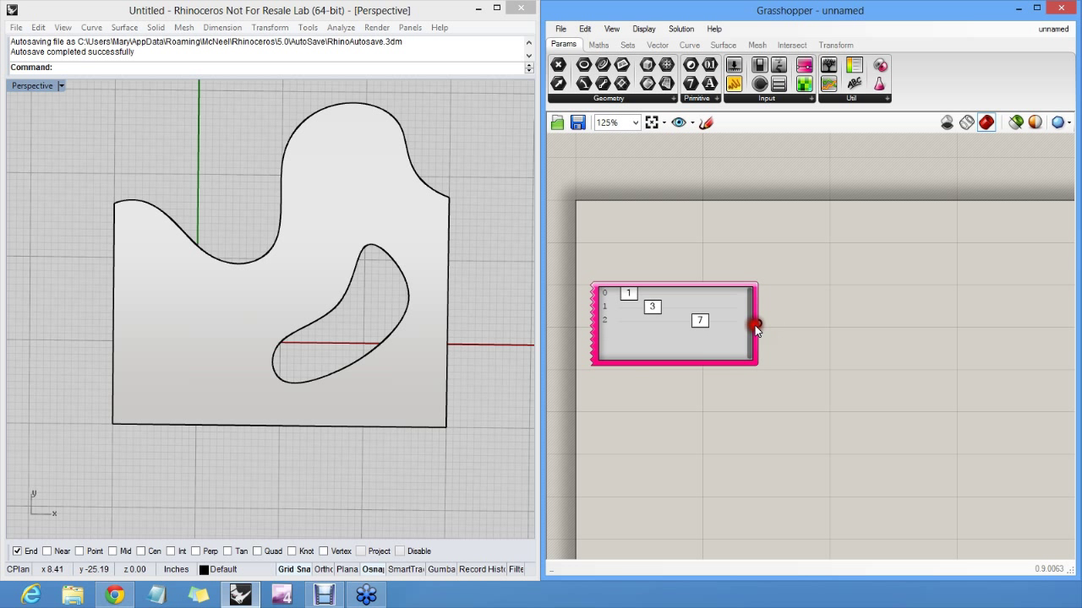
mouse_move(627, 44)
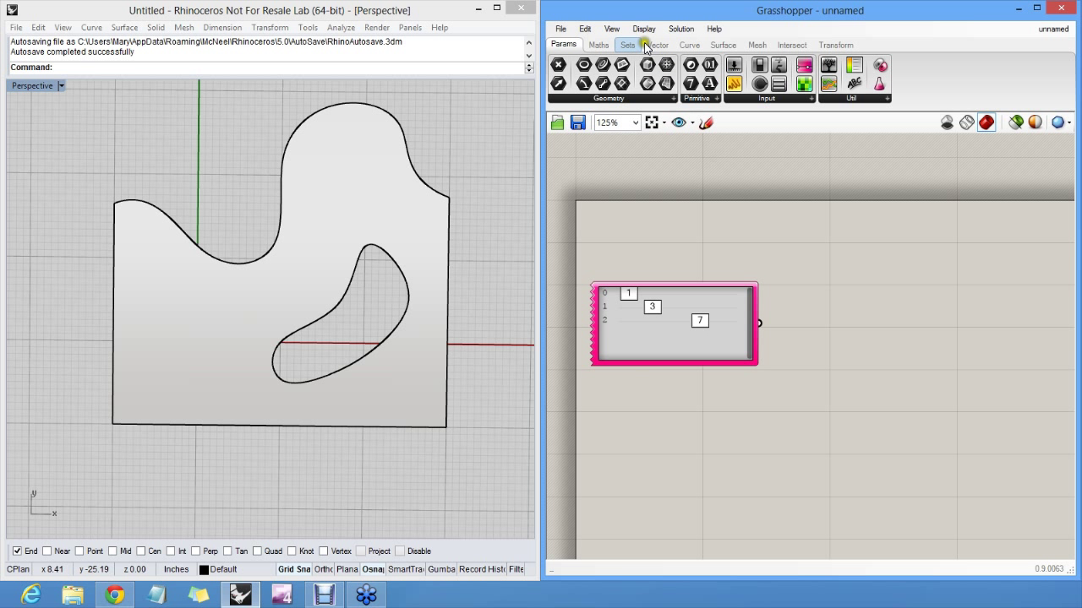
Add Text Join from Sets > Text, wire in the gene pool and set the separator to a semicolon
left_click(627, 44)
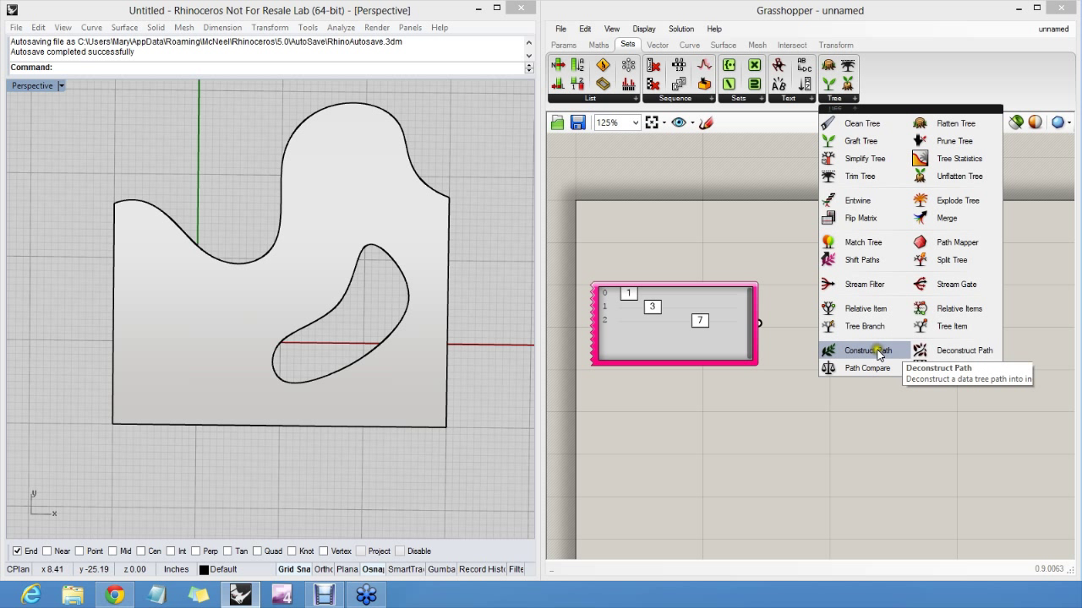
left_click(865, 350)
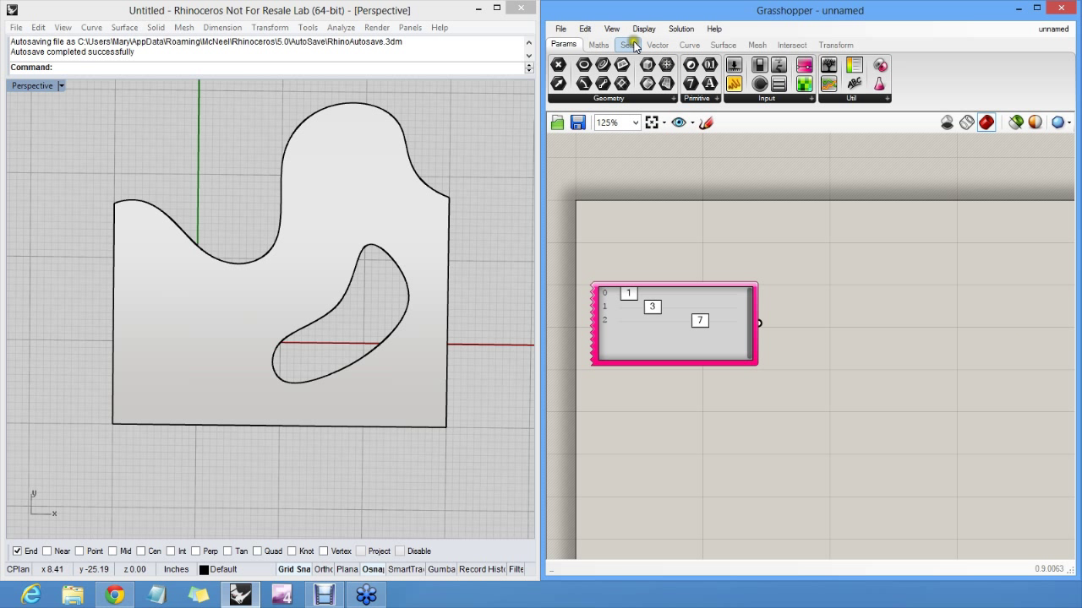
left_click(629, 44)
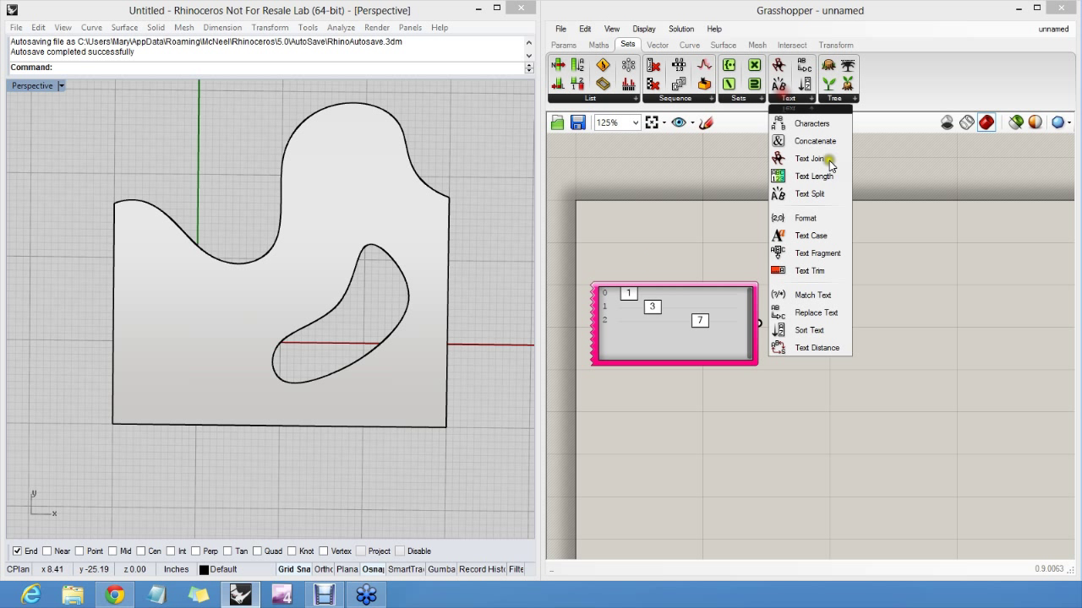
mouse_move(808, 159)
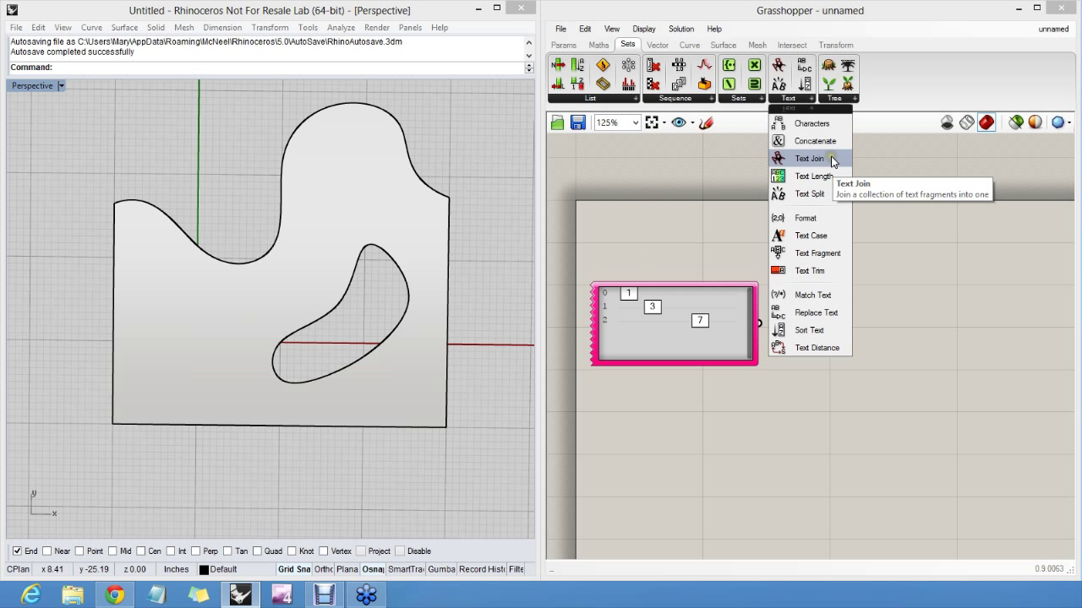
mouse_move(825, 159)
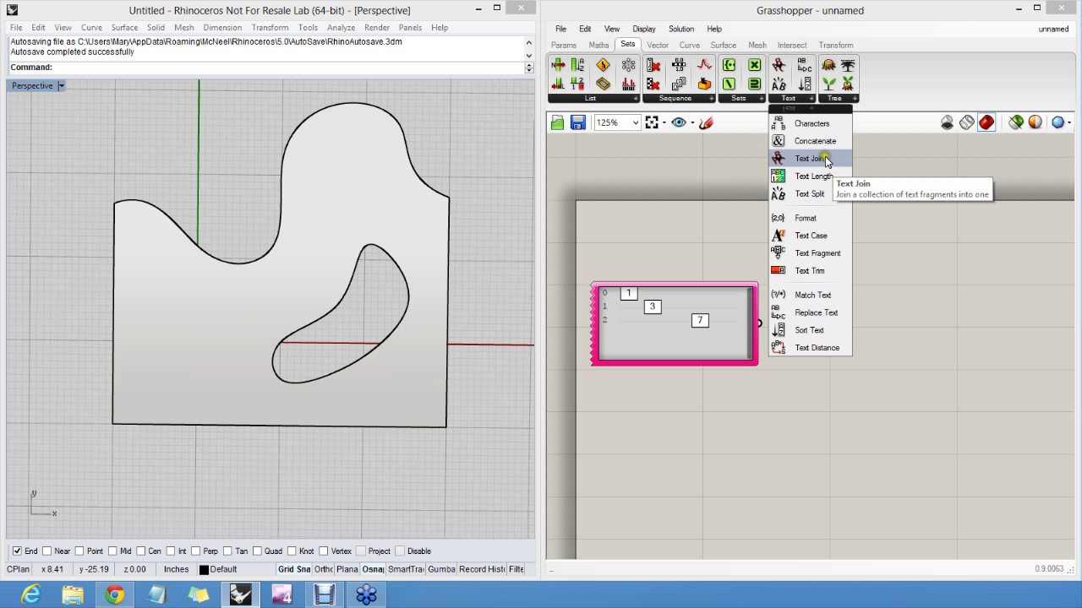
left_click(811, 158)
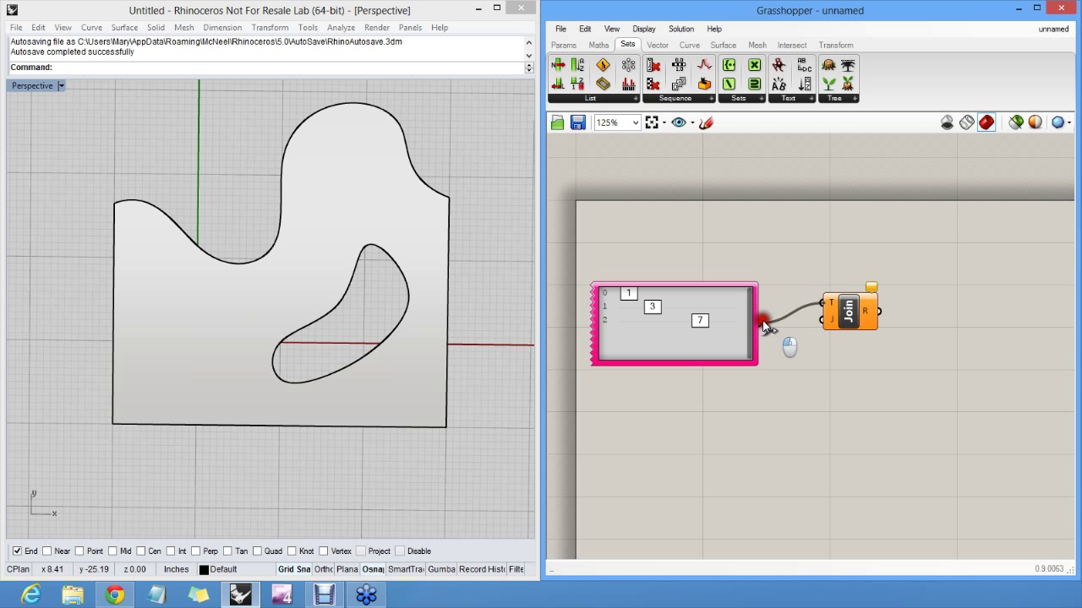
right_click(845, 311)
type(";")
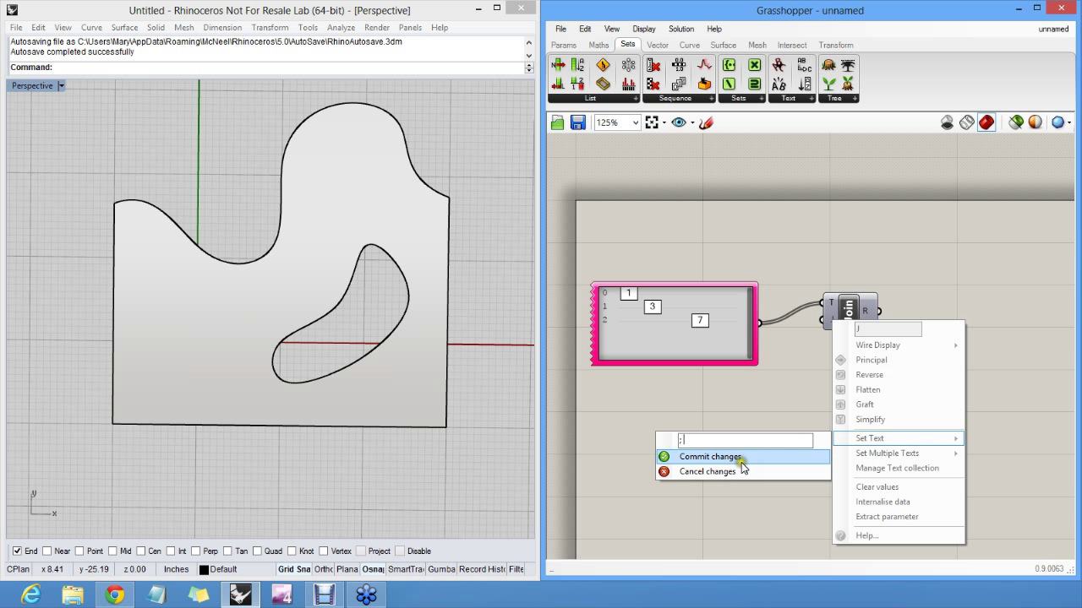
left_click(708, 456)
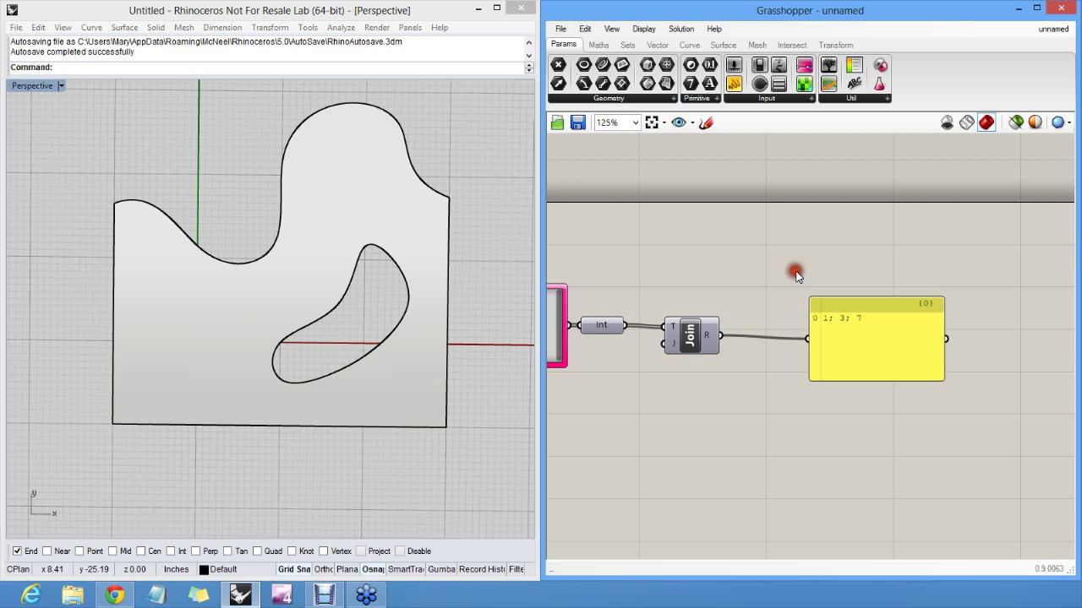
mouse_move(737, 150)
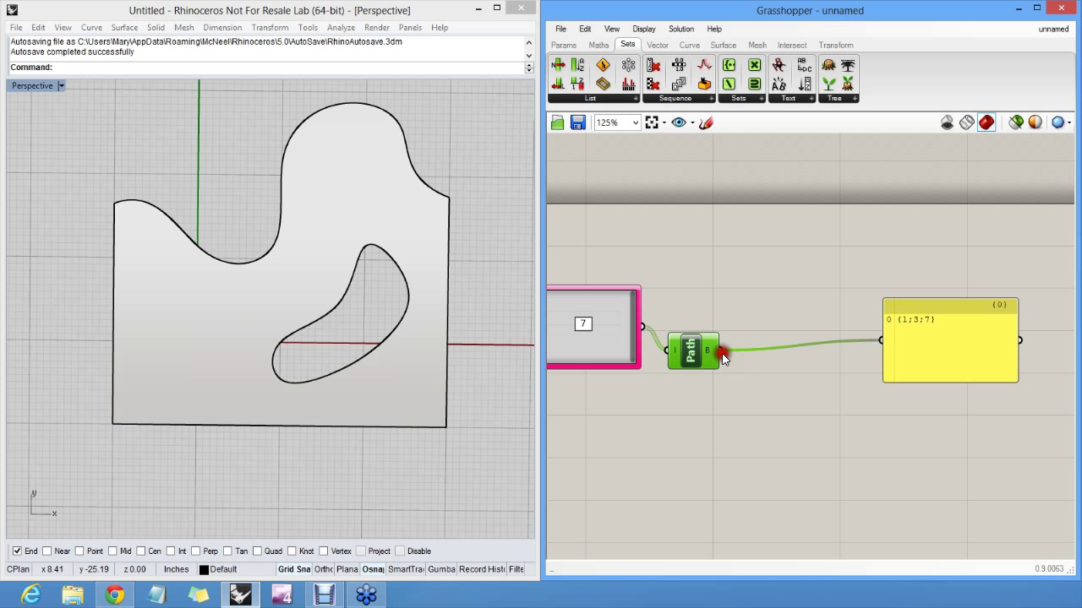
Swap Text Join for Construct Path so genes 1, 2, 3 form path {1;2;3}
left_click(856, 98)
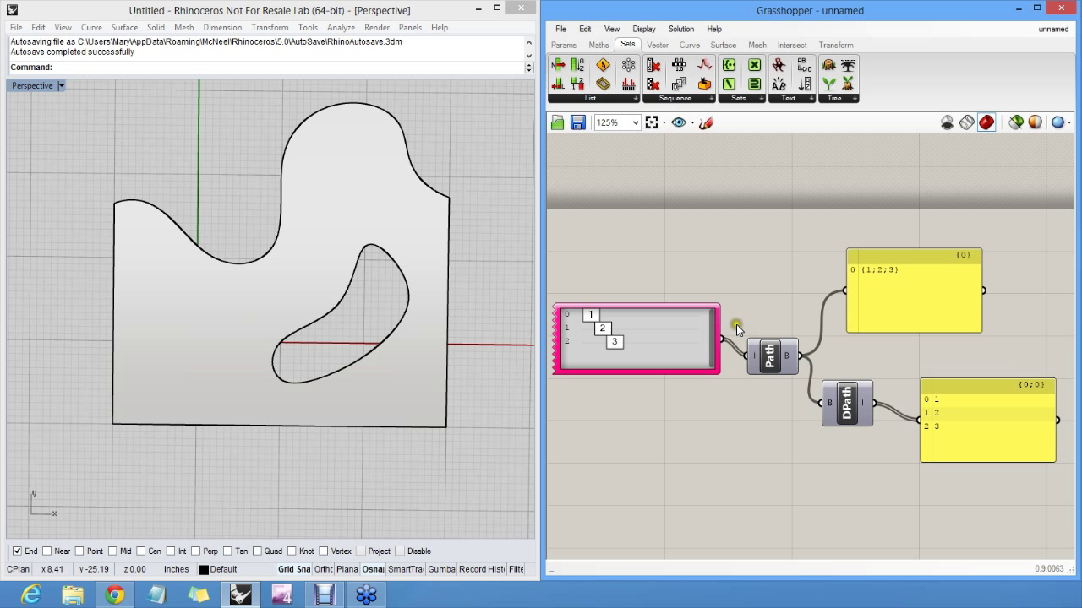
Place a Split Tree component from Sets > Tree below the panels
left_click(845, 98)
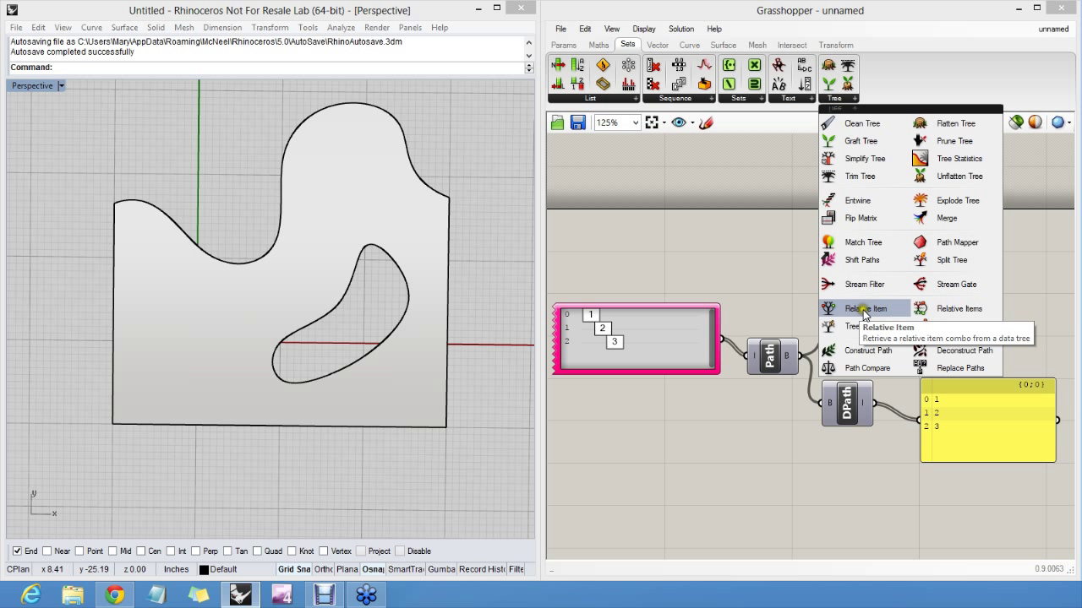
mouse_move(864, 311)
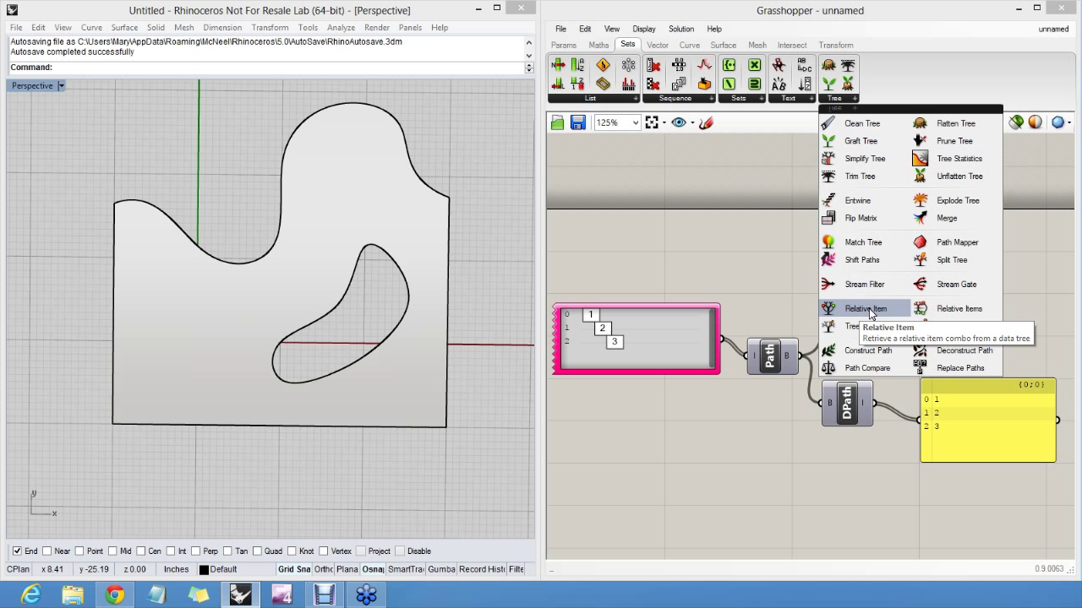
mouse_move(871, 313)
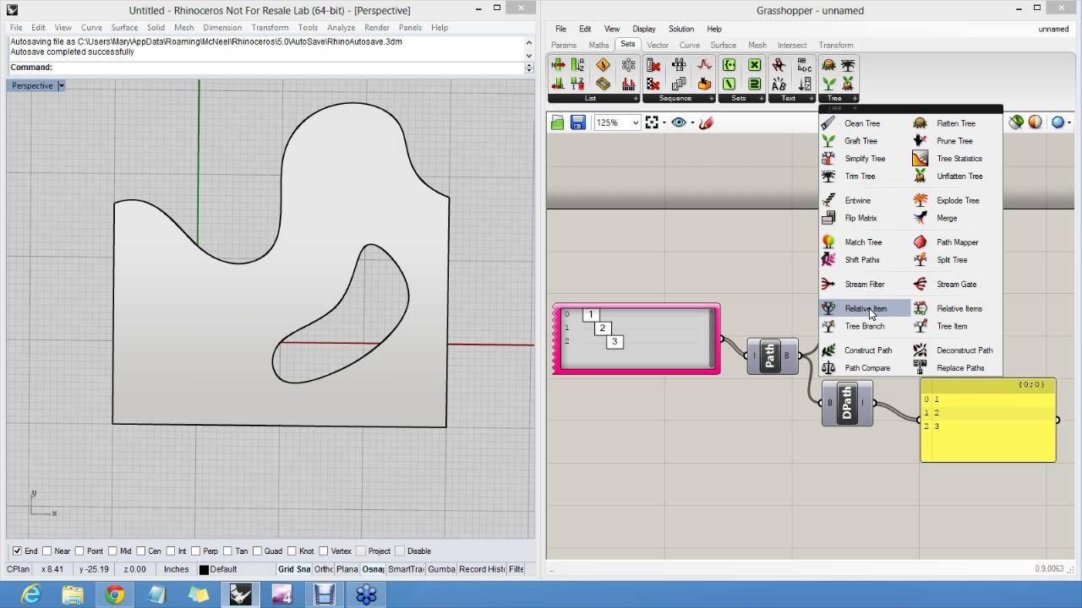
mouse_move(824, 290)
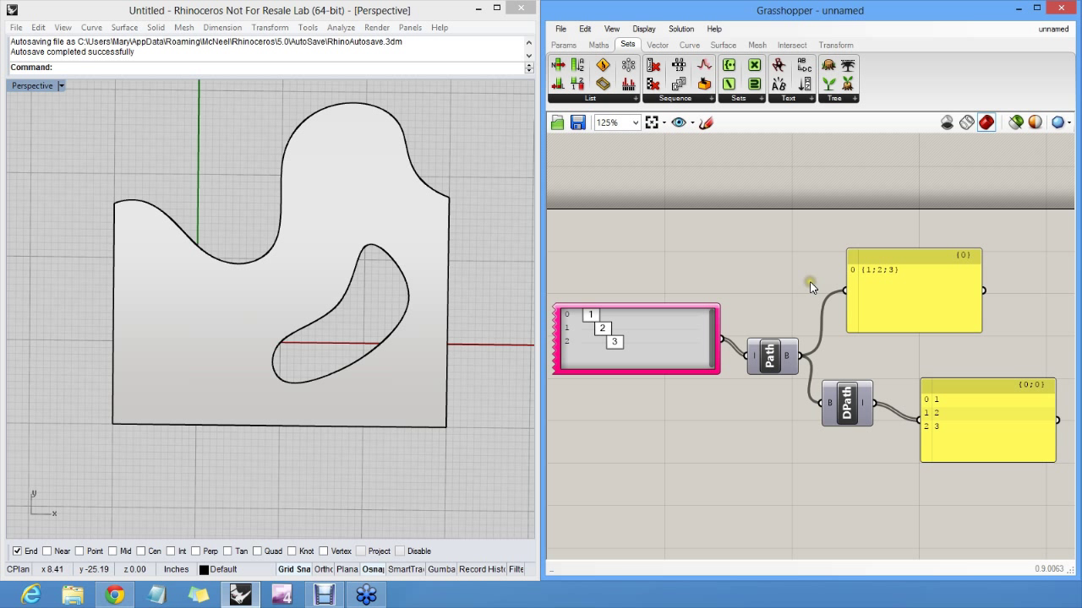
left_click(696, 335)
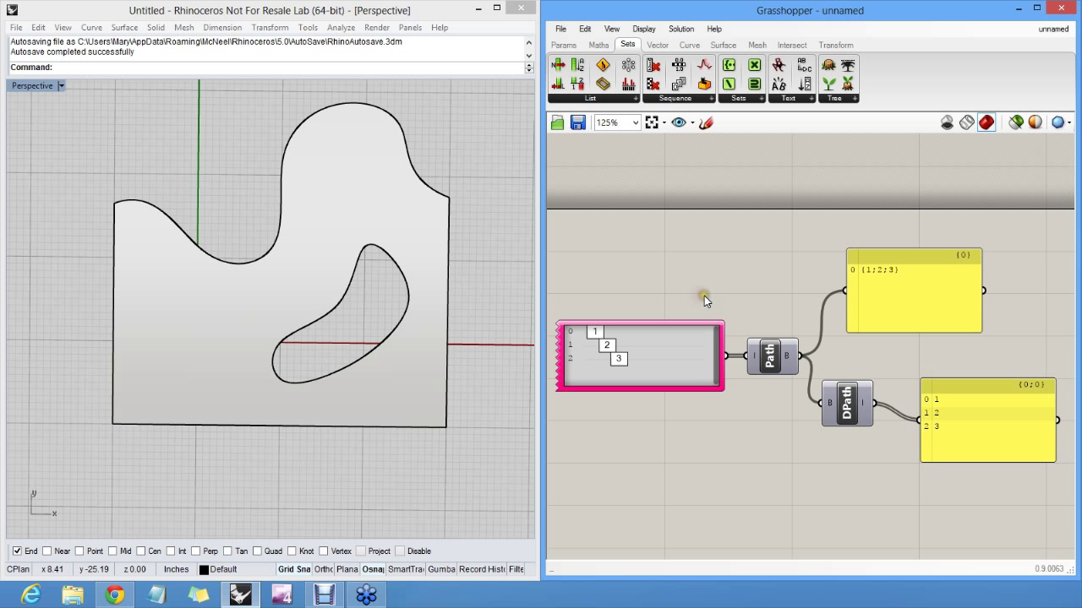
mouse_move(751, 143)
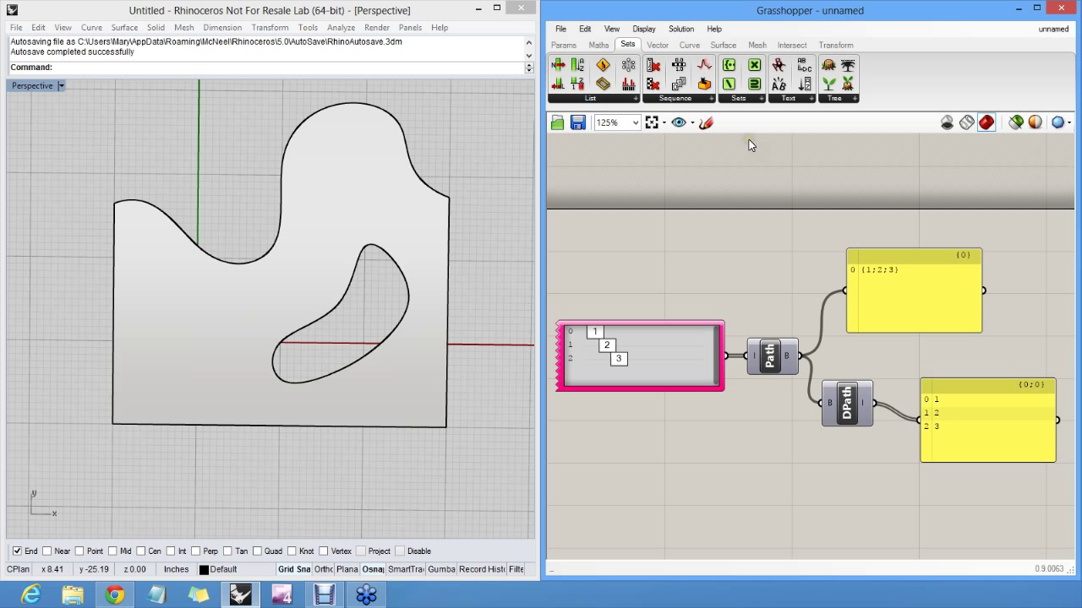
left_click(836, 81)
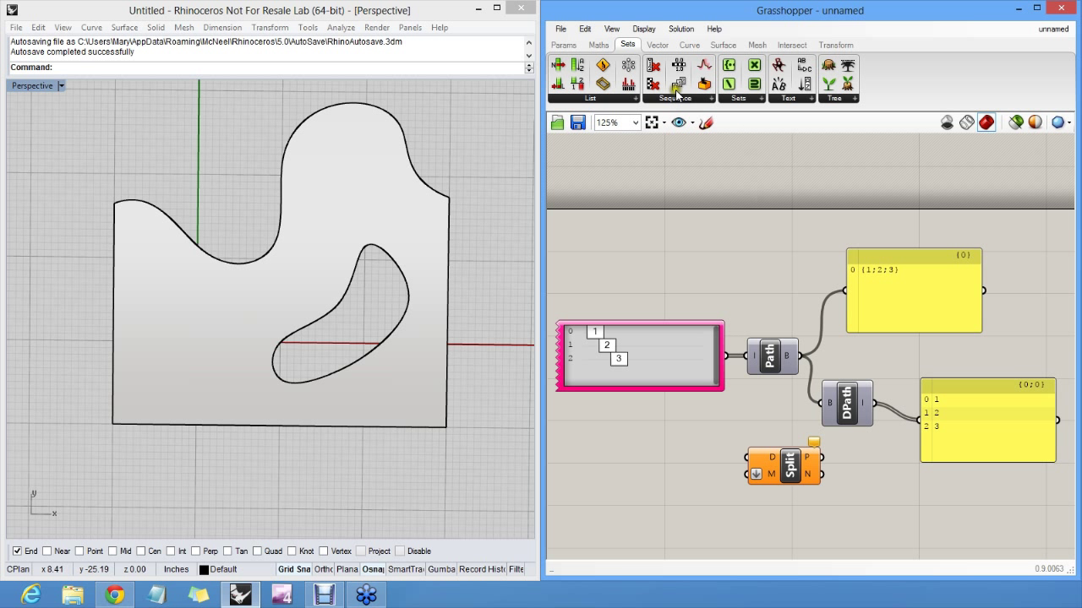
mouse_move(801, 102)
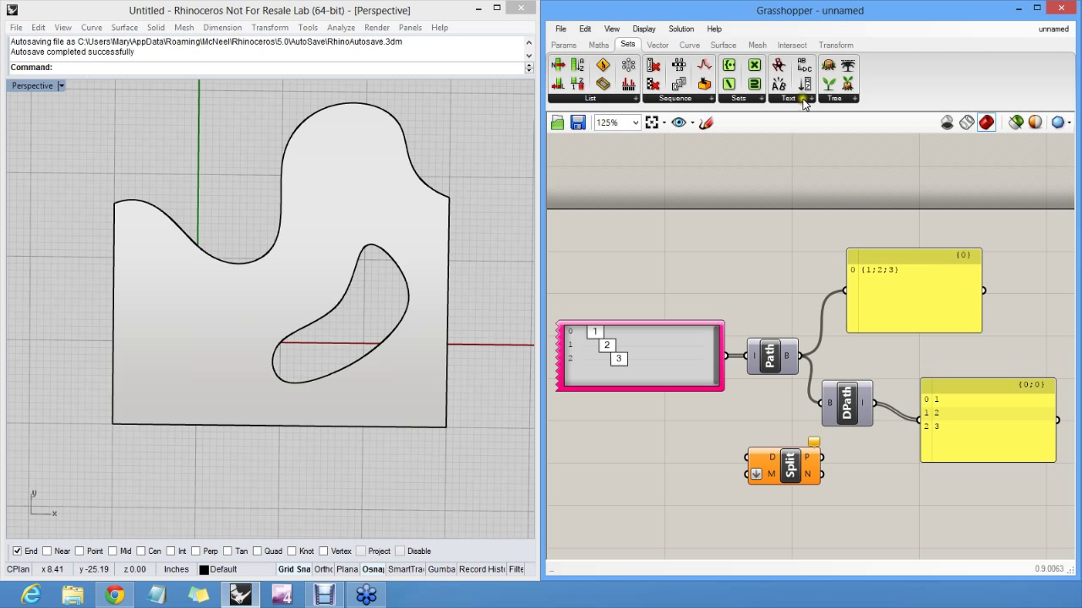
Place a Path Mapper above the gene pool and bring up its mapping options
left_click(848, 98)
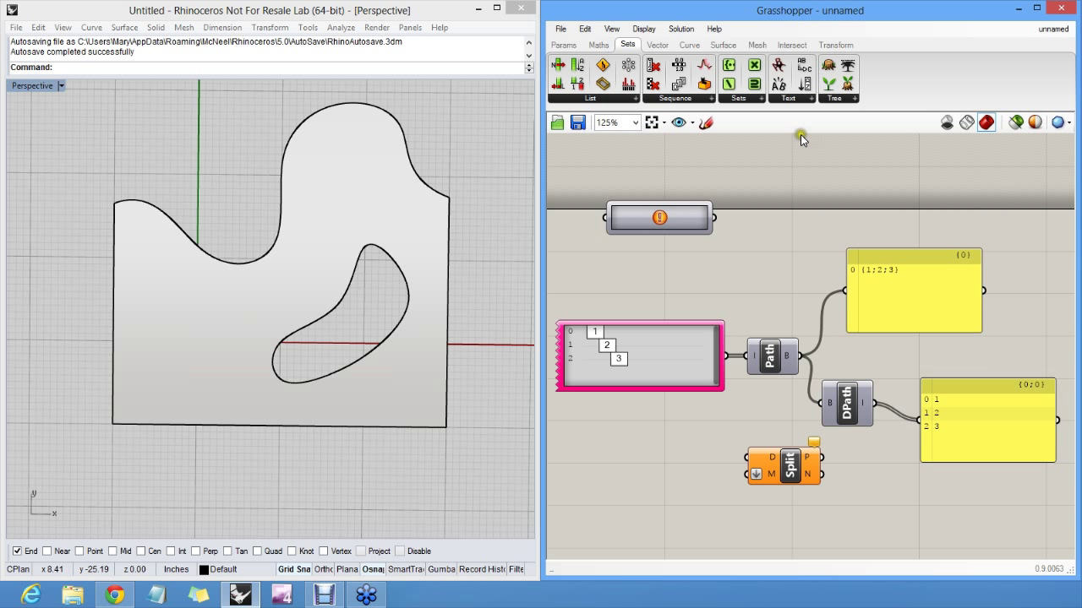
left_click(849, 98)
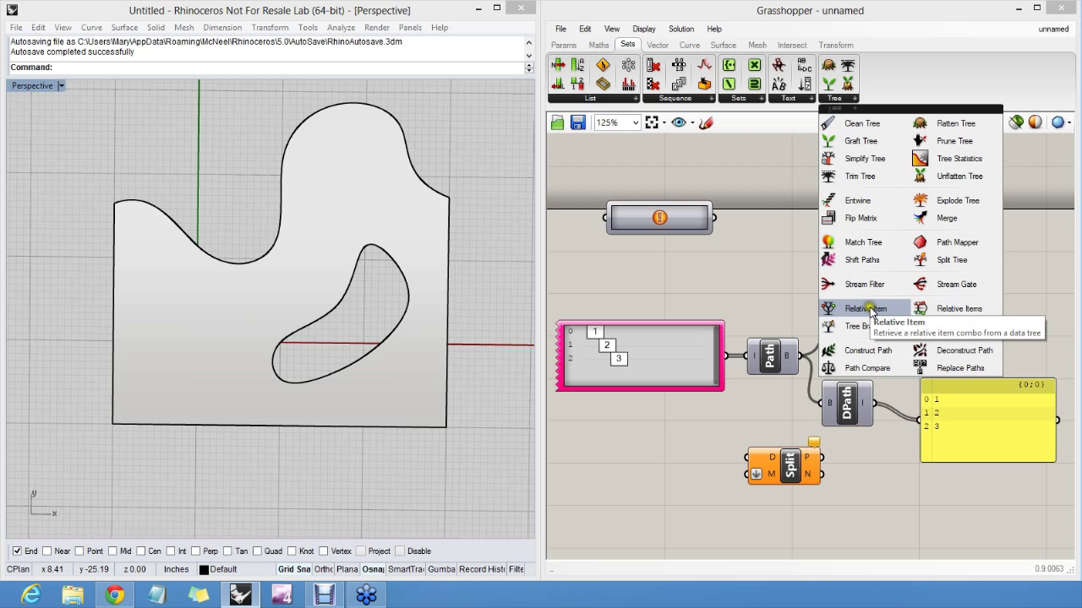
left_click(862, 307)
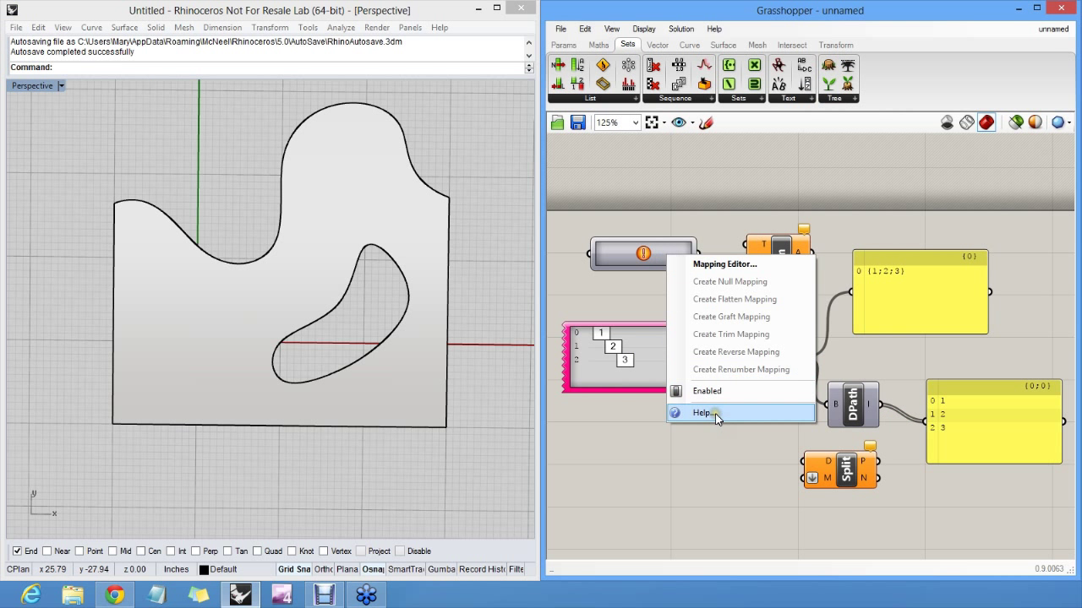
left_click(703, 412)
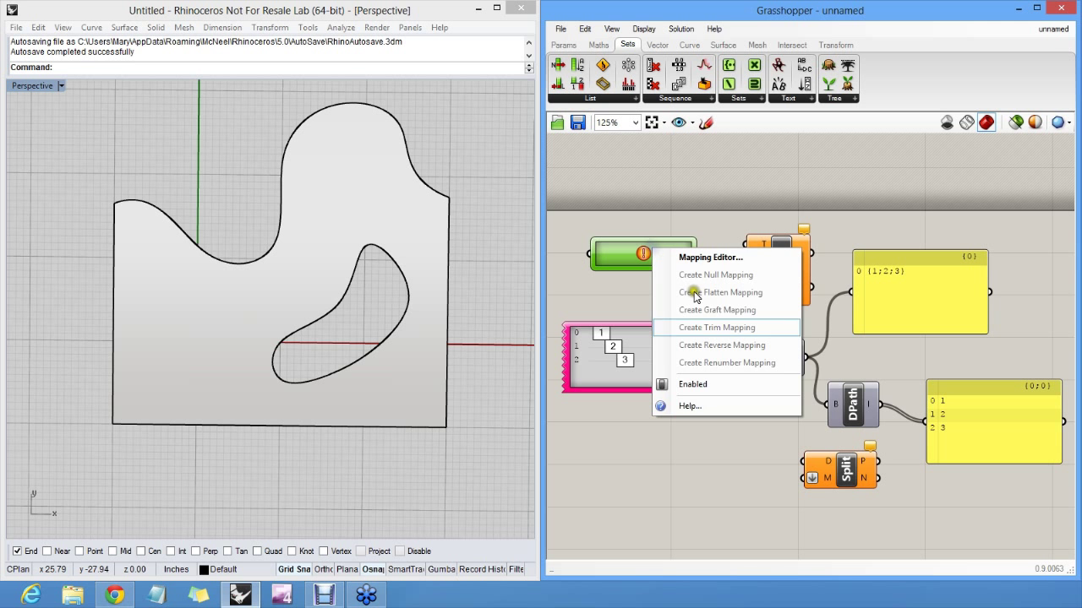
left_click(690, 406)
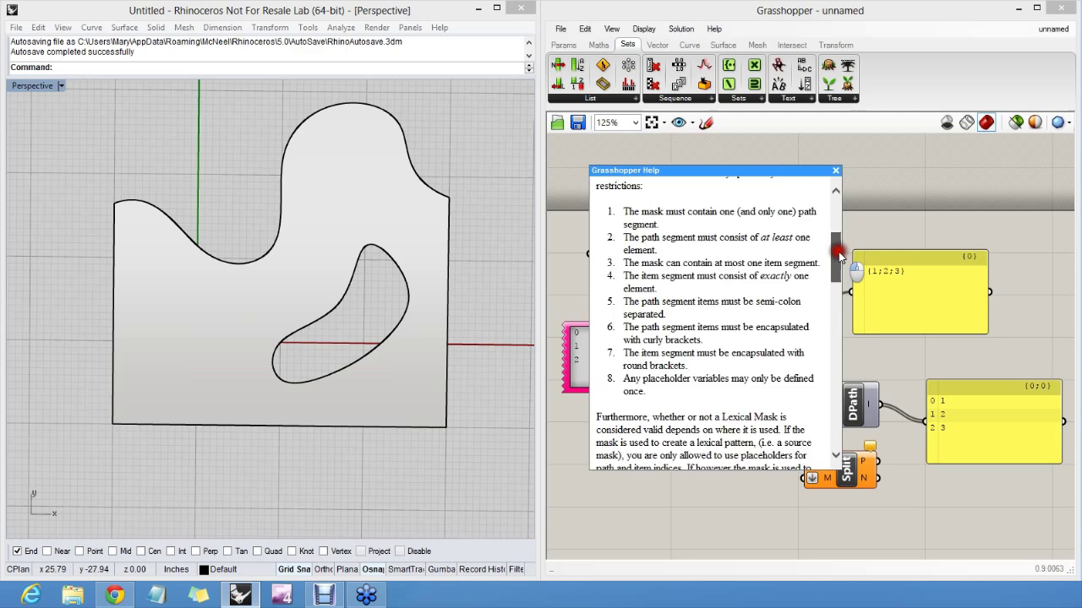
scroll("down", 3)
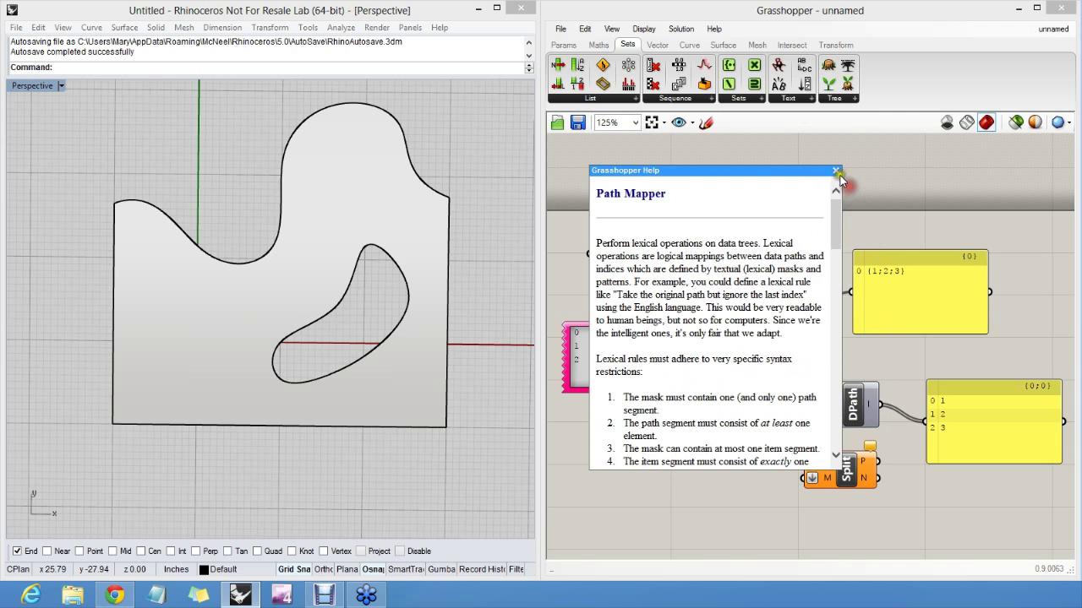
left_click(835, 171)
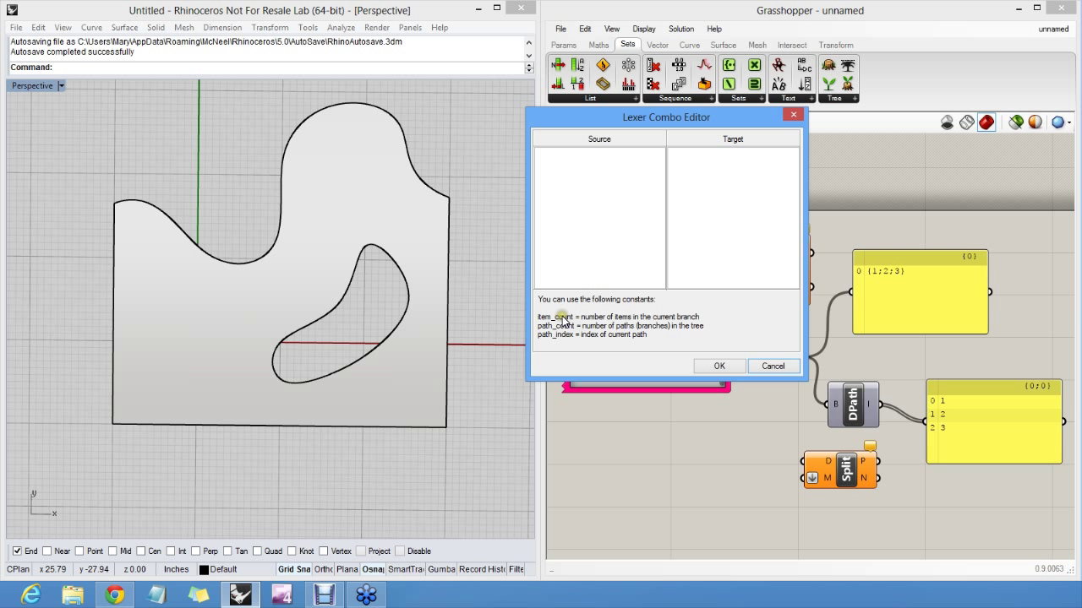
mouse_move(541, 319)
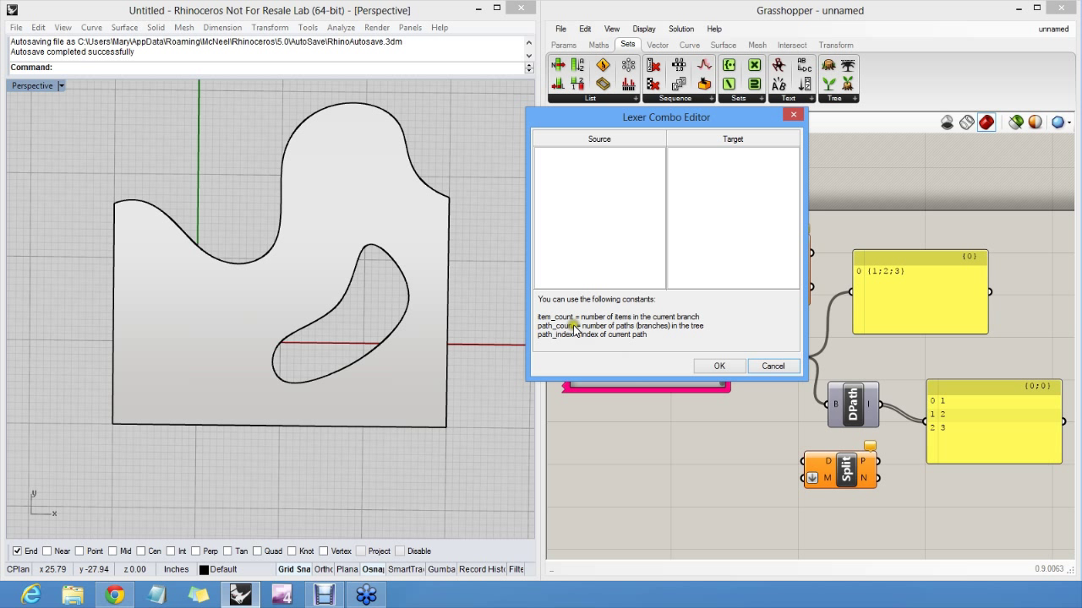
mouse_move(573, 335)
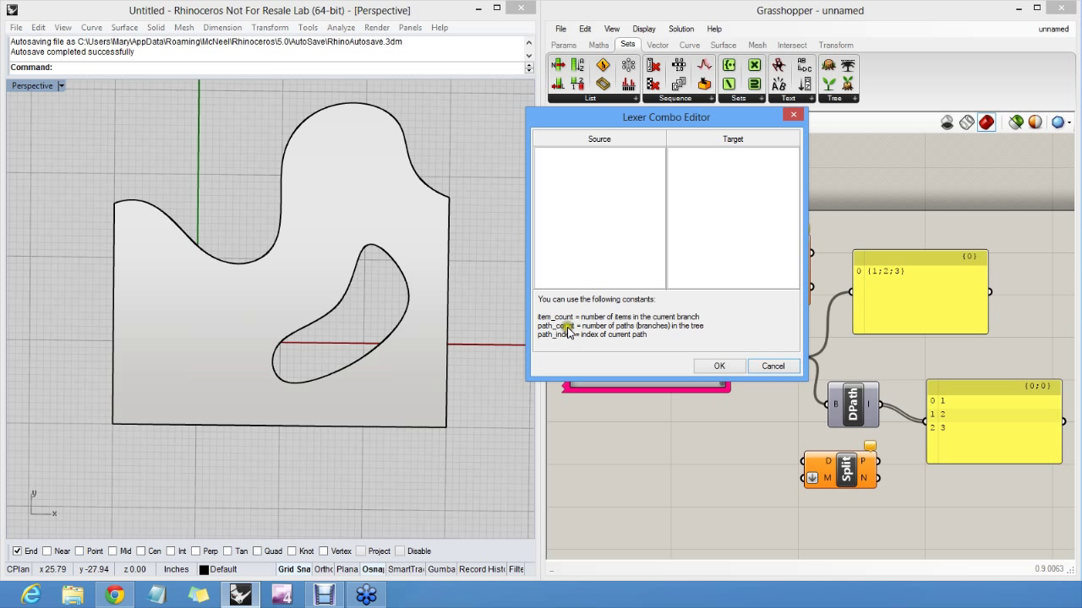
mouse_move(565, 341)
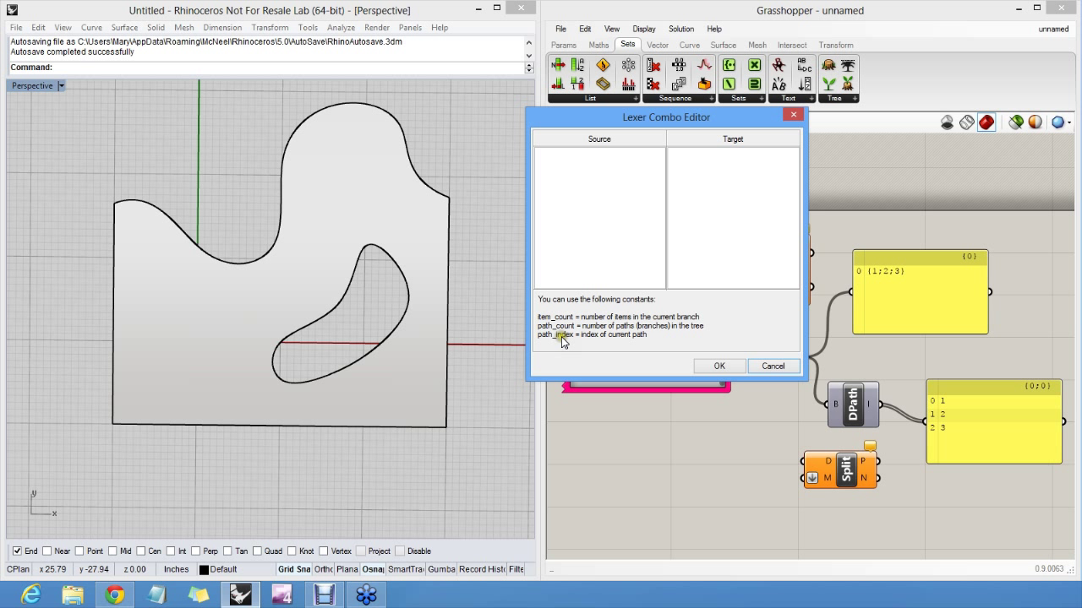
mouse_move(571, 334)
type("entwin")
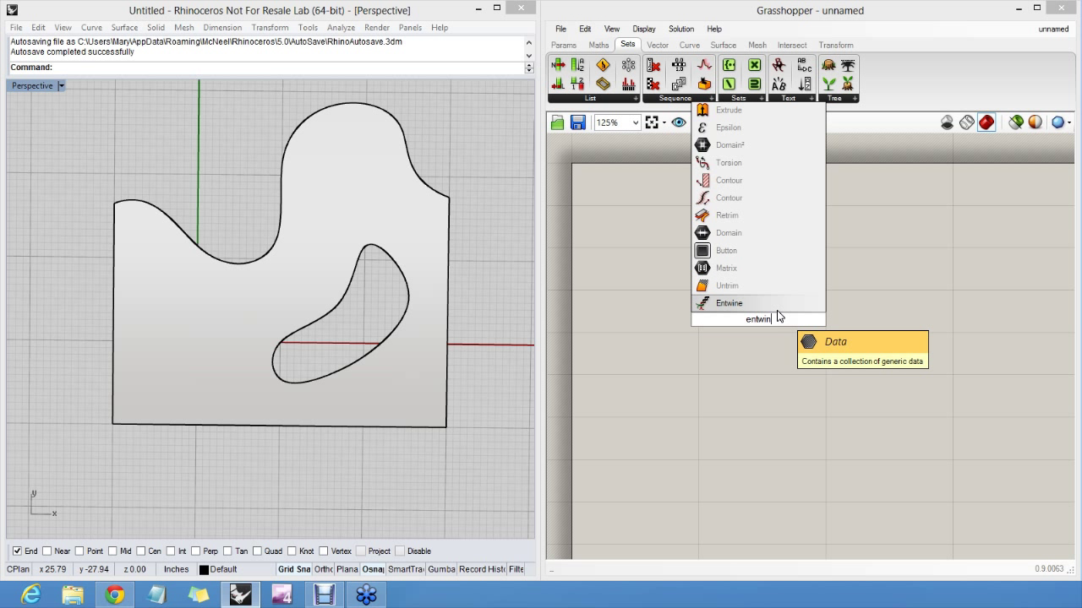
Place Entwine beside Merge and add Number Sliders to feed both components
left_click(728, 302)
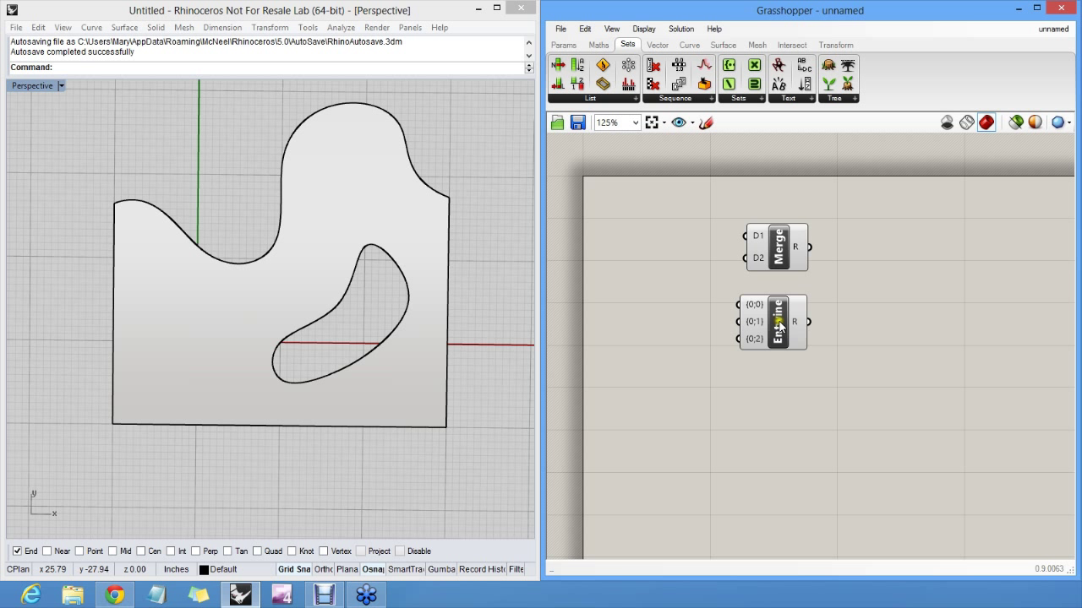
left_click(564, 44)
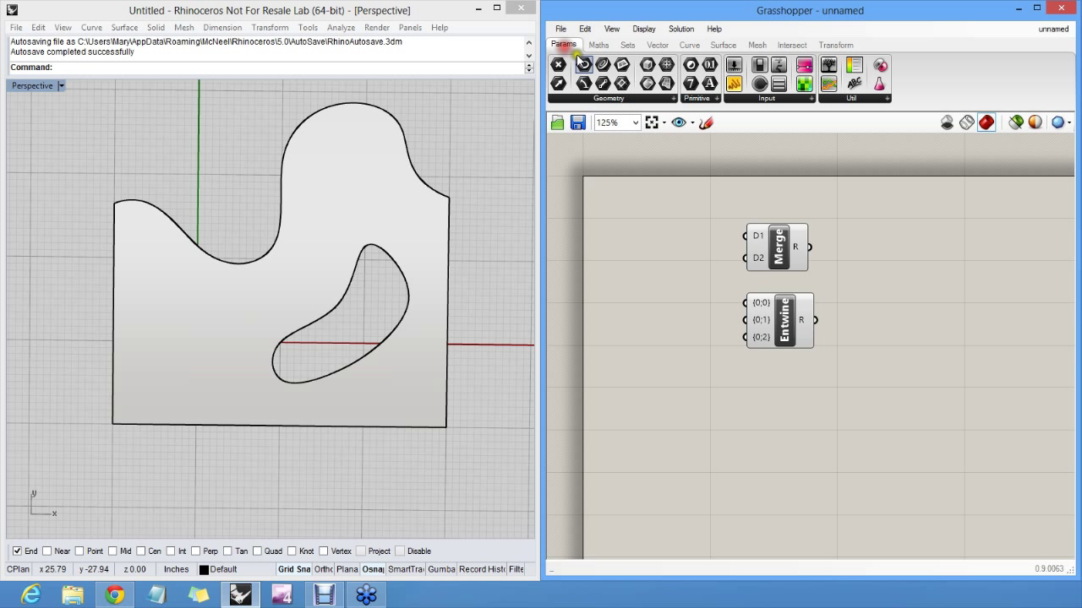
left_click(735, 81)
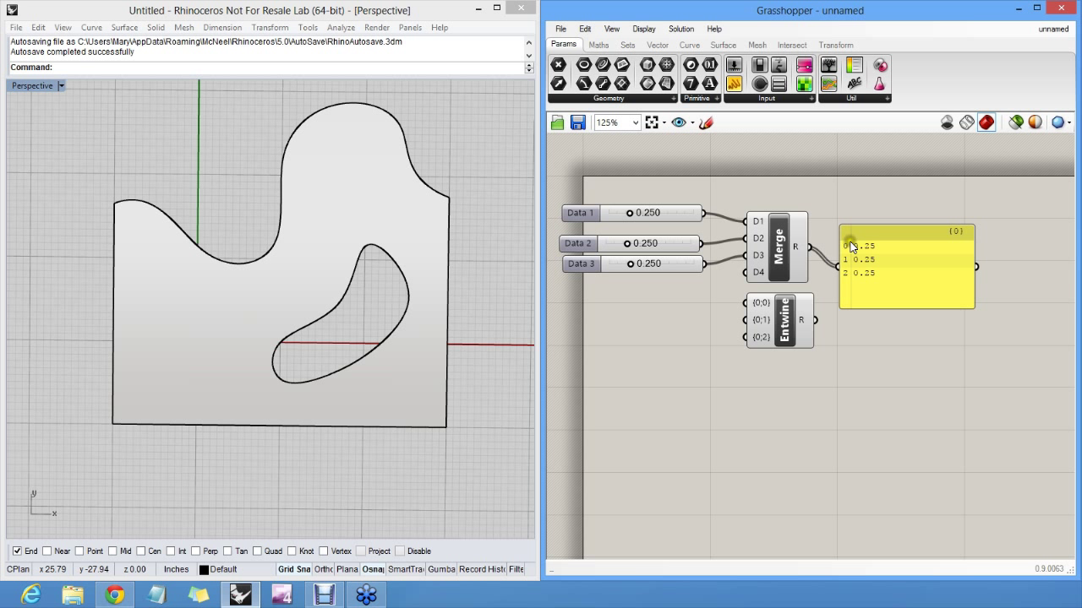
Set the sliders to 0.250, 0.449 and 0.768 so Merge and Entwine panels update
left_click_drag(629, 243, 646, 244)
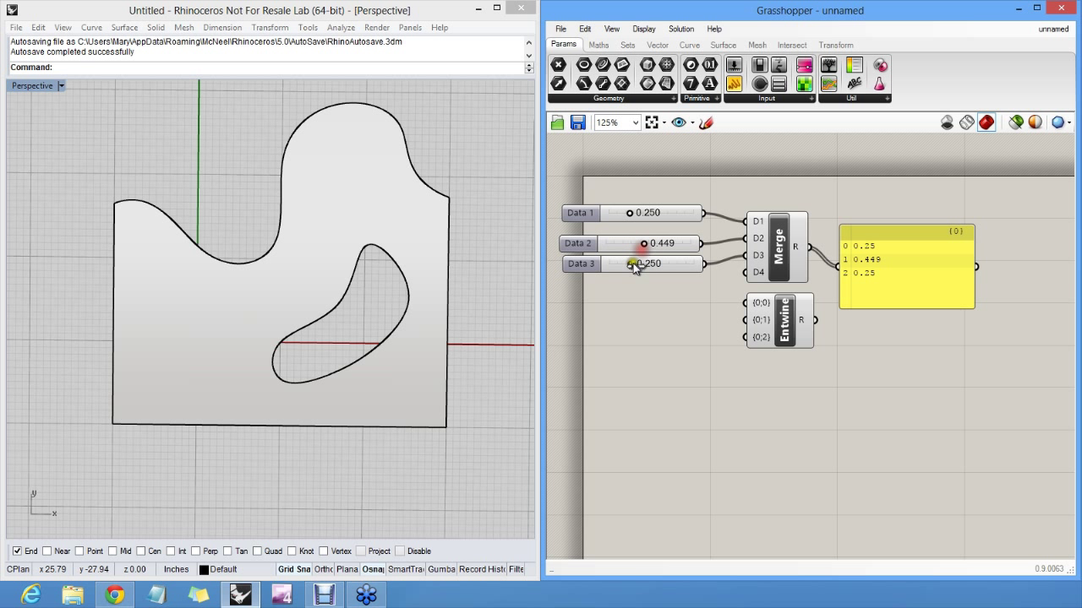
left_click_drag(639, 264, 676, 264)
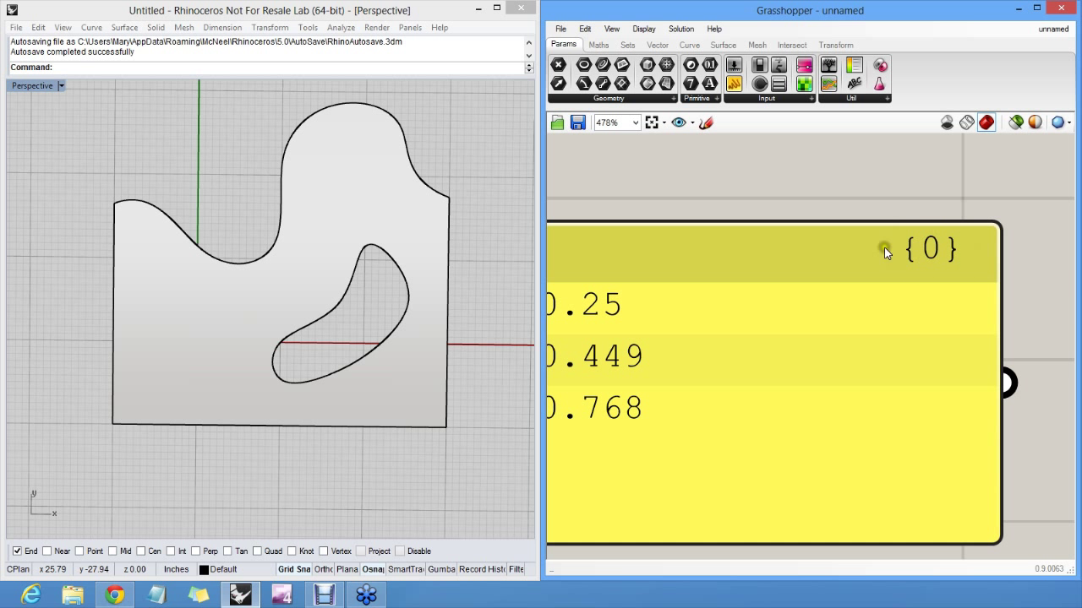
scroll("down", 3)
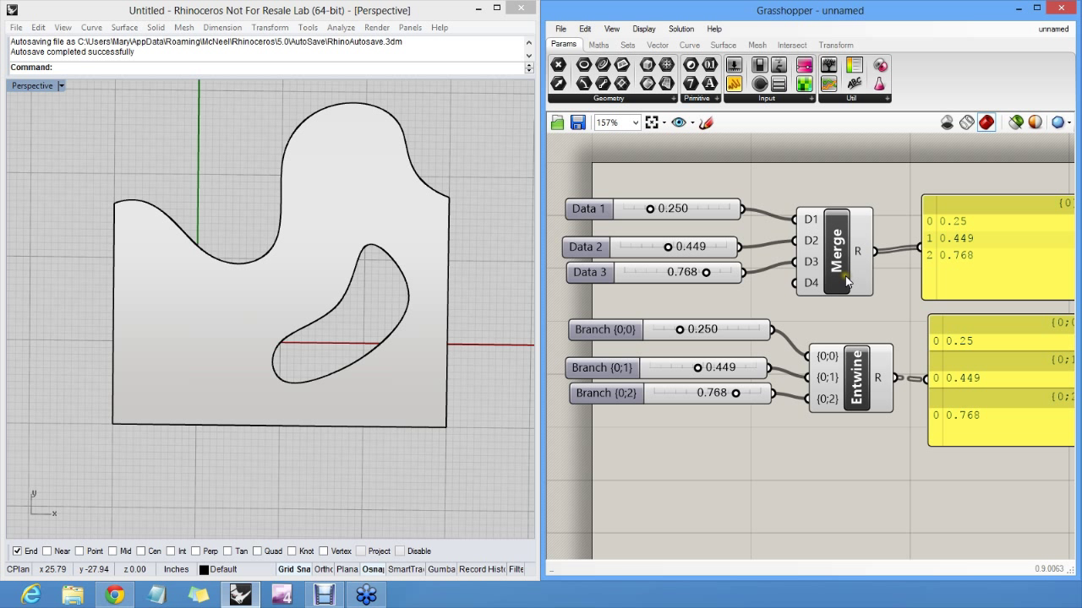
mouse_move(858, 314)
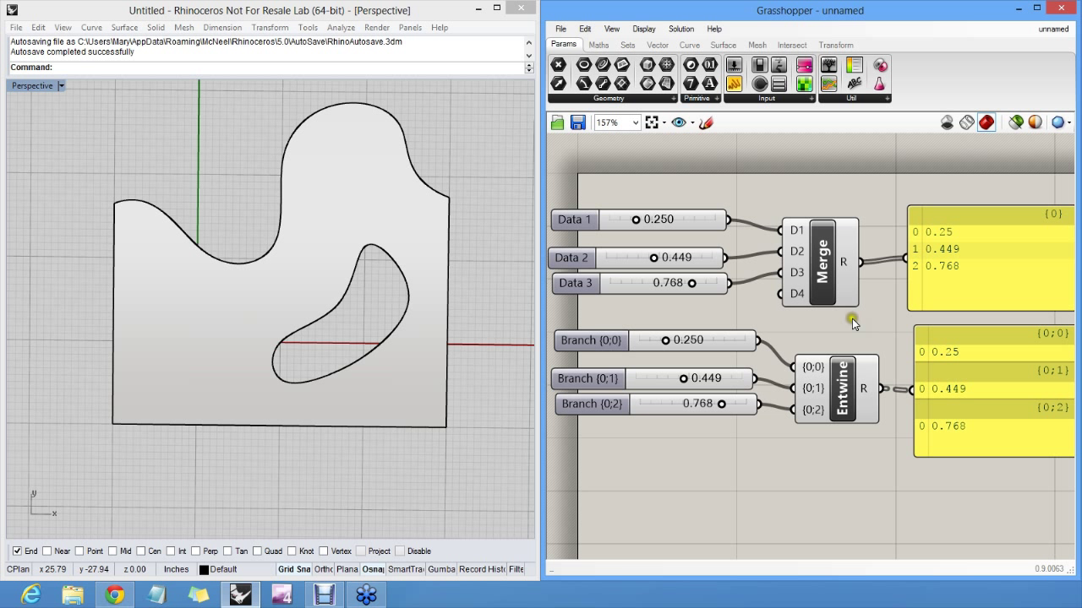
mouse_move(822, 274)
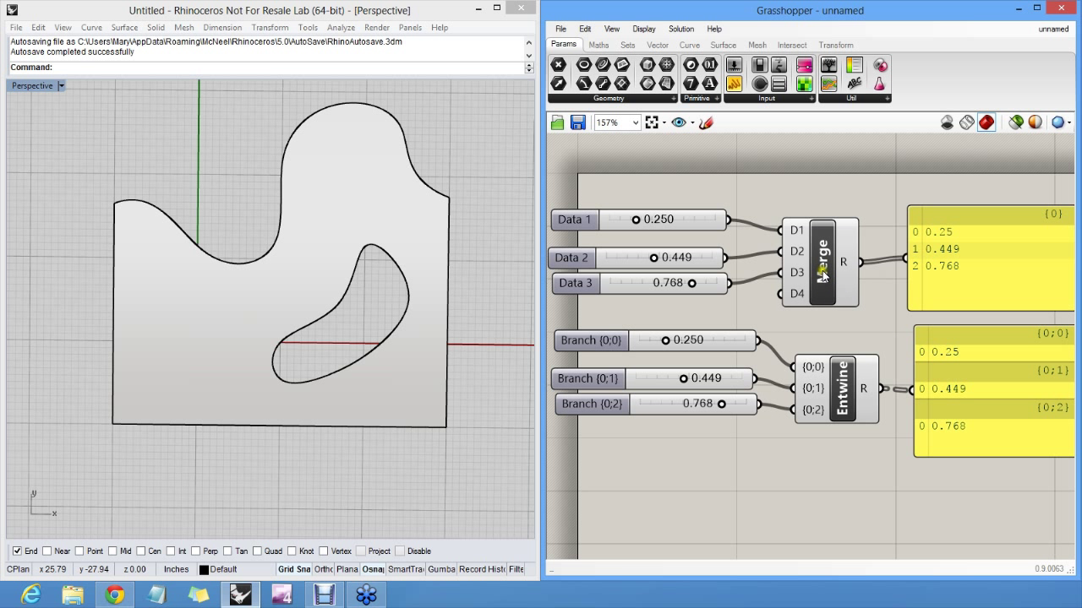
Enable Variable Parameters on Merge and extend Entwine to six inputs {0;0} through {0;5}
right_click(820, 261)
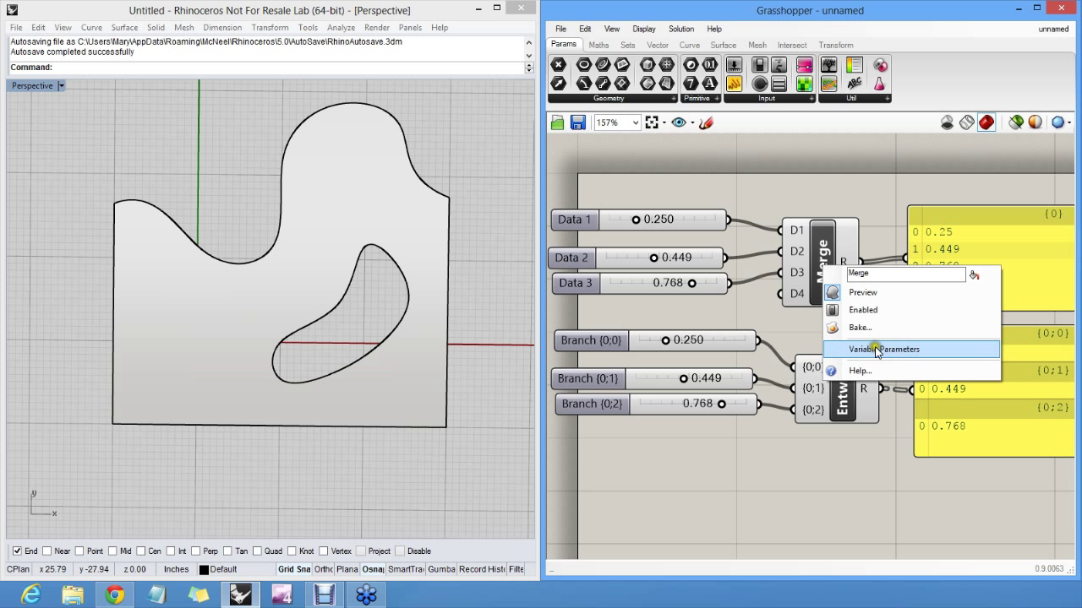
left_click(886, 349)
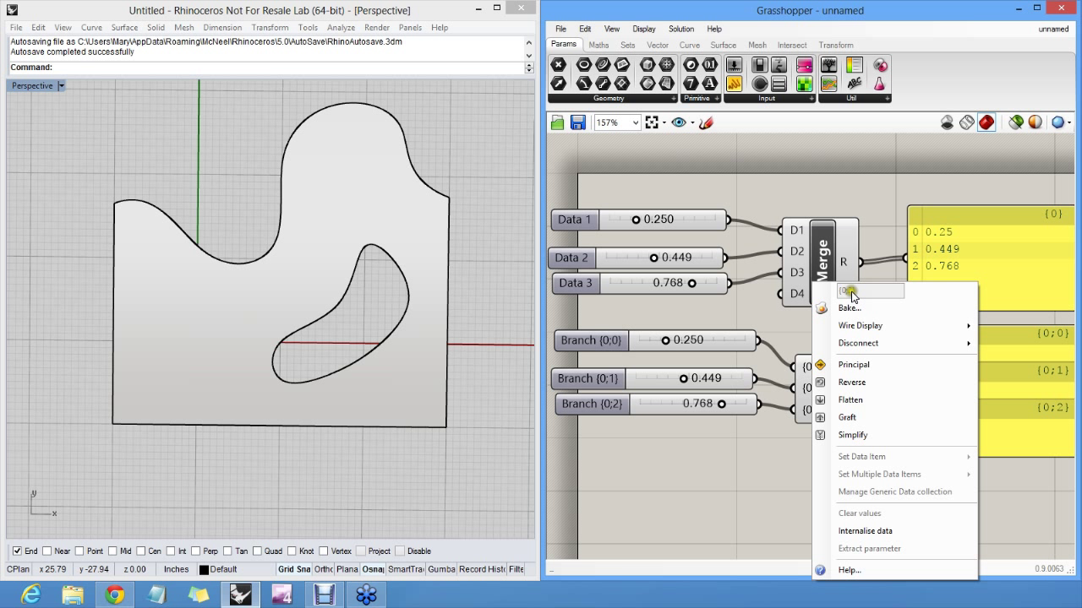
left_click(869, 291)
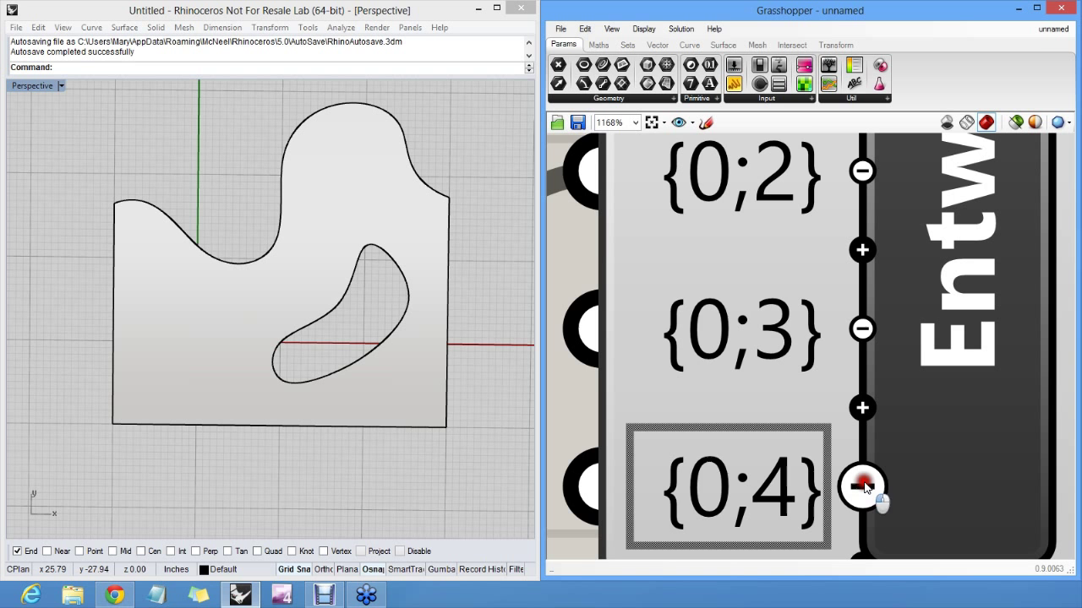
scroll("down", 3)
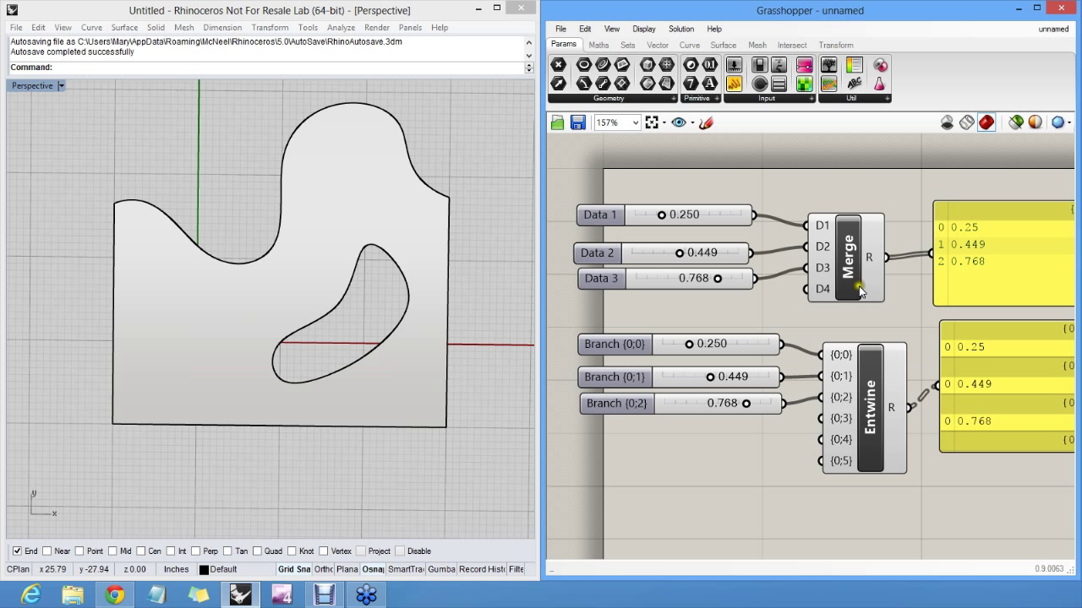
mouse_move(727, 155)
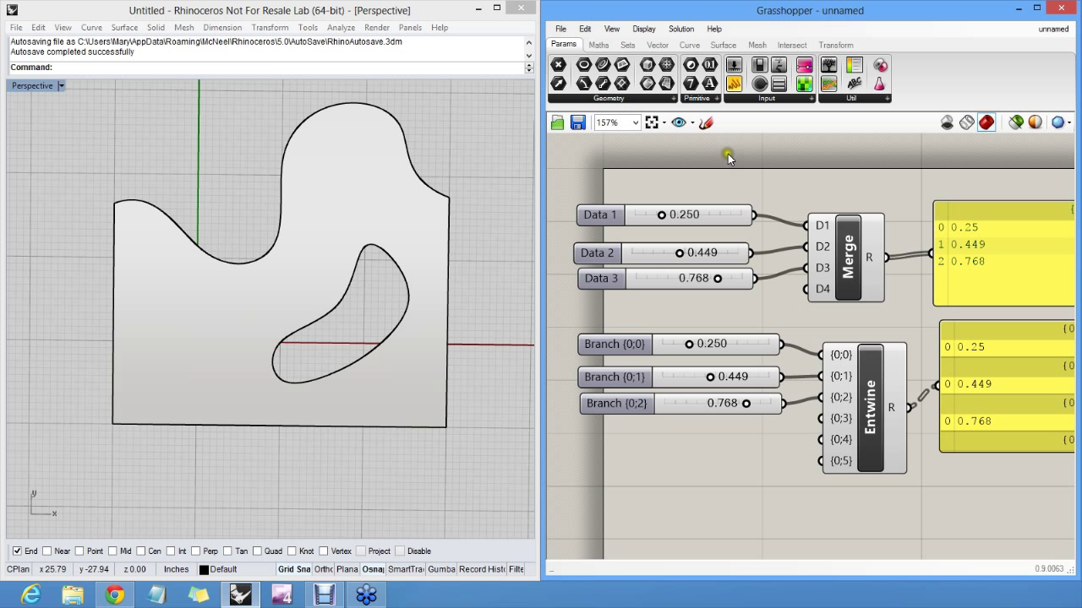
left_click(628, 44)
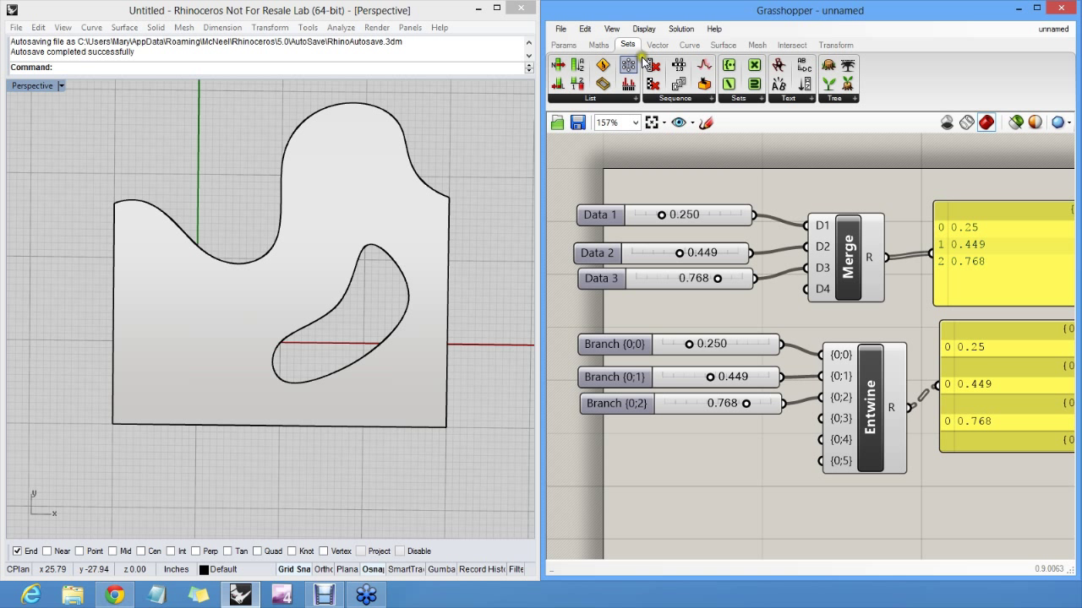
left_click(629, 65)
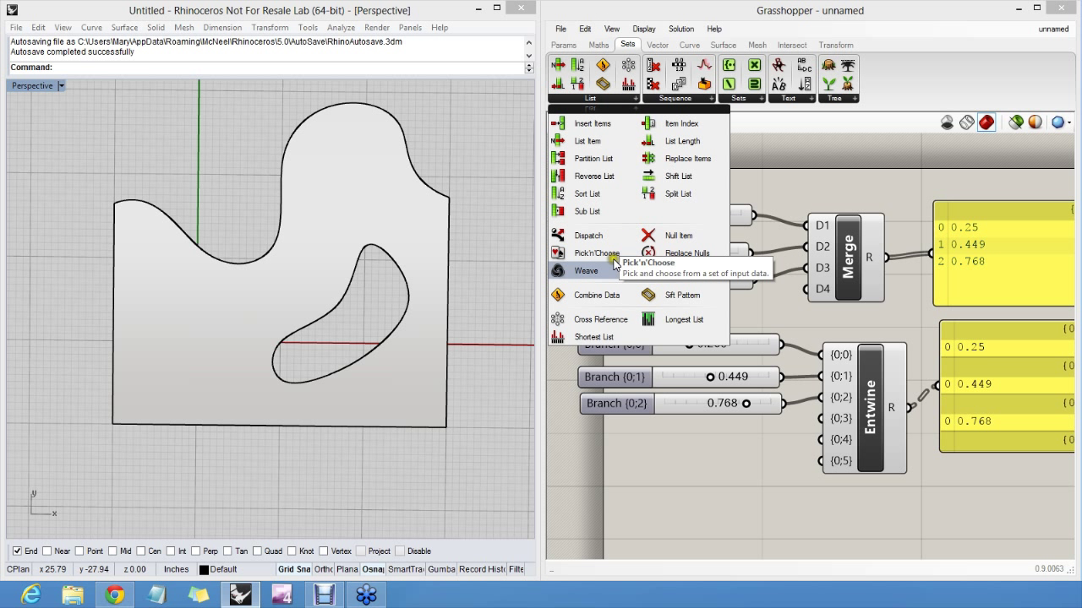
mouse_move(588, 235)
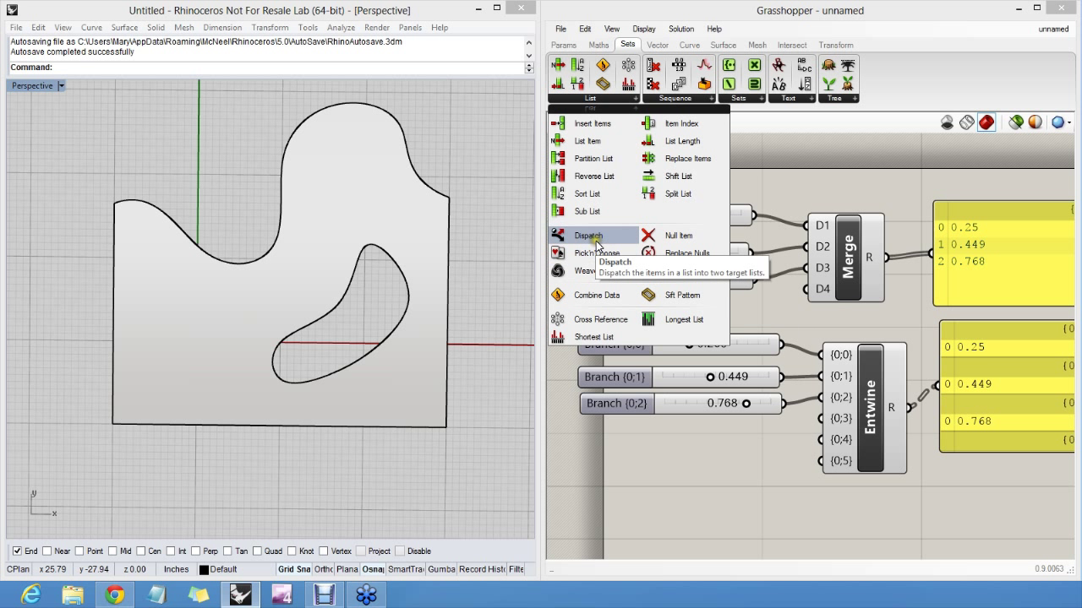
mouse_move(683, 294)
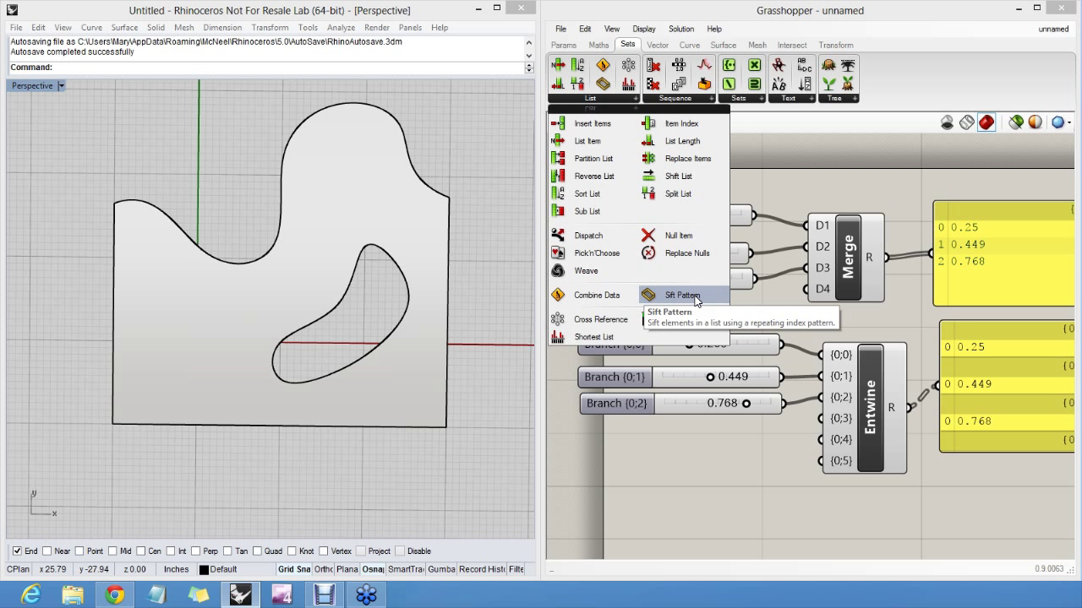
mouse_move(595, 295)
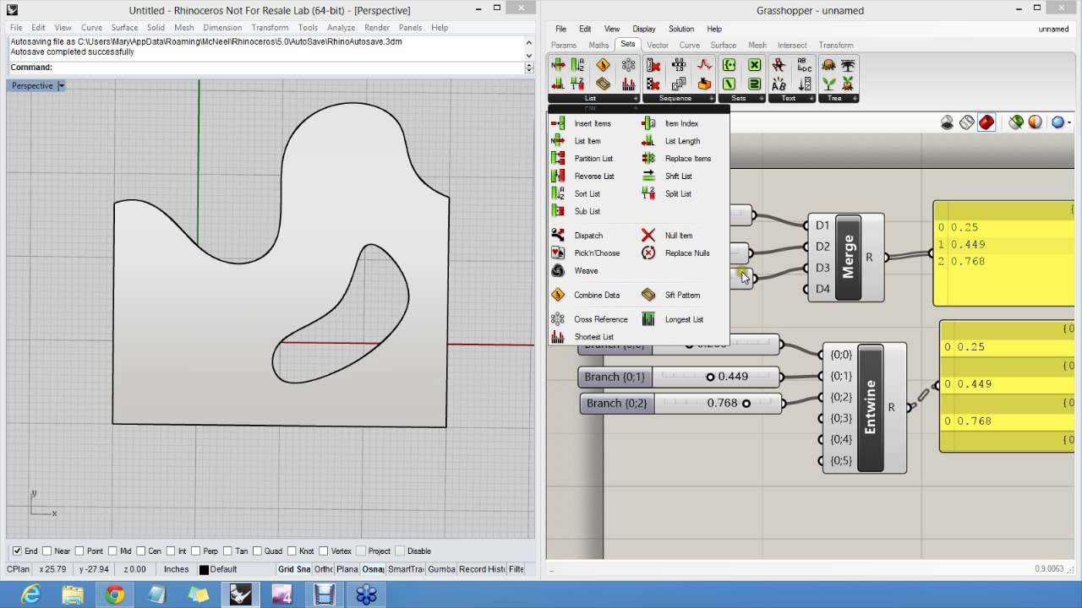
left_click(781, 207)
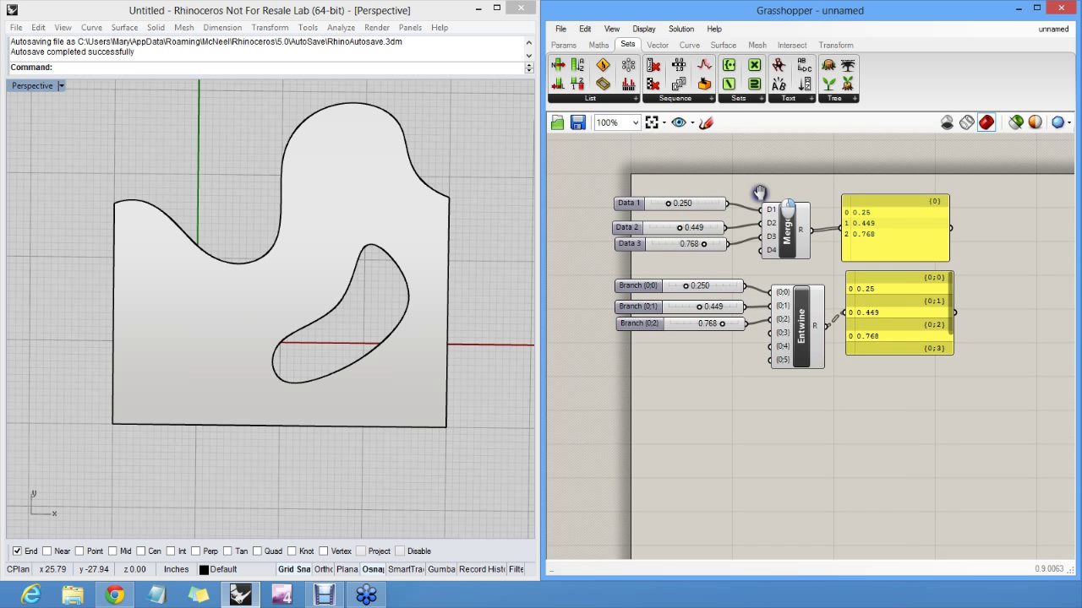
Enlarge the Entwine panel to show branches {0;0}–{0;5}, then browse the Surface components
scroll("up", 3)
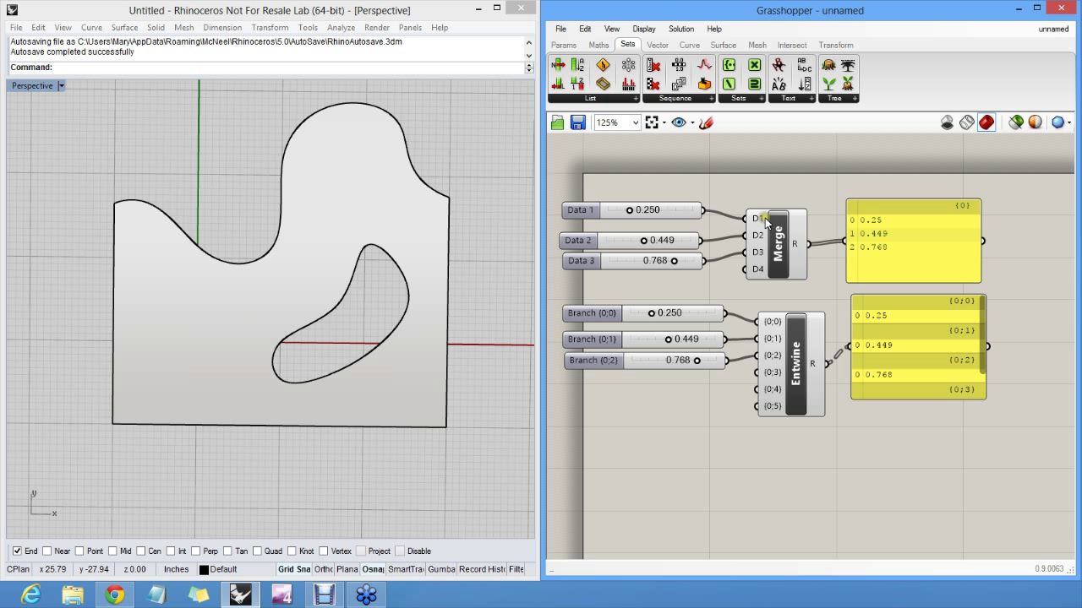
mouse_move(812, 316)
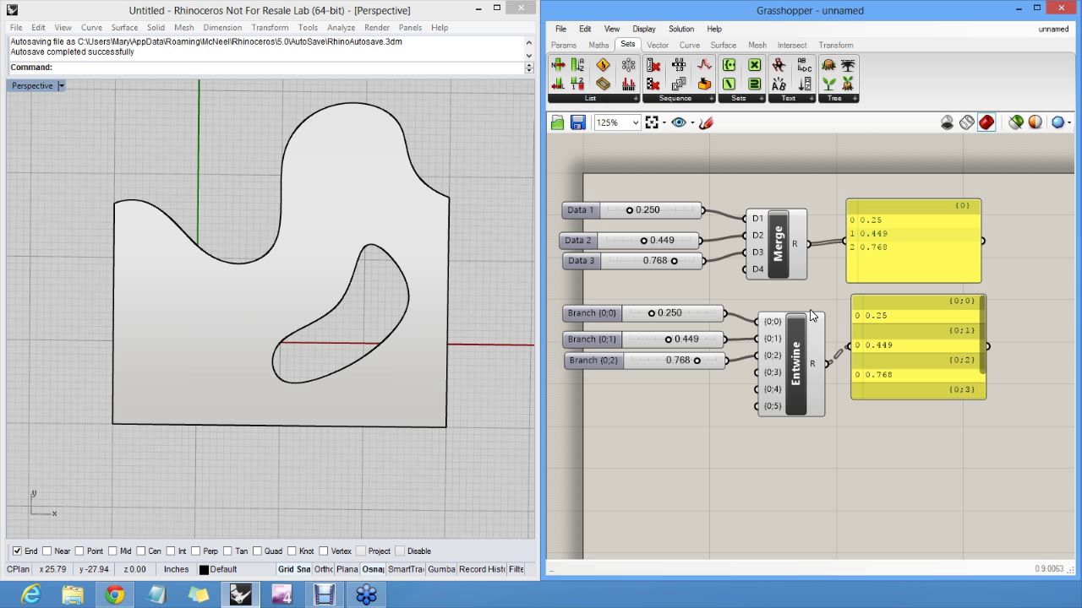
mouse_move(837, 281)
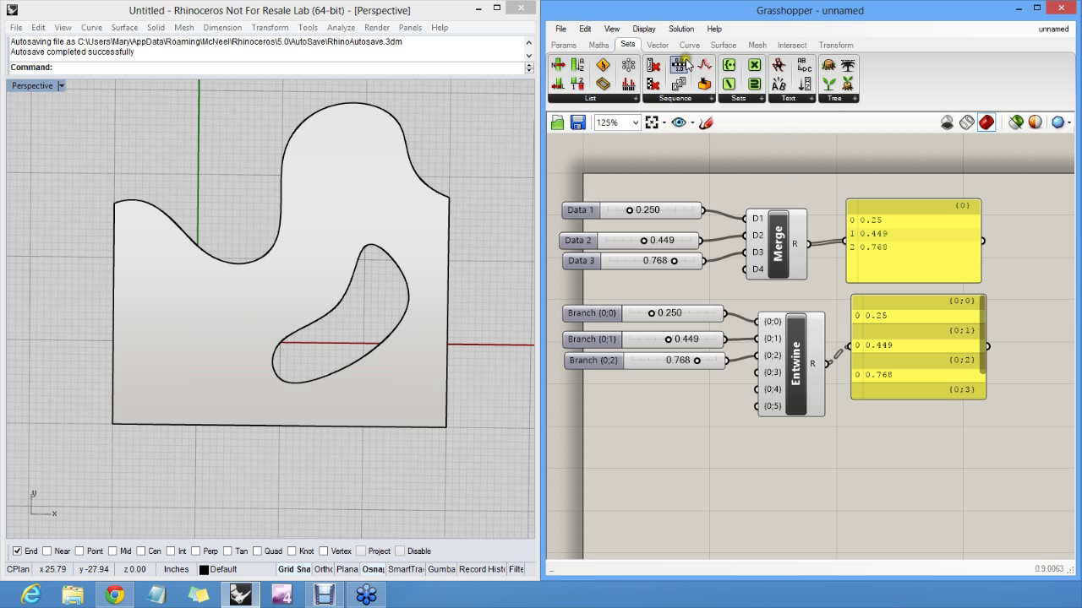
left_click(723, 43)
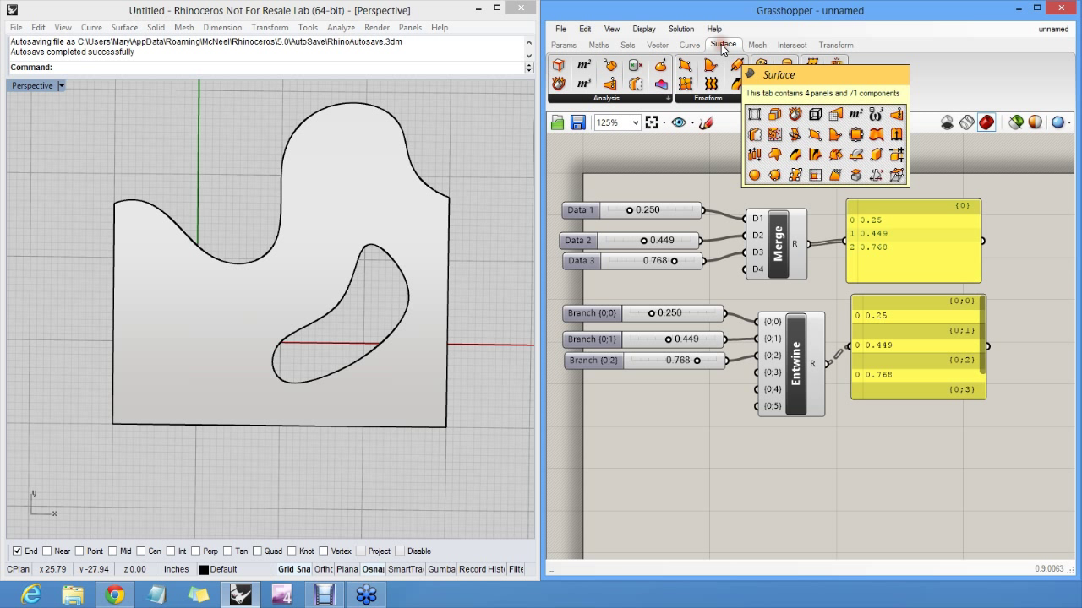
left_click(723, 44)
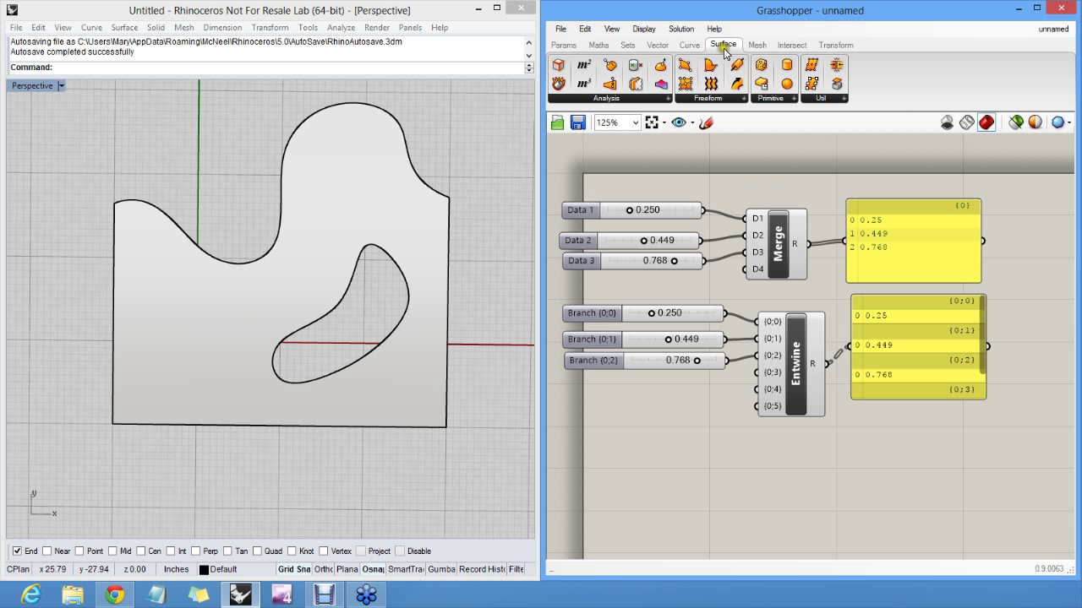
mouse_move(794, 190)
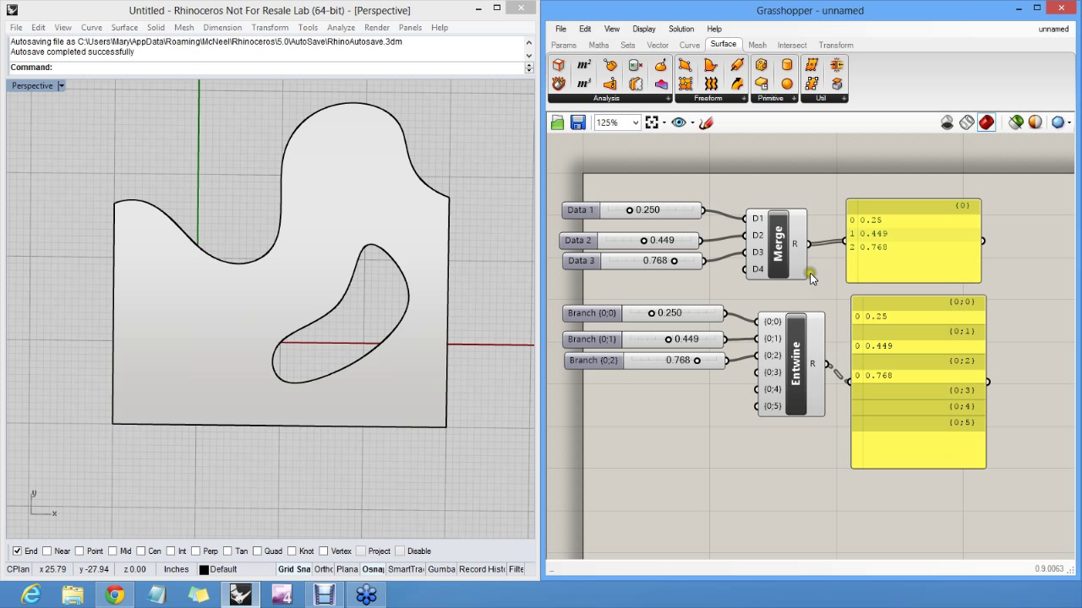
mouse_move(815, 279)
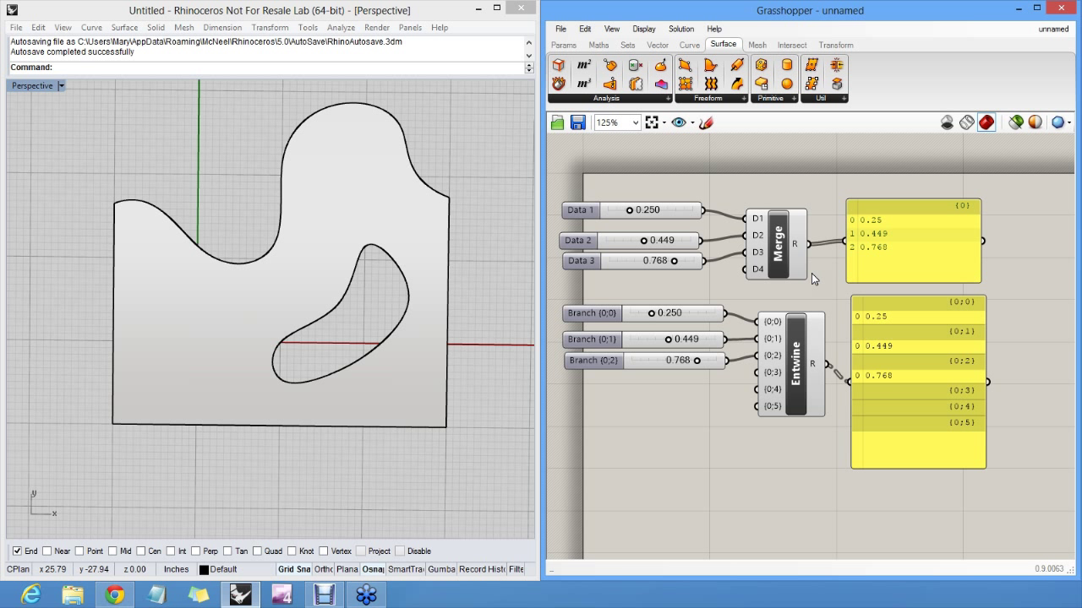